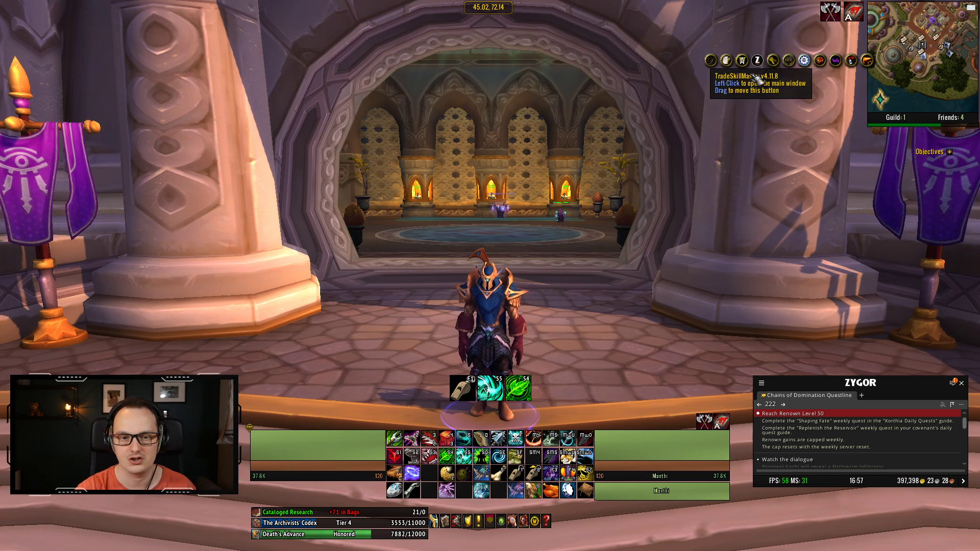
Step: Open the TradeSkillMaster main window from its minimap button
{"action": "left_click", "coordinate": [742, 59]}
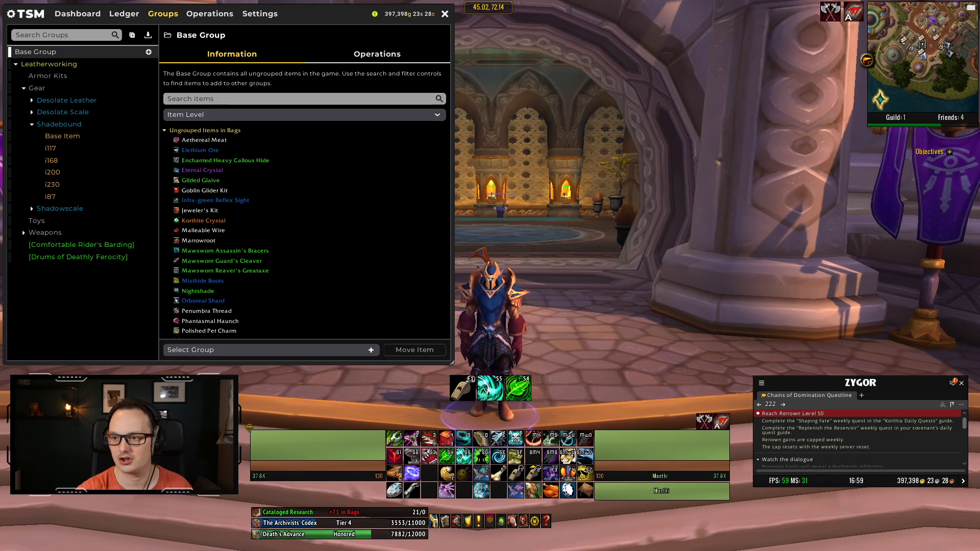
{"action": "mouse_move", "coordinate": [204, 230]}
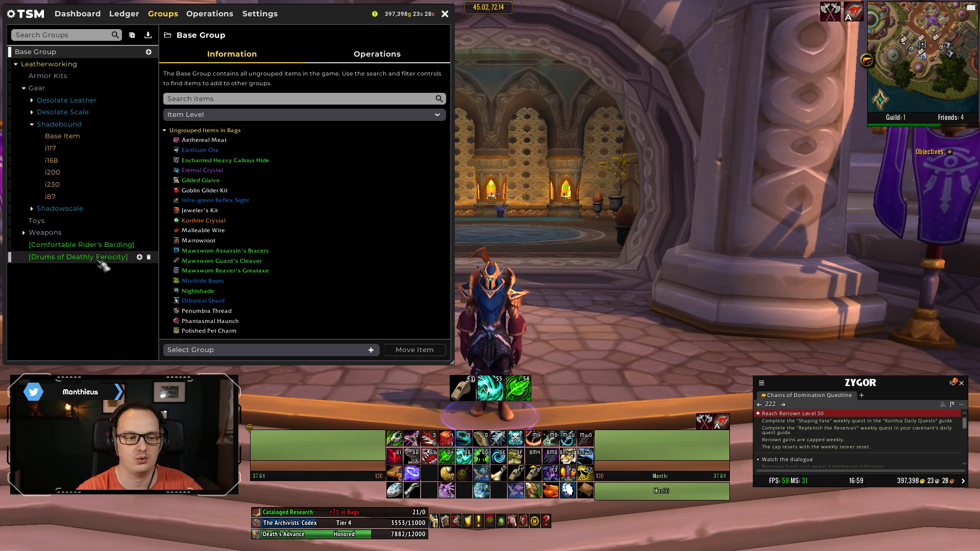
Step: Select the Drums of Deathly Ferocity group and view its #Default operations
{"action": "left_click", "coordinate": [78, 257]}
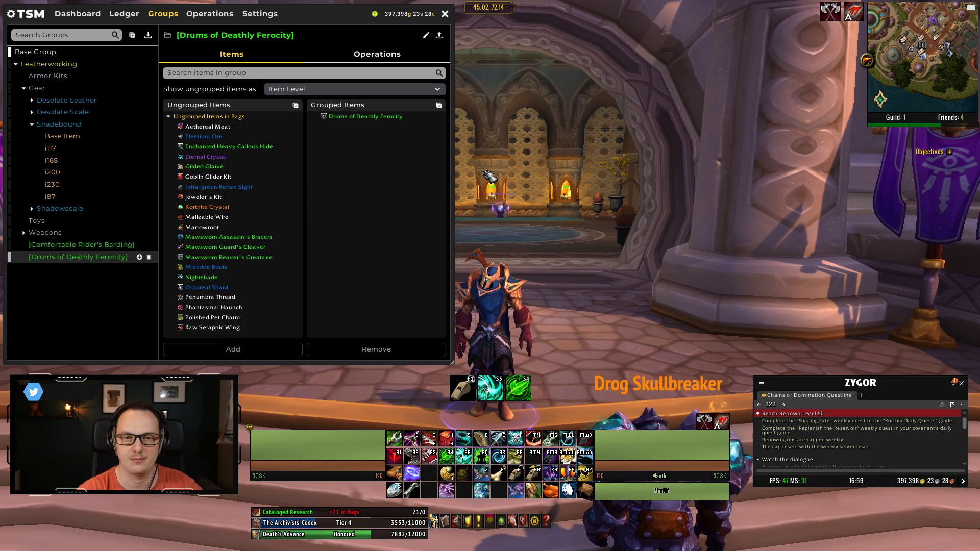
{"action": "left_click", "coordinate": [377, 53]}
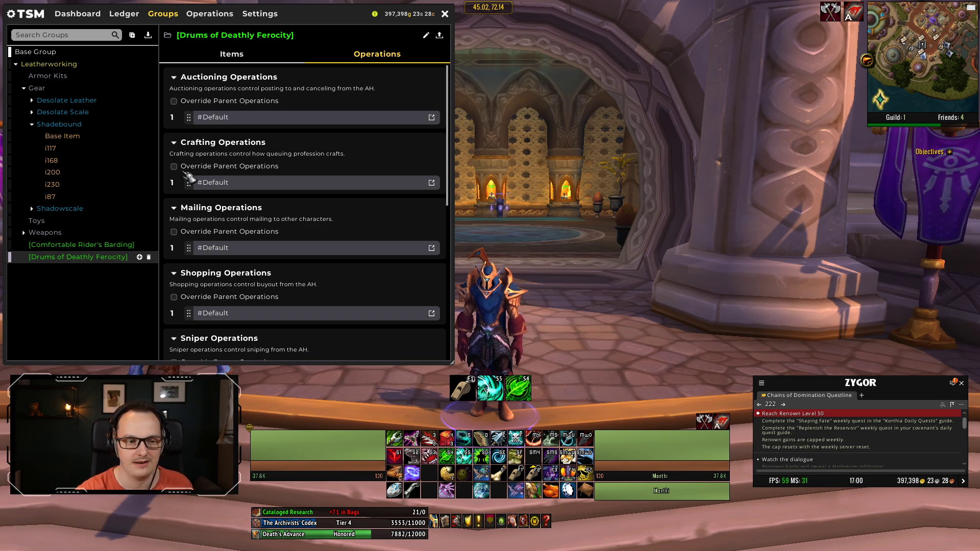
Step: Override parent crafting operations for Drums of Deathly Ferocity and create a new crafting operation
{"action": "left_click", "coordinate": [174, 166]}
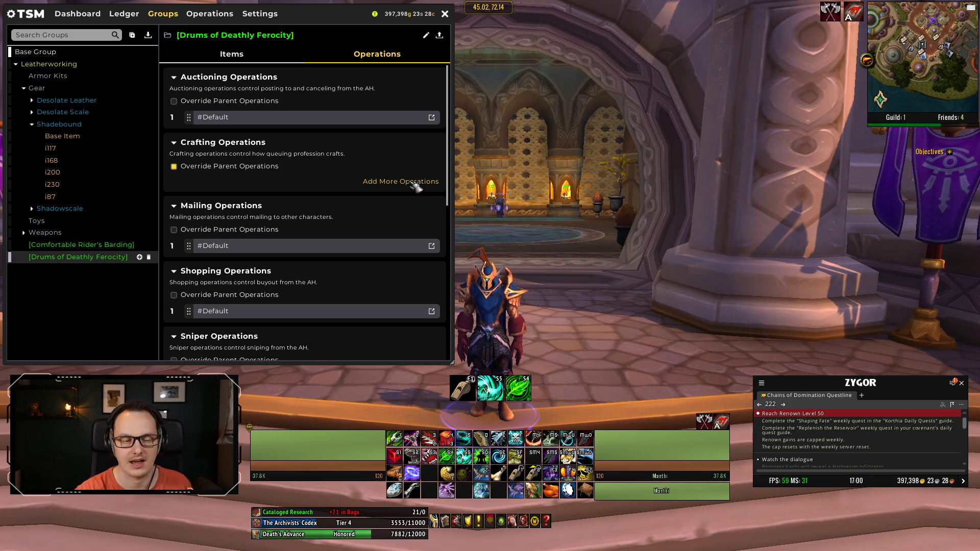
{"action": "left_click", "coordinate": [401, 182]}
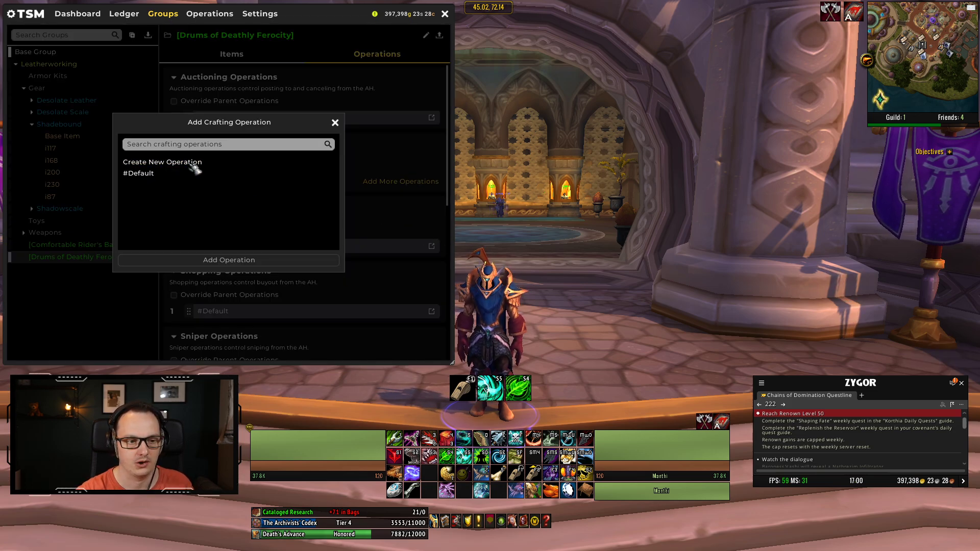
{"action": "left_click", "coordinate": [163, 162]}
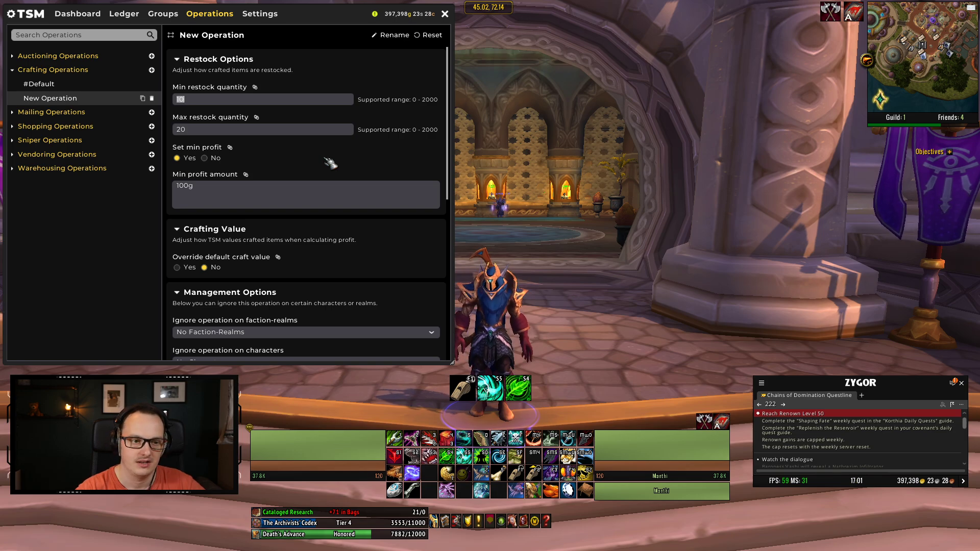
Step: Set the crafting operation's restock quantities to minimum 50 and maximum 100
{"action": "type", "text": "50"}
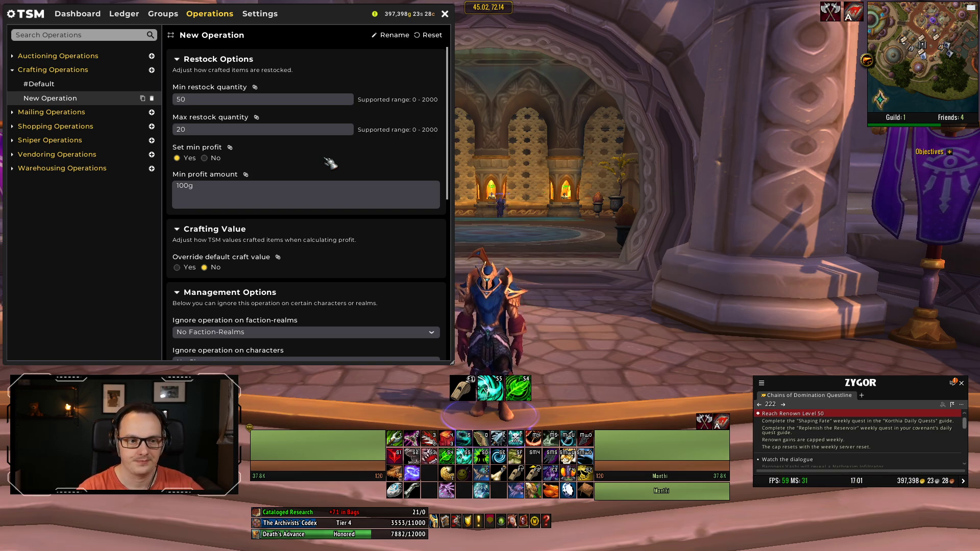
{"action": "type", "text": "100"}
{"action": "type", "text": "%"}
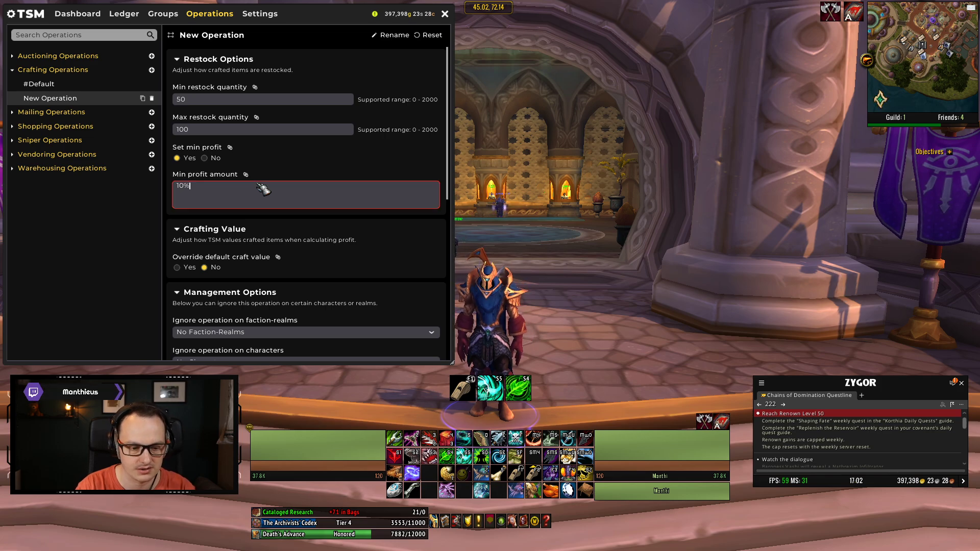
Step: Set minimum profit to '10% crafting' and rename the operation '10% profit 50-100'
{"action": "type", "text": "crafting"}
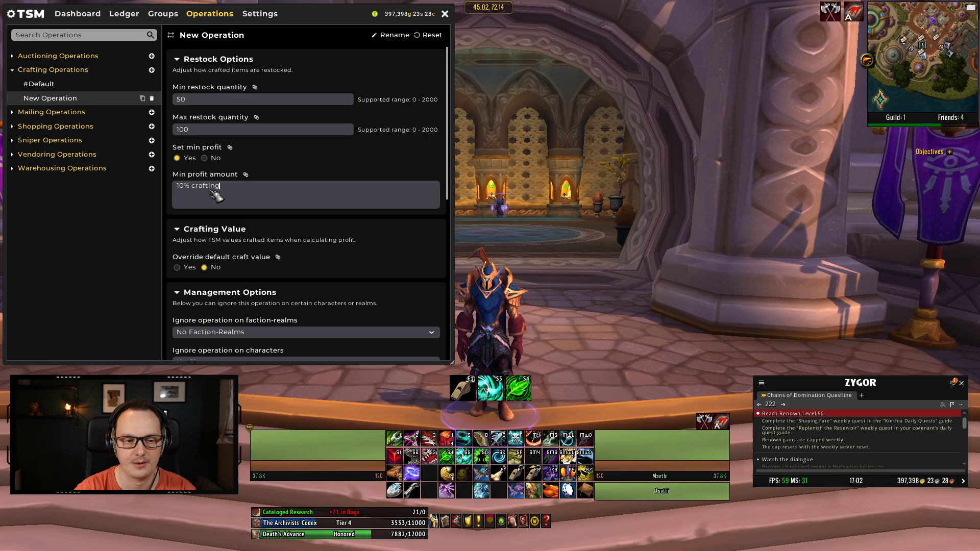
{"action": "mouse_move", "coordinate": [240, 195]}
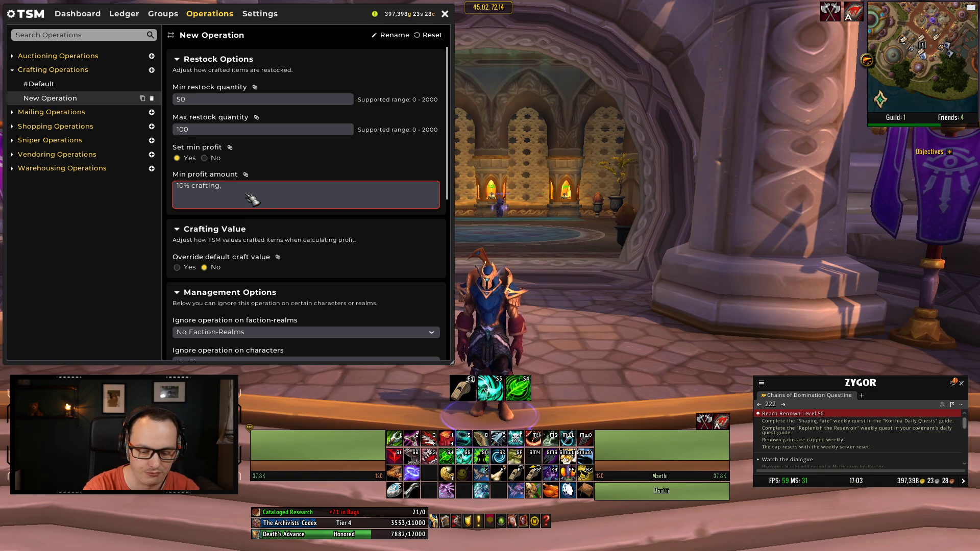
{"action": "type", "text": "100g"}
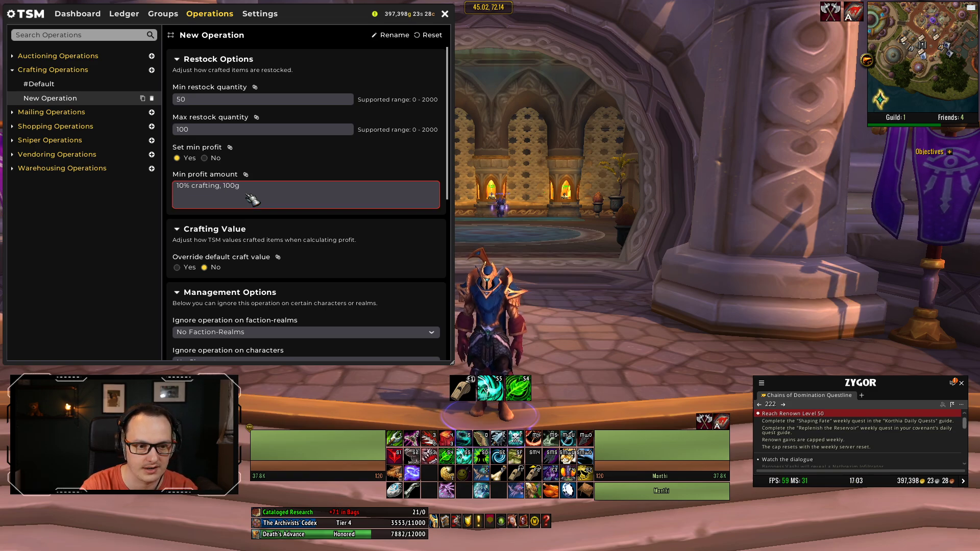
{"action": "type", "text": "("}
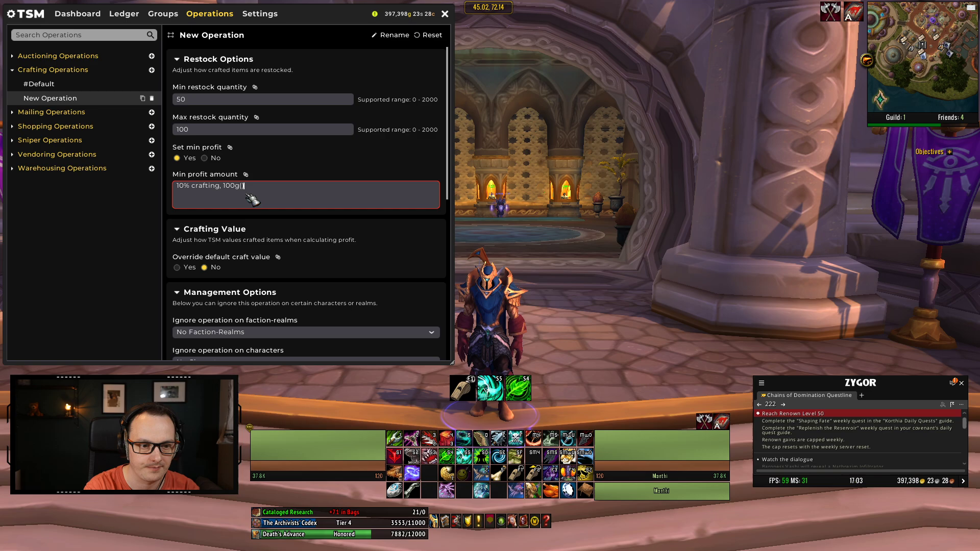
{"action": "key", "text": "Backspace"}
{"action": "type", "text": ")"}
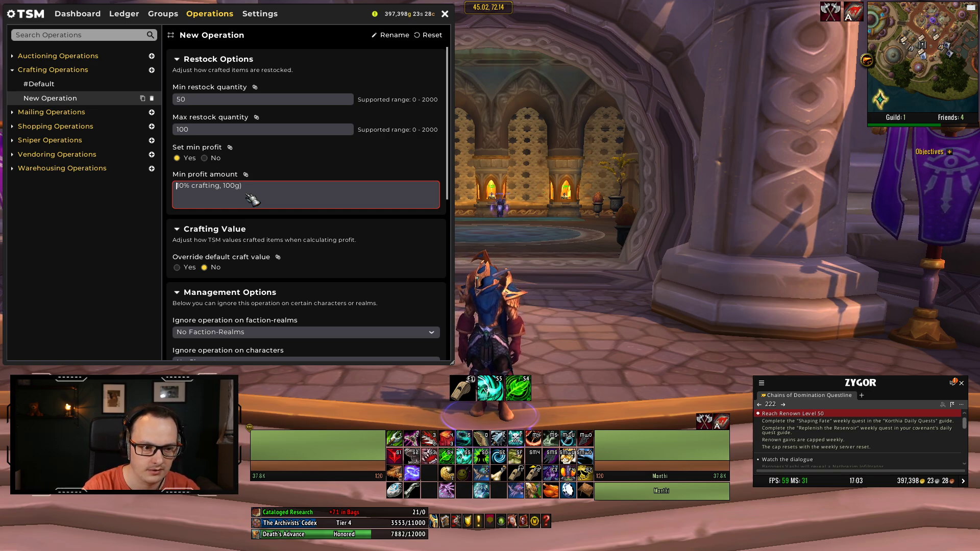
{"action": "type", "text": "min("}
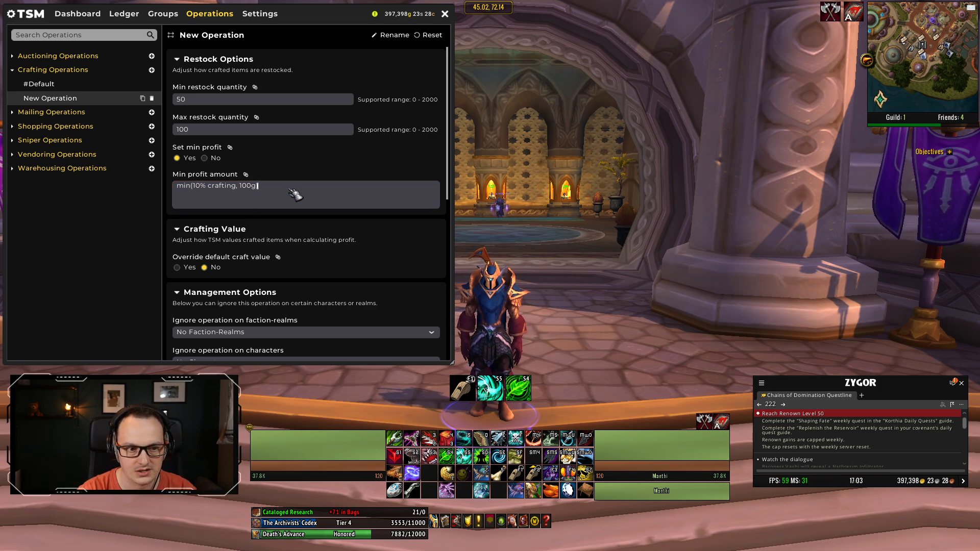
{"action": "mouse_move", "coordinate": [196, 197]}
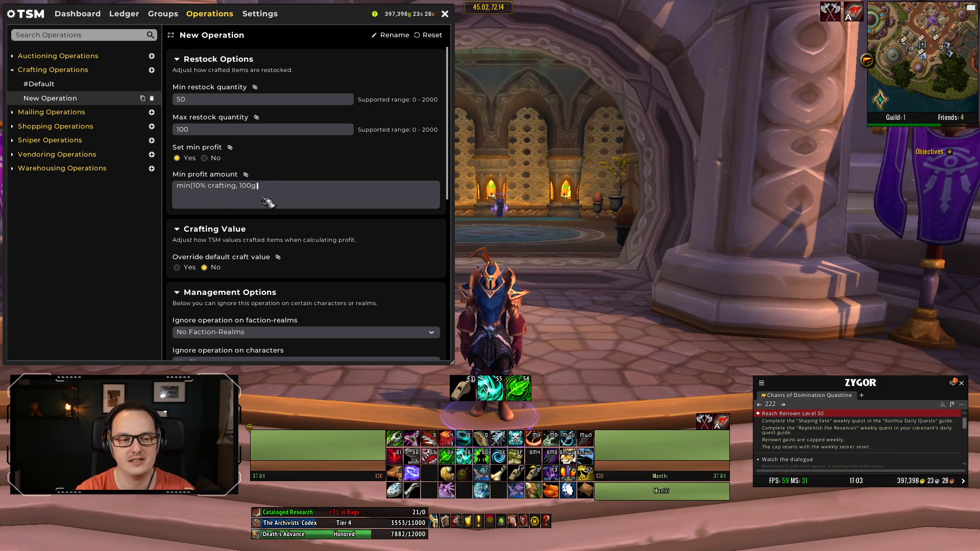
{"action": "mouse_move", "coordinate": [187, 198]}
{"action": "type", "text": "Dum"}
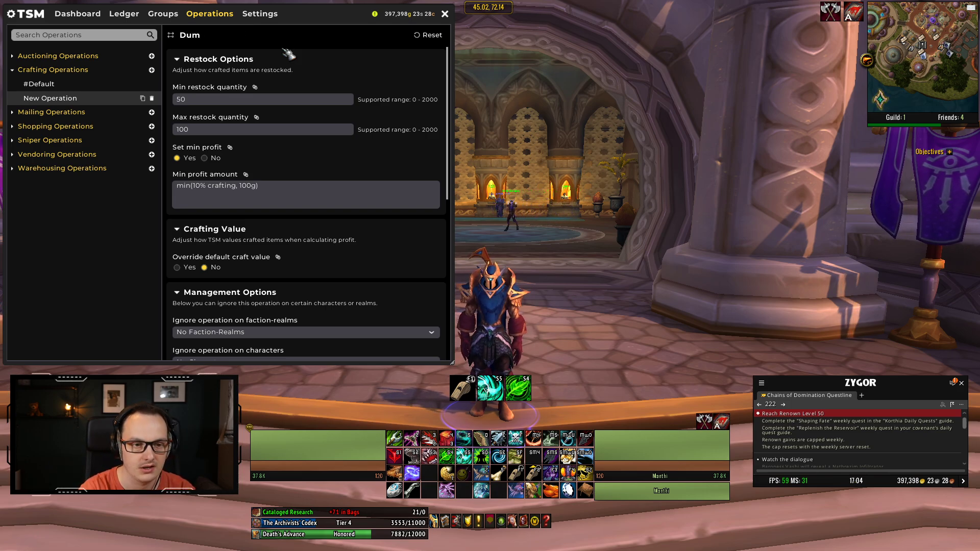
{"action": "left_click", "coordinate": [193, 35]}
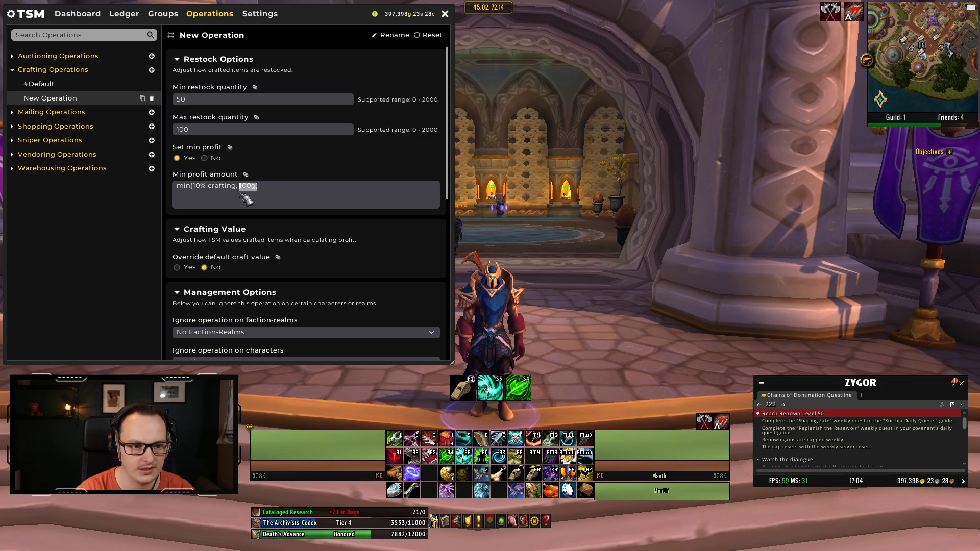
{"action": "key", "text": "Backspace"}
{"action": "type", "text": "10"}
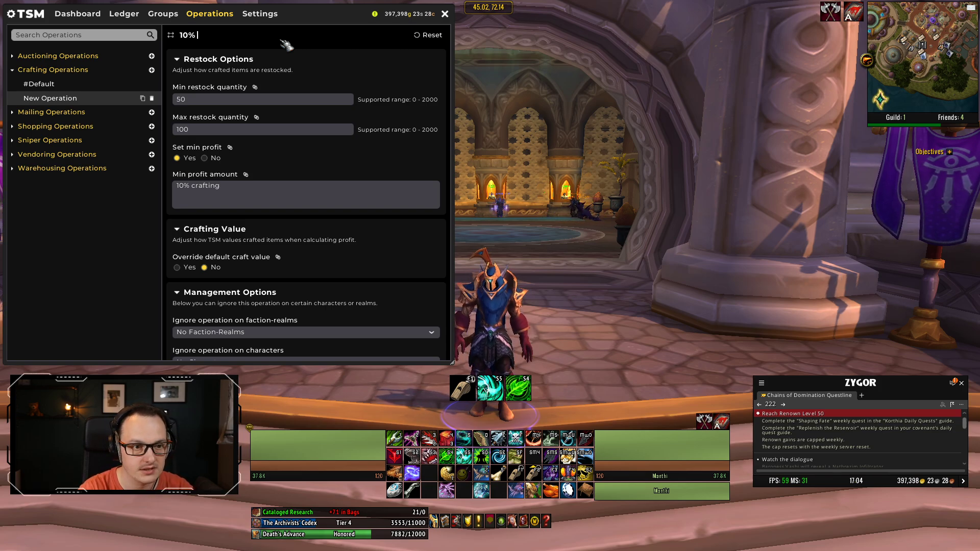
{"action": "type", "text": "profit"}
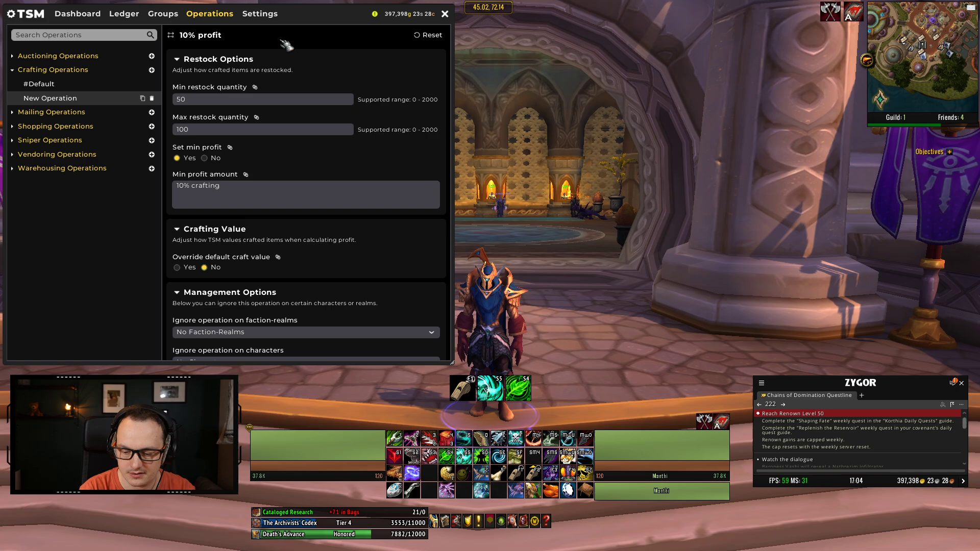
{"action": "type", "text": "50-100"}
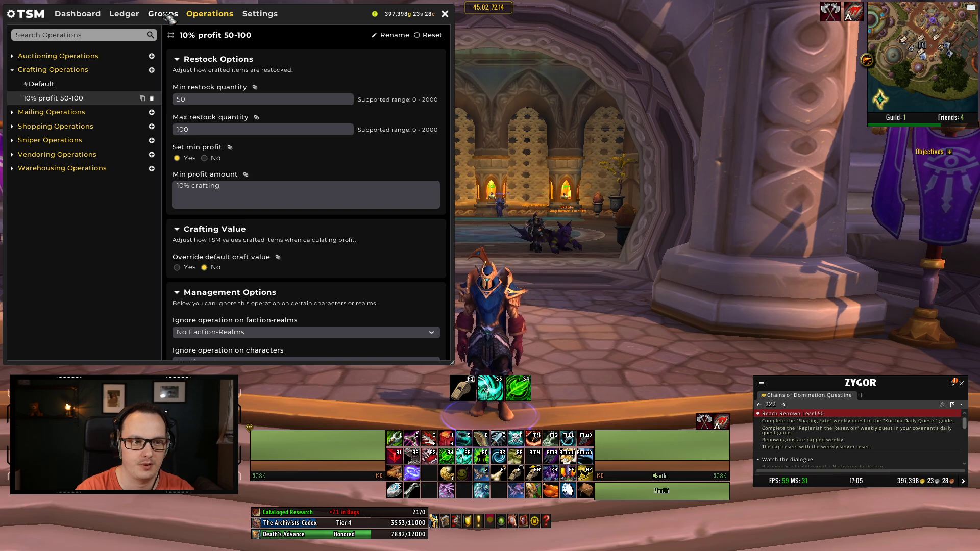
Step: Check Drums of Deathly Ferocity's operations in Groups, then select Armor Kits
{"action": "left_click", "coordinate": [163, 14]}
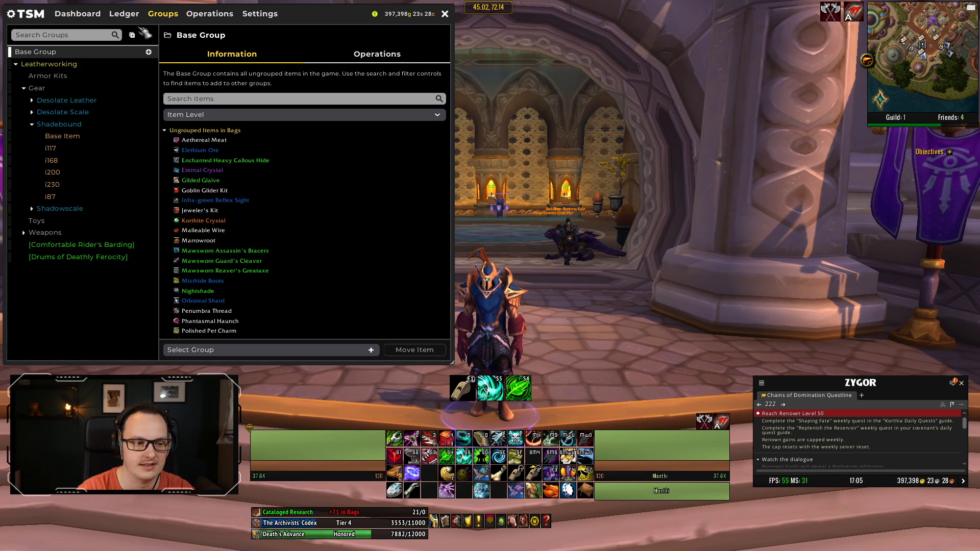
{"action": "left_click", "coordinate": [78, 257]}
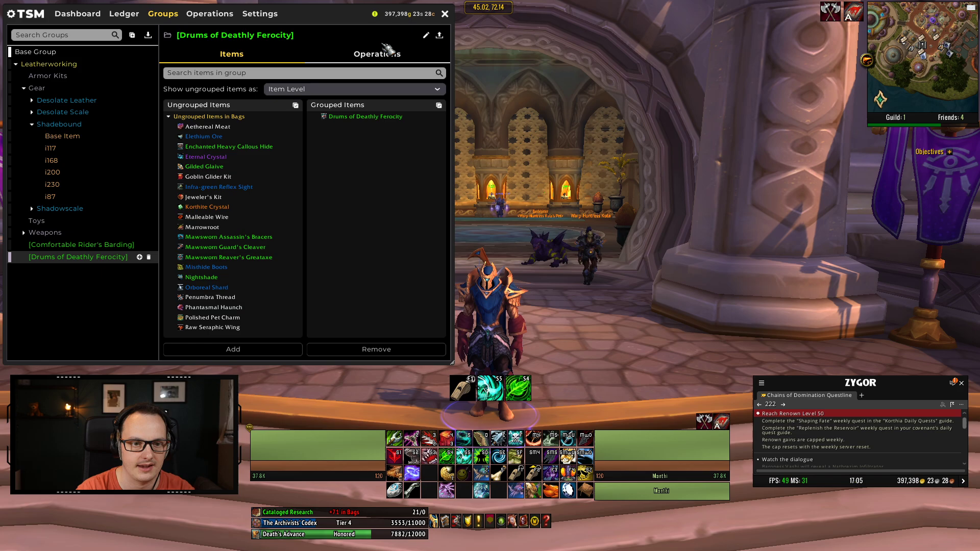
{"action": "left_click", "coordinate": [376, 54]}
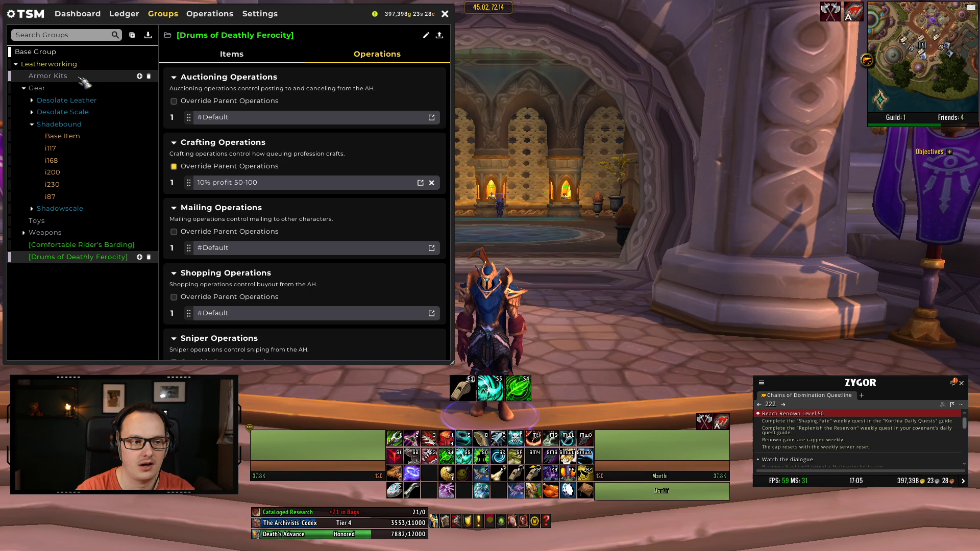
{"action": "left_click", "coordinate": [48, 76]}
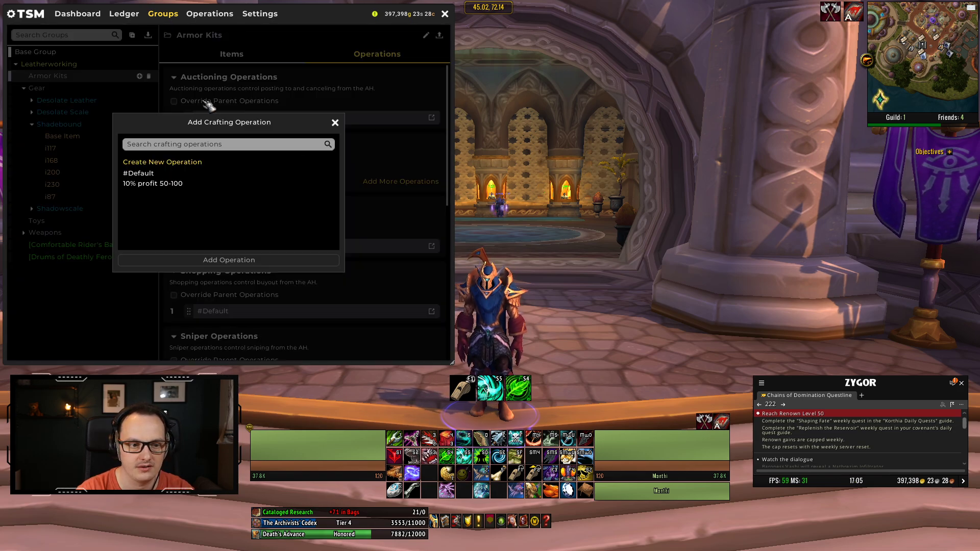
{"action": "mouse_move", "coordinate": [176, 192]}
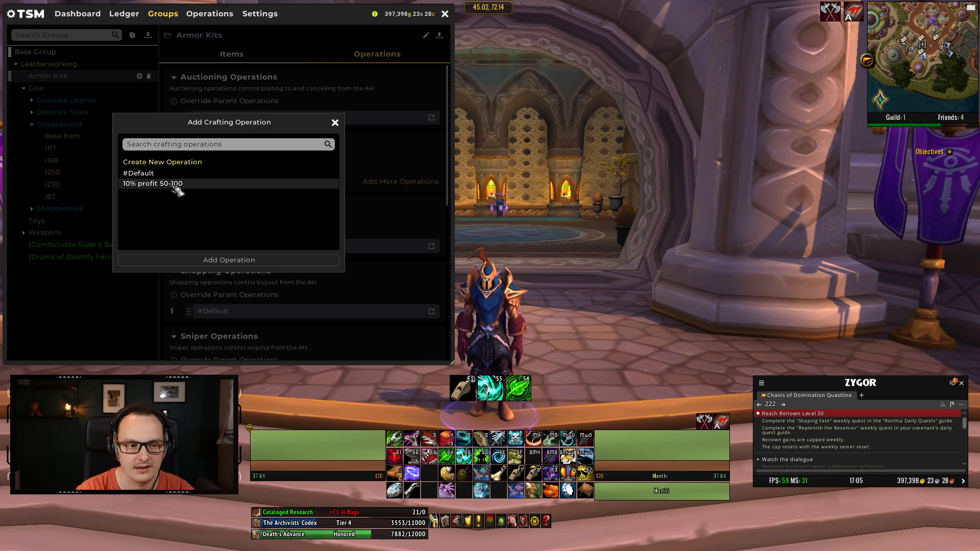
{"action": "mouse_move", "coordinate": [182, 193]}
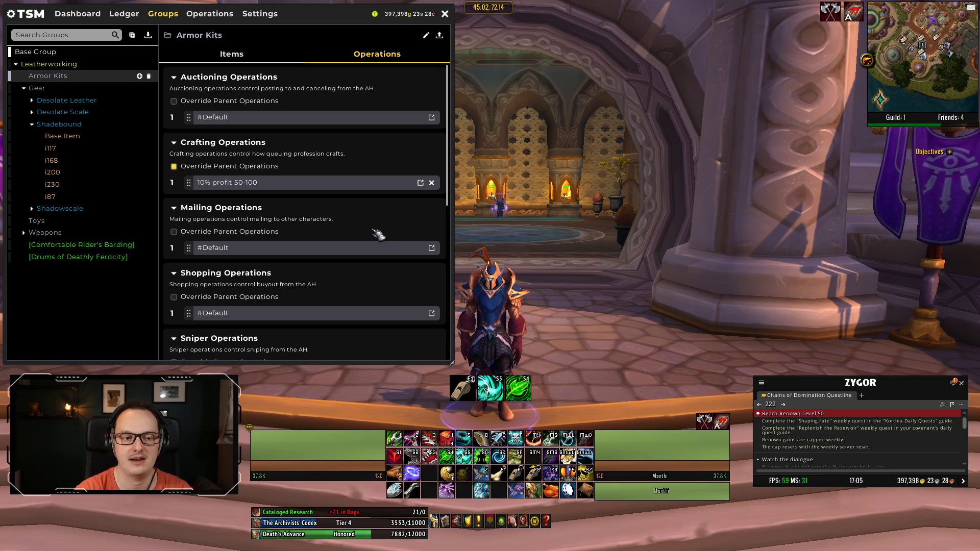
{"action": "mouse_move", "coordinate": [358, 213]}
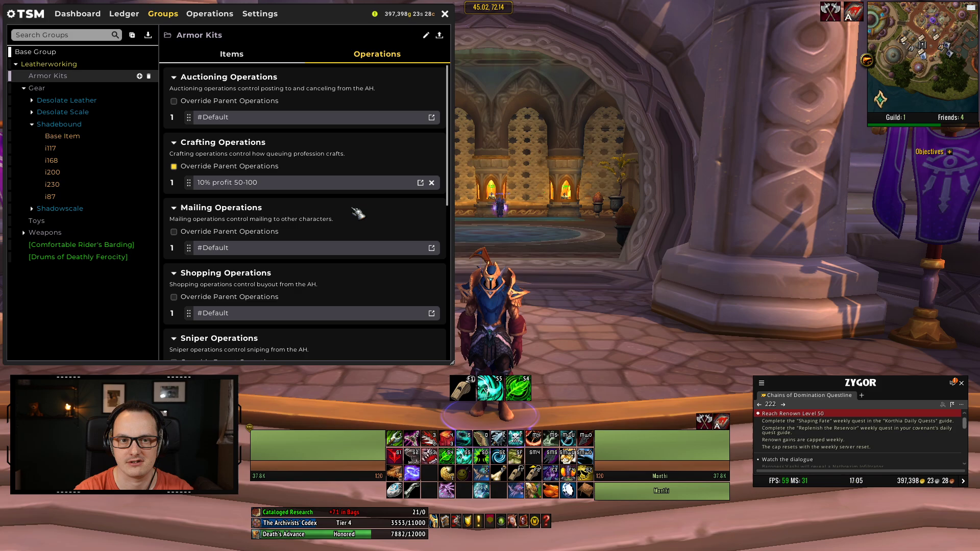
Step: Override Drums of Deathly Ferocity's parent auctioning operations and create a new auctioning operation
{"action": "left_click", "coordinate": [78, 257]}
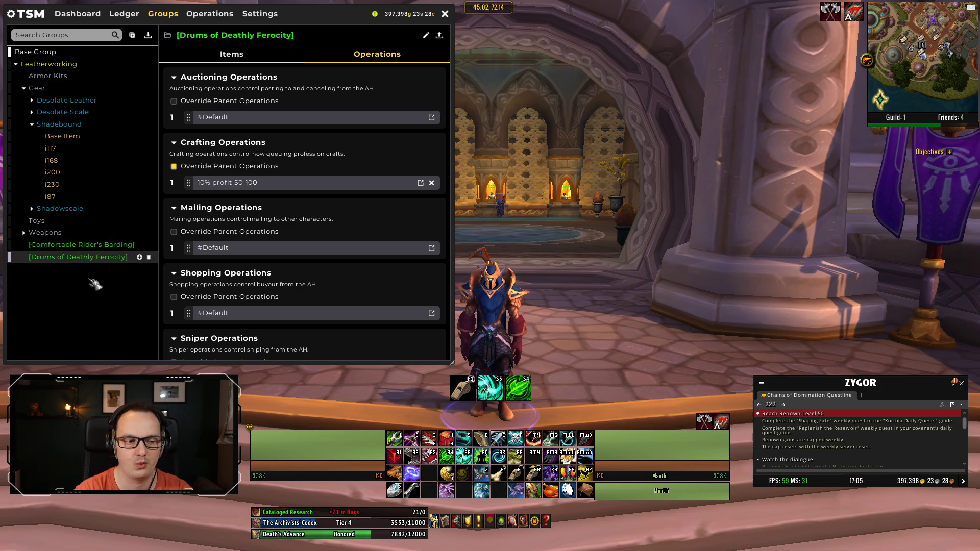
{"action": "mouse_move", "coordinate": [391, 163]}
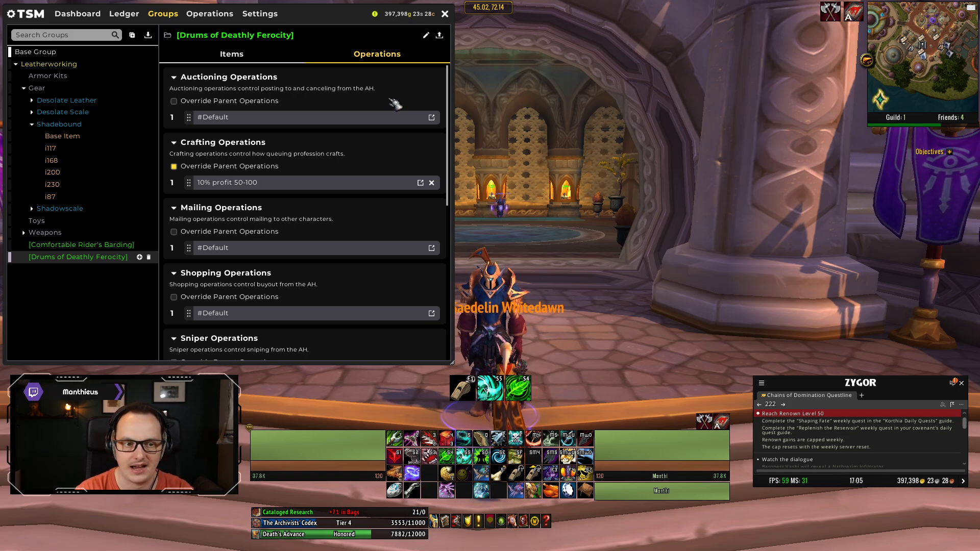
{"action": "left_click", "coordinate": [173, 101]}
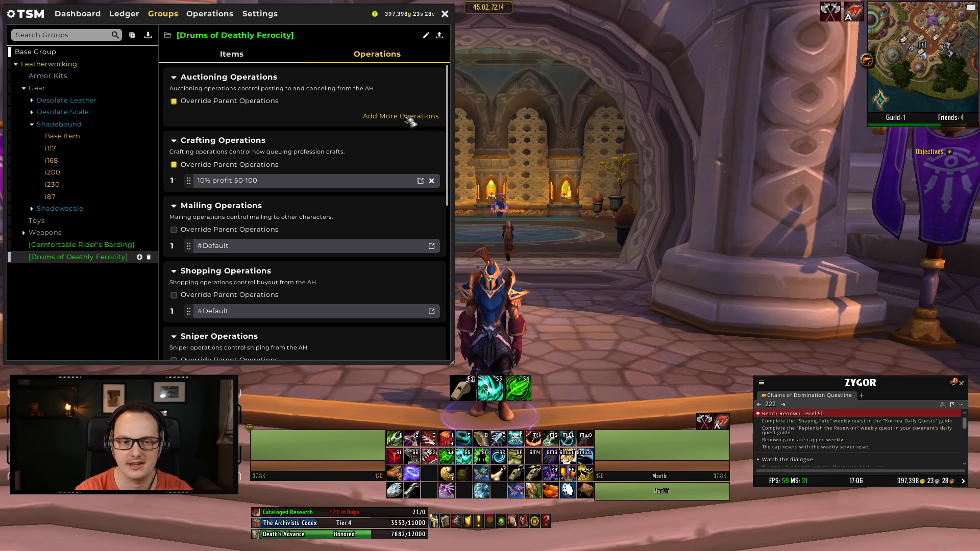
{"action": "left_click", "coordinate": [401, 116]}
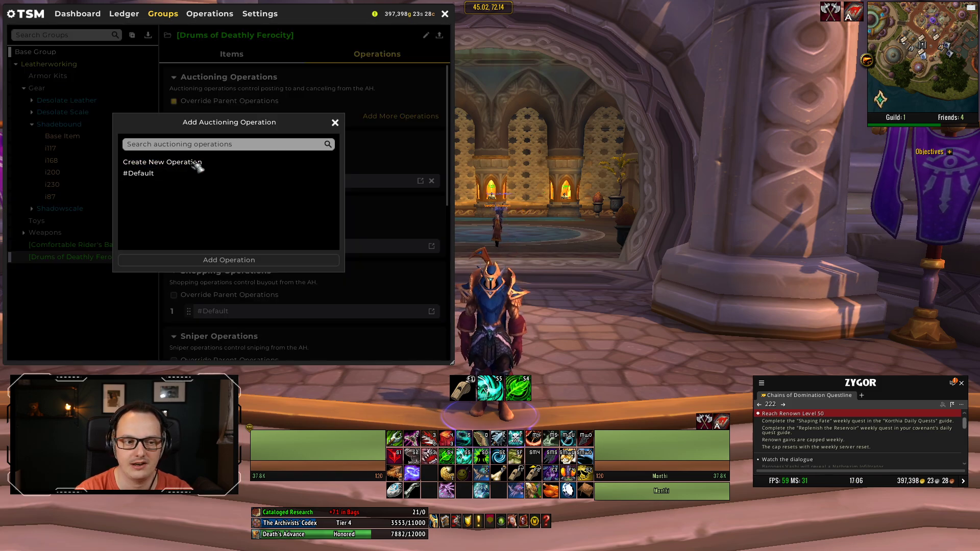
{"action": "left_click", "coordinate": [162, 162]}
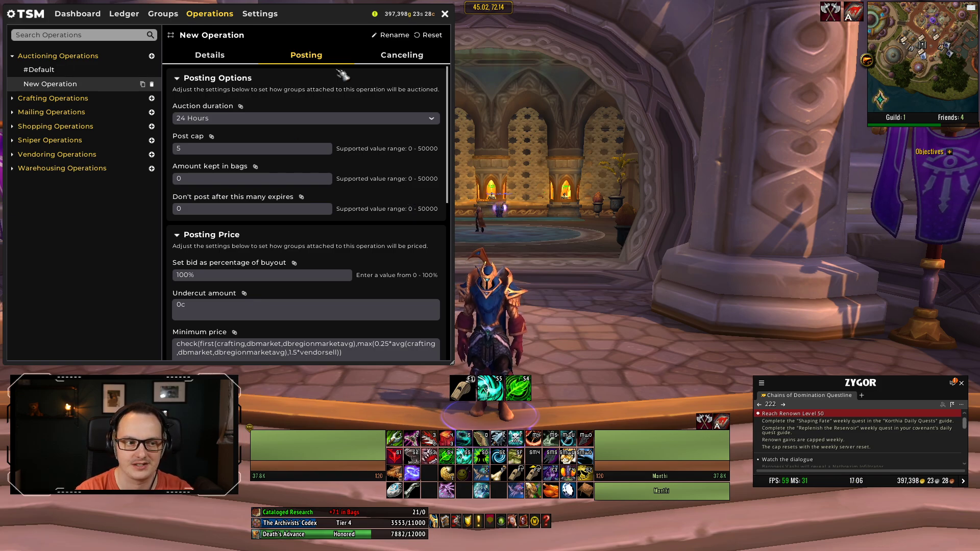
{"action": "mouse_move", "coordinate": [396, 214]}
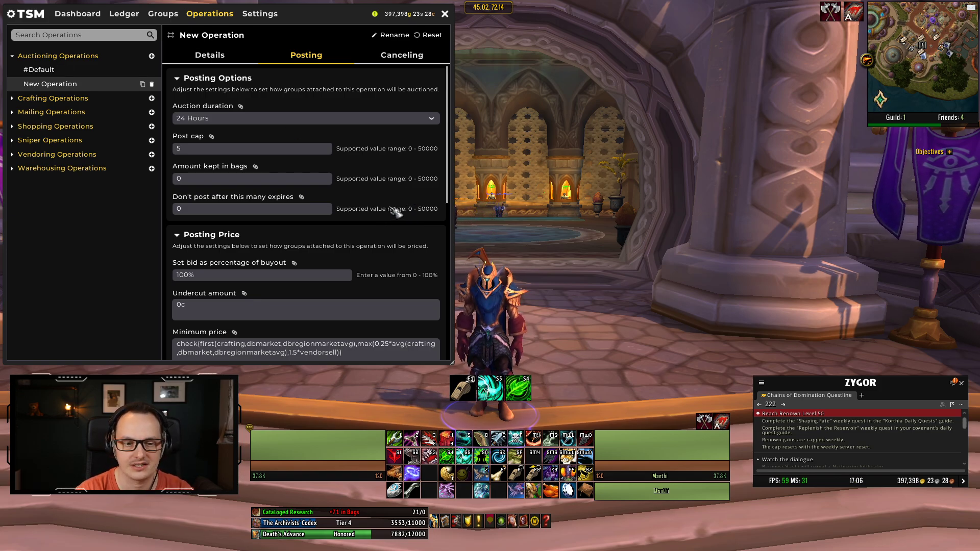
{"action": "mouse_move", "coordinate": [371, 231]}
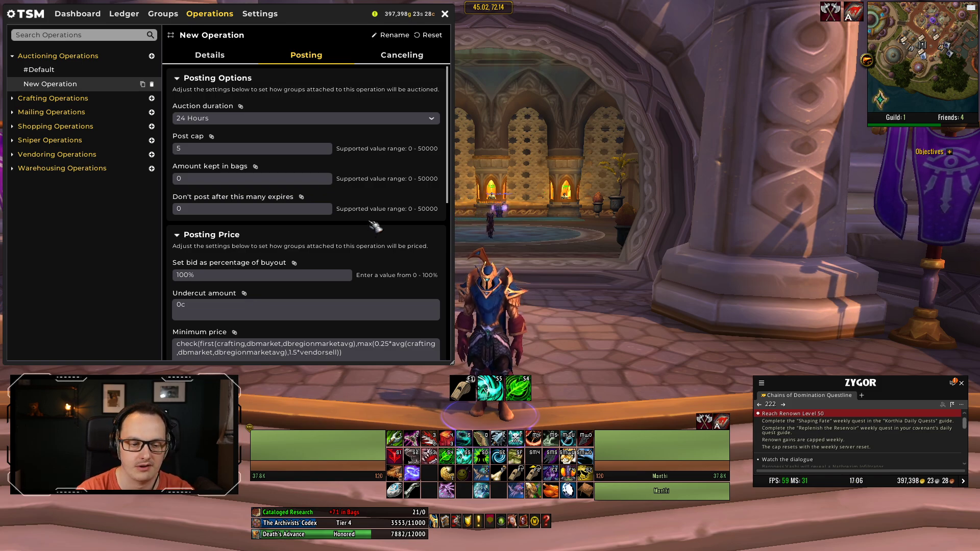
{"action": "scroll", "scroll_direction": "down", "scroll_amount": 3}
{"action": "type", "text": "1g"}
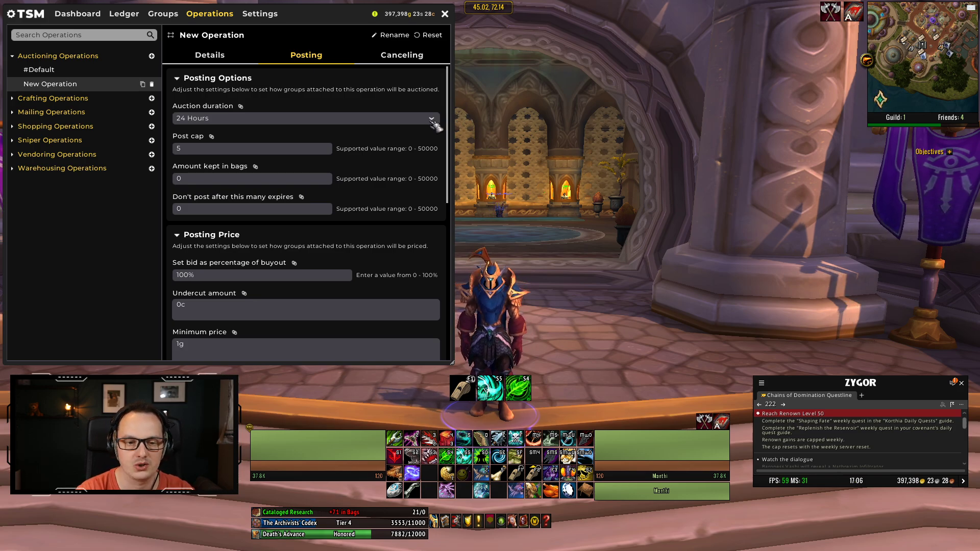
Step: Set auction duration to 12 Hours and post cap to 20
{"action": "left_click", "coordinate": [432, 118]}
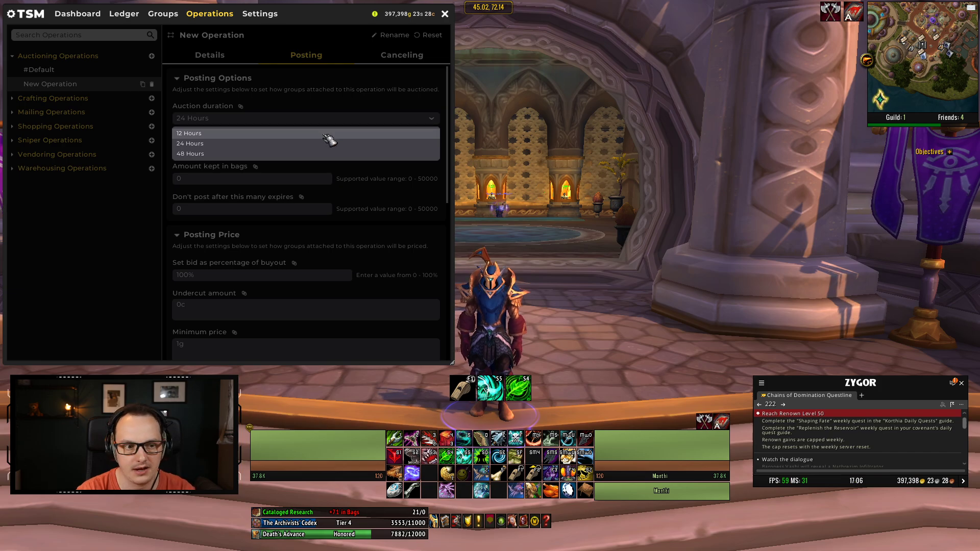
{"action": "left_click", "coordinate": [189, 133]}
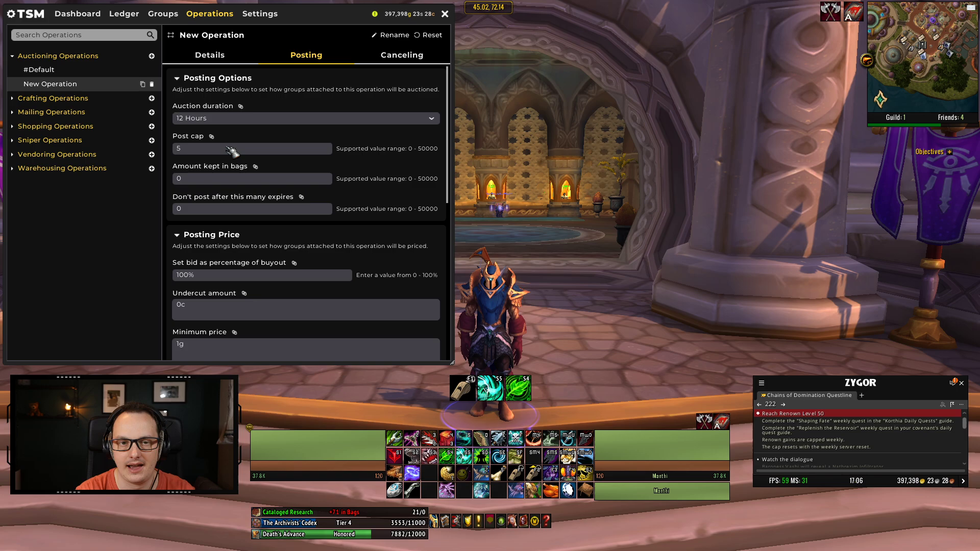
{"action": "left_click", "coordinate": [251, 149]}
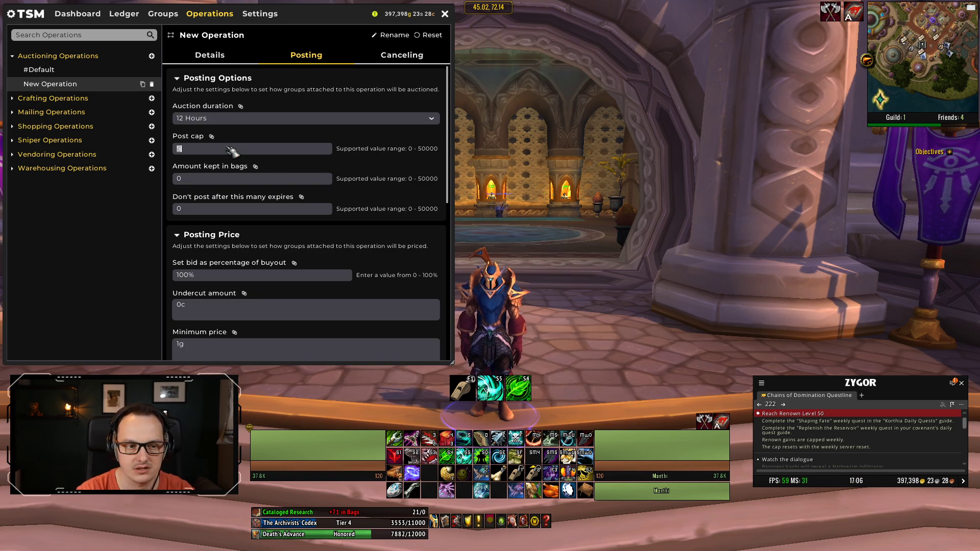
{"action": "type", "text": "20"}
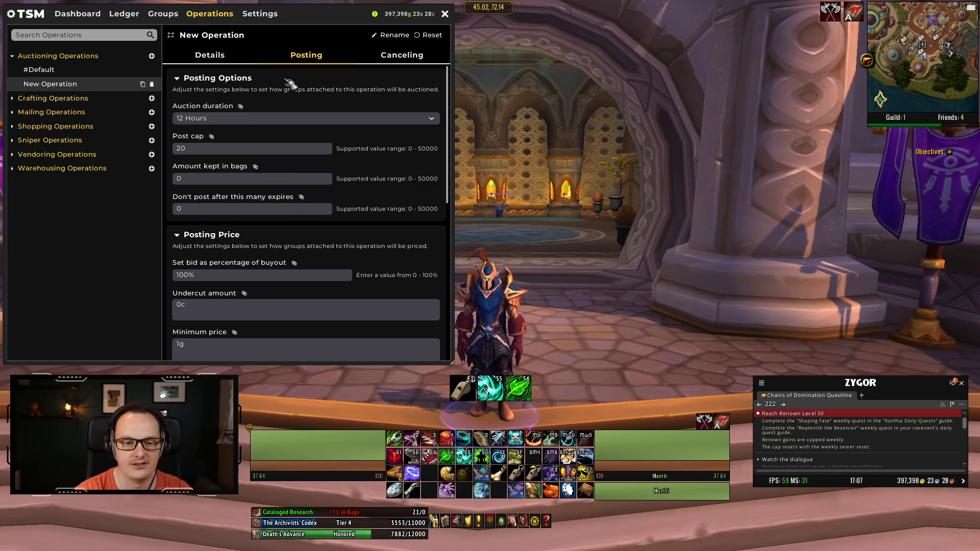
{"action": "mouse_move", "coordinate": [314, 190]}
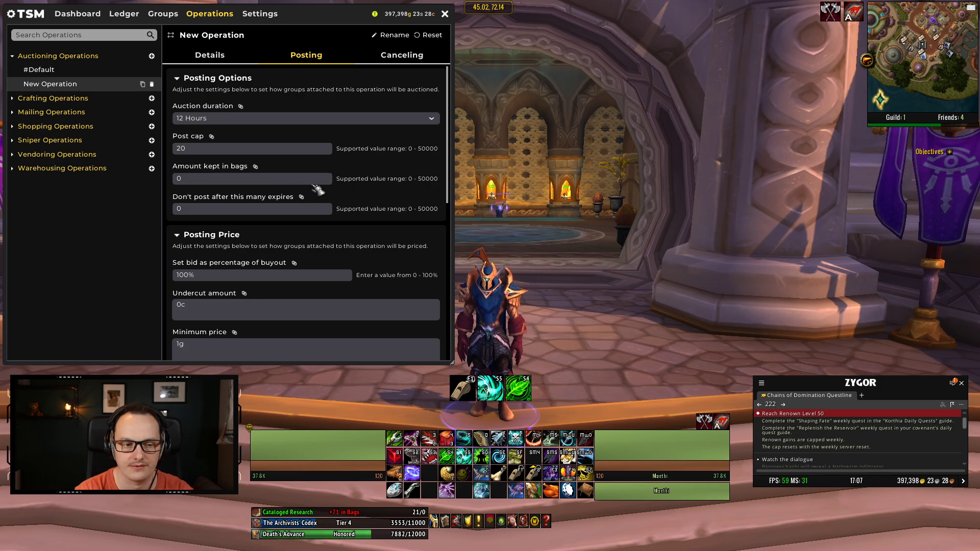
Step: Under Posting Price, replace the minimum price with '100% crafting'
{"action": "scroll", "scroll_direction": "down", "scroll_amount": 3}
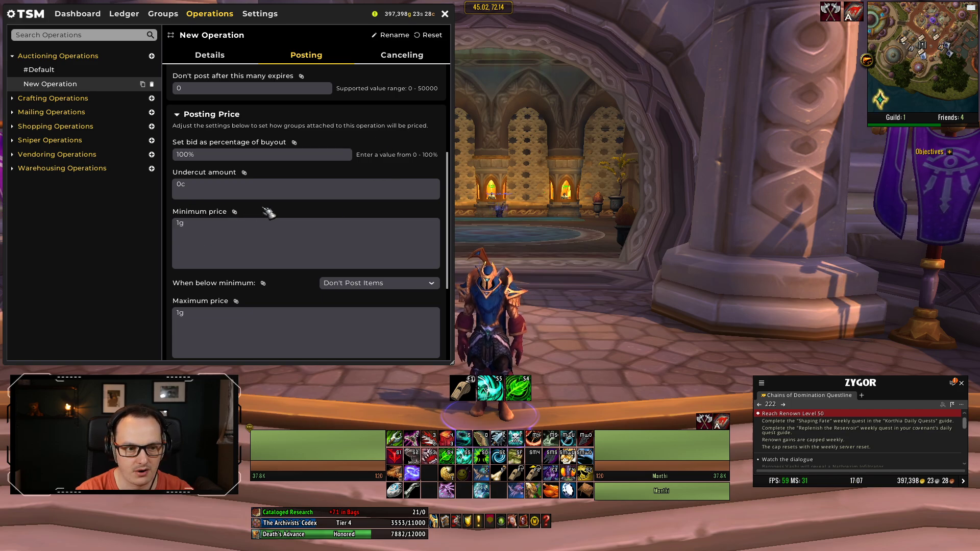
{"action": "scroll", "scroll_direction": "down", "scroll_amount": 3}
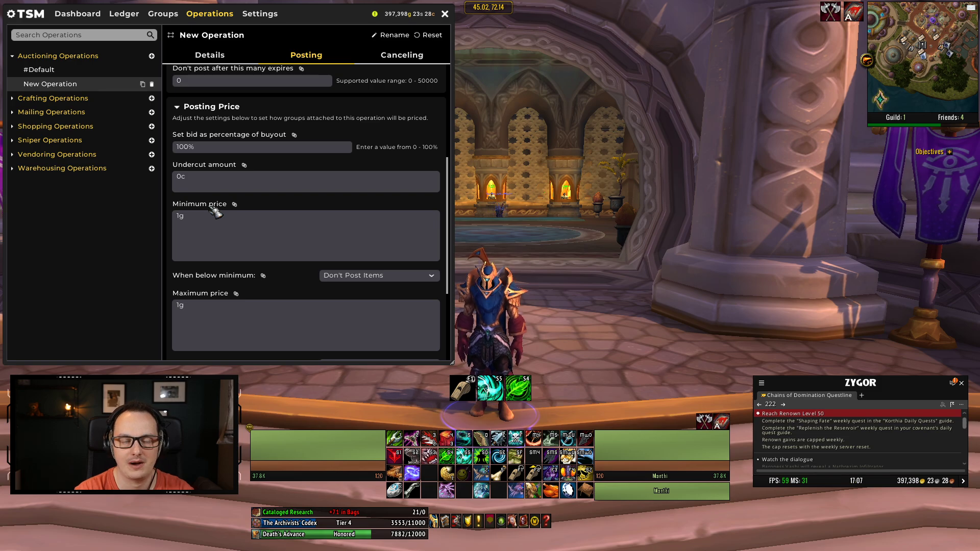
{"action": "mouse_move", "coordinate": [242, 238]}
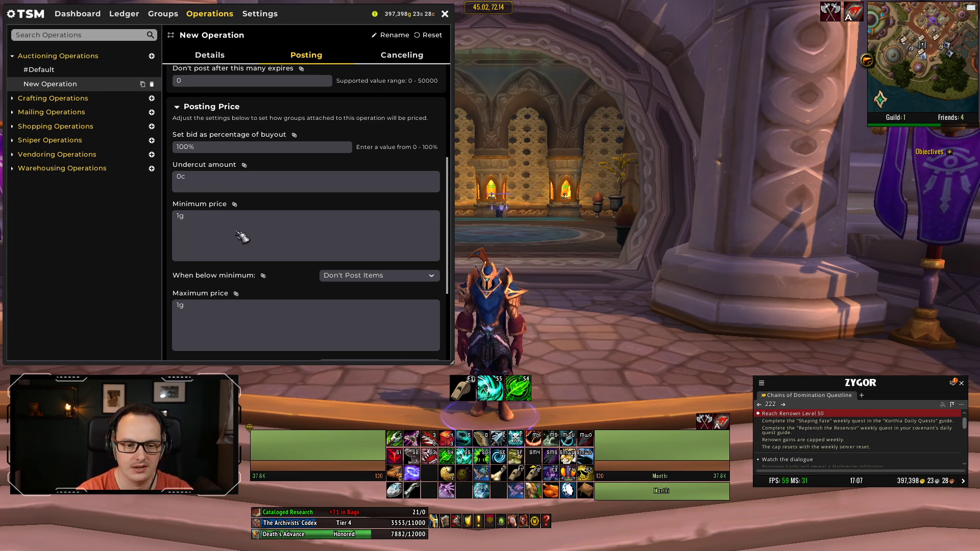
{"action": "scroll", "scroll_direction": "down", "scroll_amount": 3}
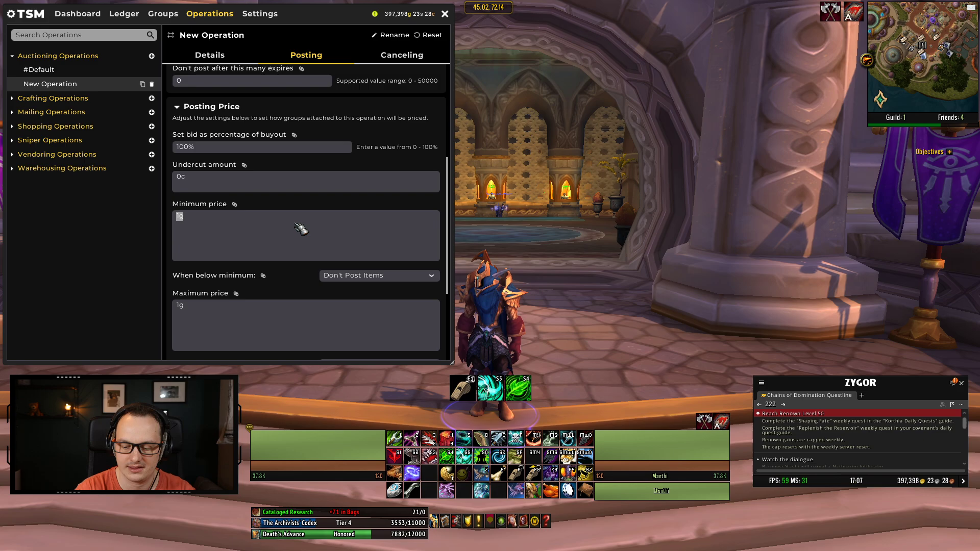
{"action": "type", "text": "100% craftin"}
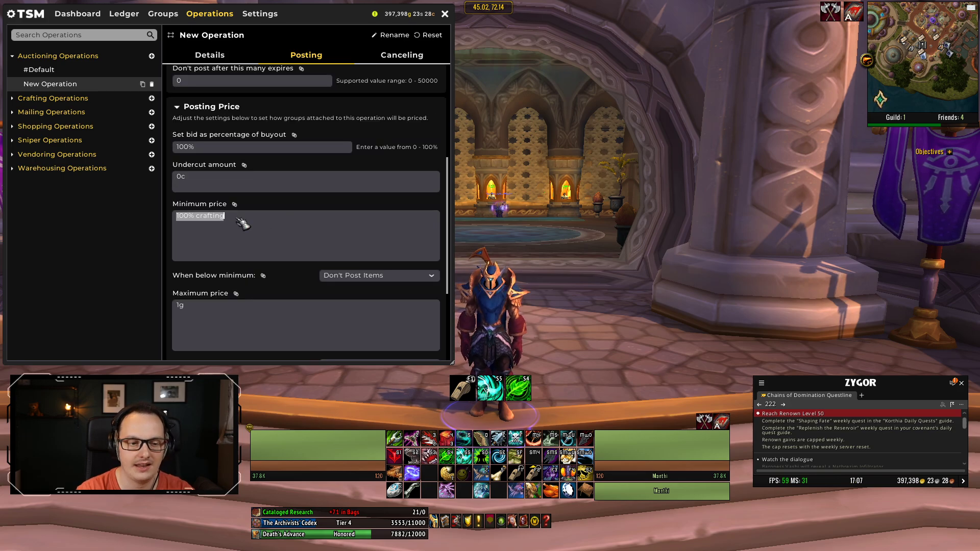
{"action": "mouse_move", "coordinate": [283, 277]}
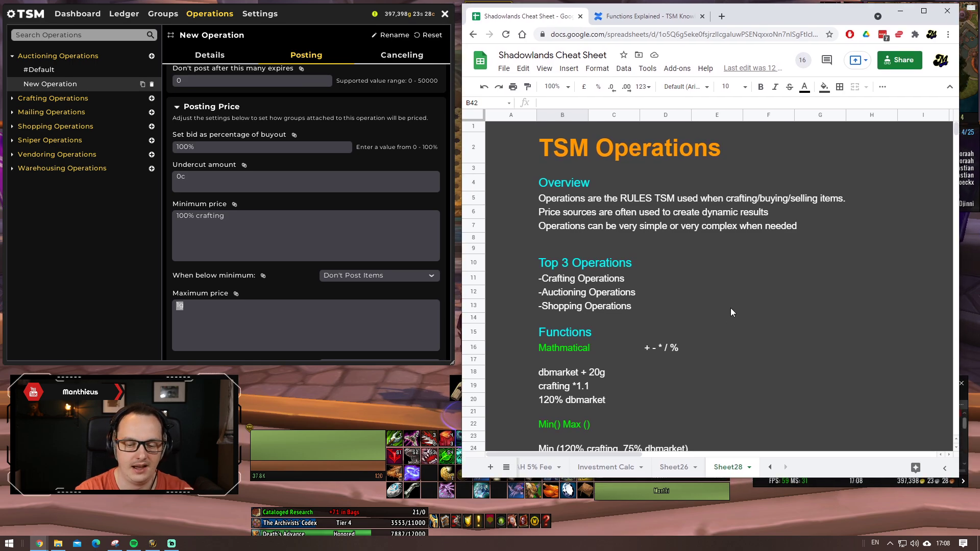
{"action": "scroll", "scroll_direction": "down", "scroll_amount": 3}
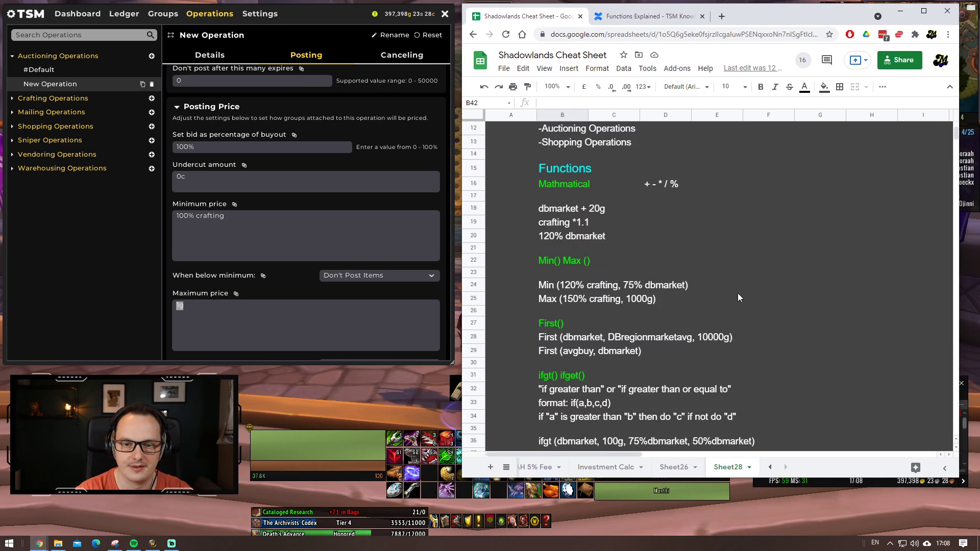
{"action": "mouse_move", "coordinate": [568, 179]}
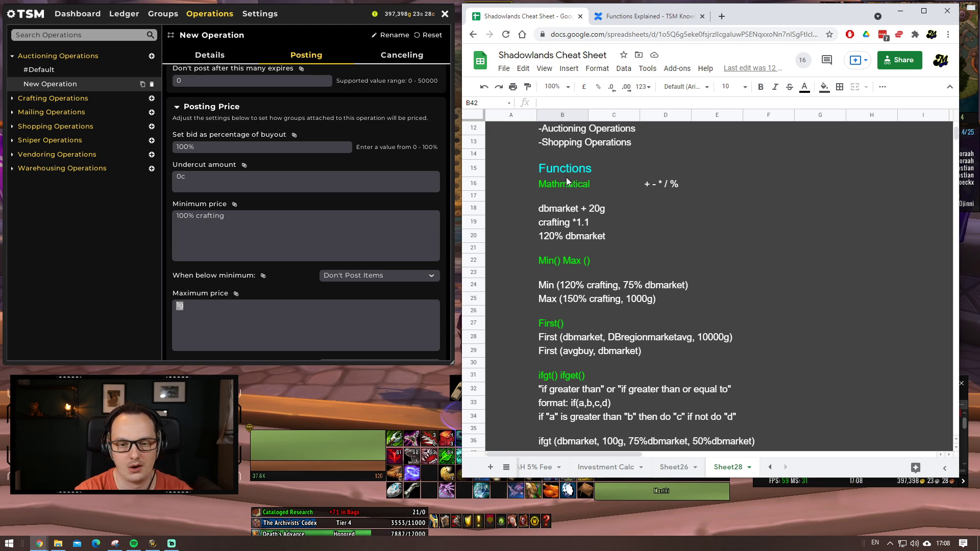
{"action": "mouse_move", "coordinate": [665, 191]}
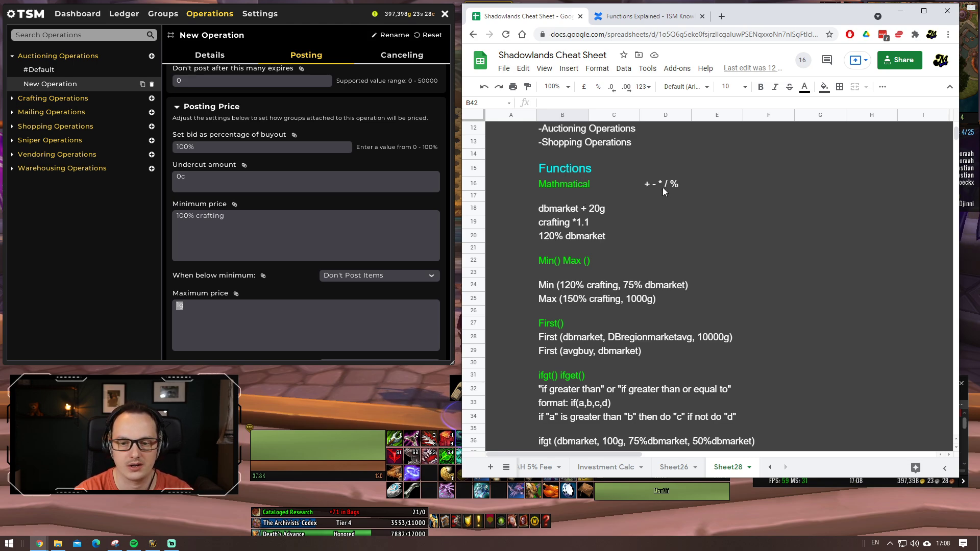
{"action": "mouse_move", "coordinate": [564, 192]}
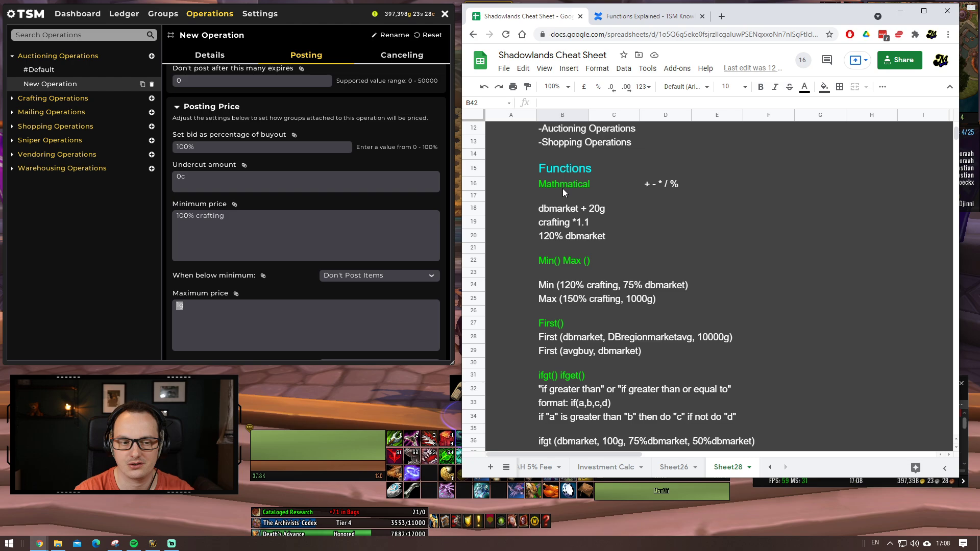
{"action": "mouse_move", "coordinate": [649, 191]}
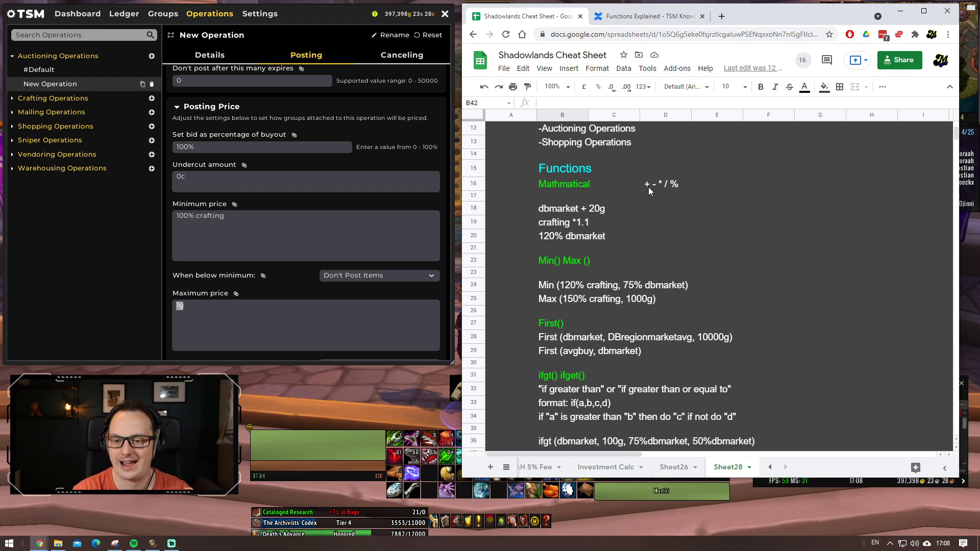
{"action": "mouse_move", "coordinate": [662, 192]}
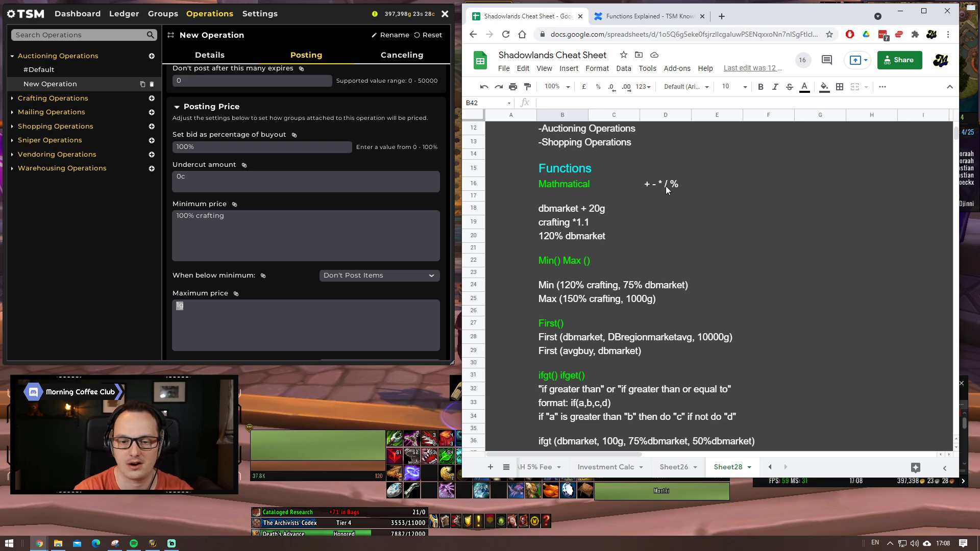
{"action": "mouse_move", "coordinate": [556, 244]}
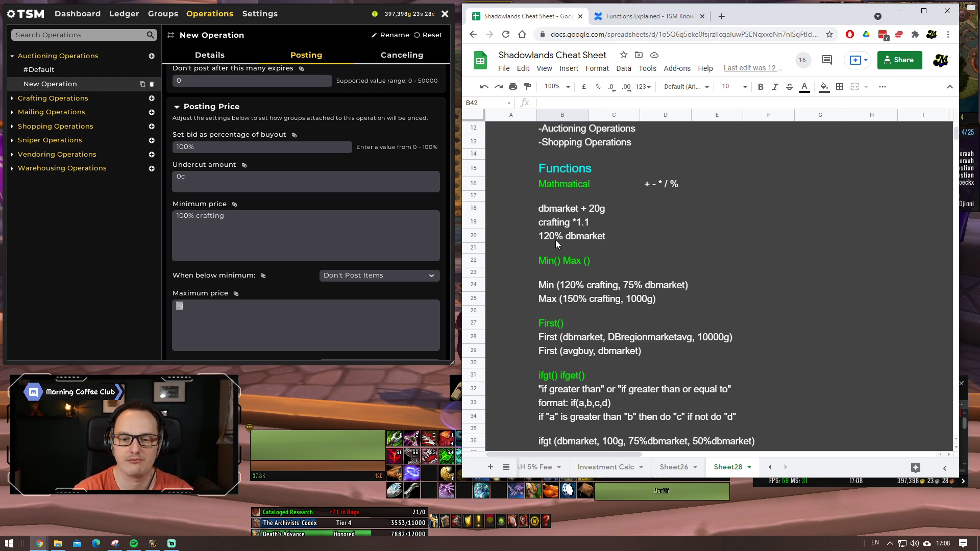
{"action": "mouse_move", "coordinate": [568, 238]}
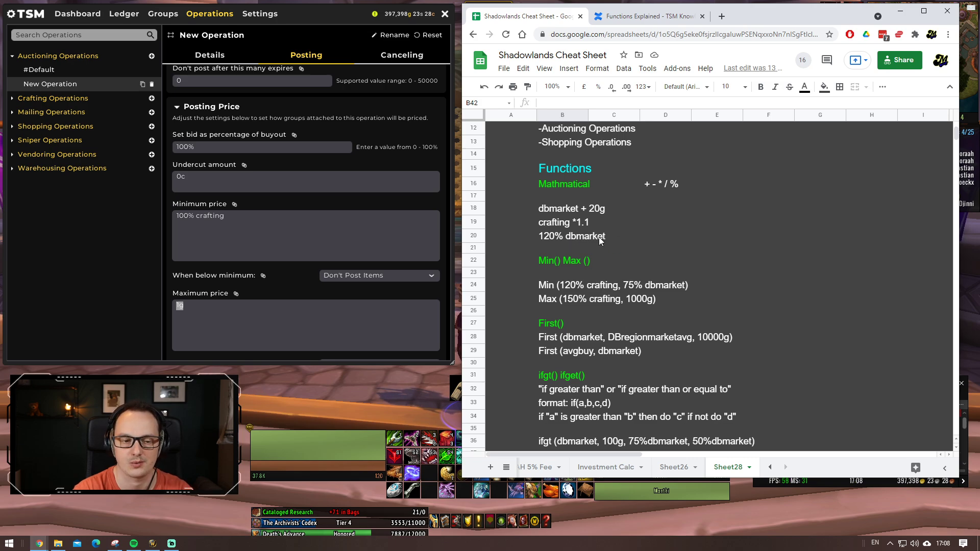
{"action": "mouse_move", "coordinate": [542, 216]}
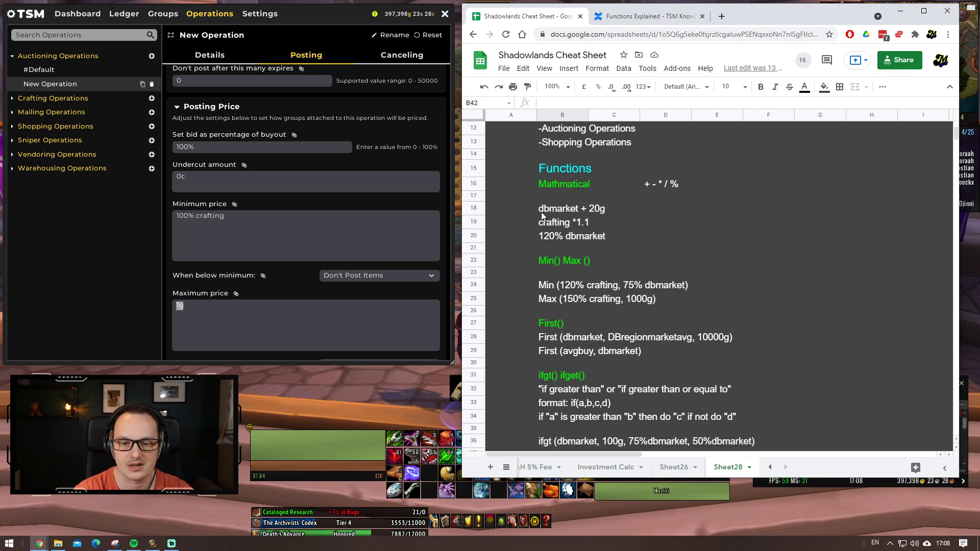
{"action": "mouse_move", "coordinate": [600, 216]}
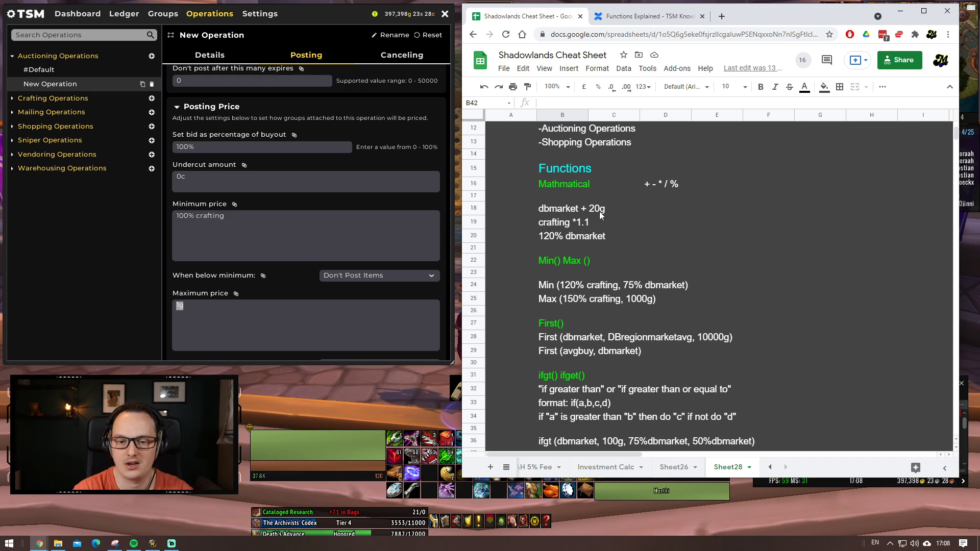
{"action": "mouse_move", "coordinate": [560, 232]}
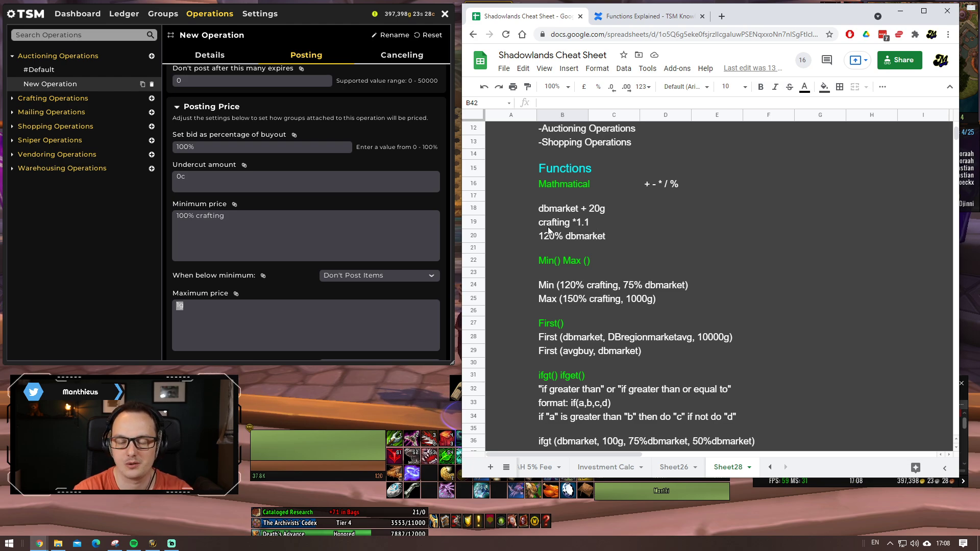
{"action": "mouse_move", "coordinate": [587, 227]}
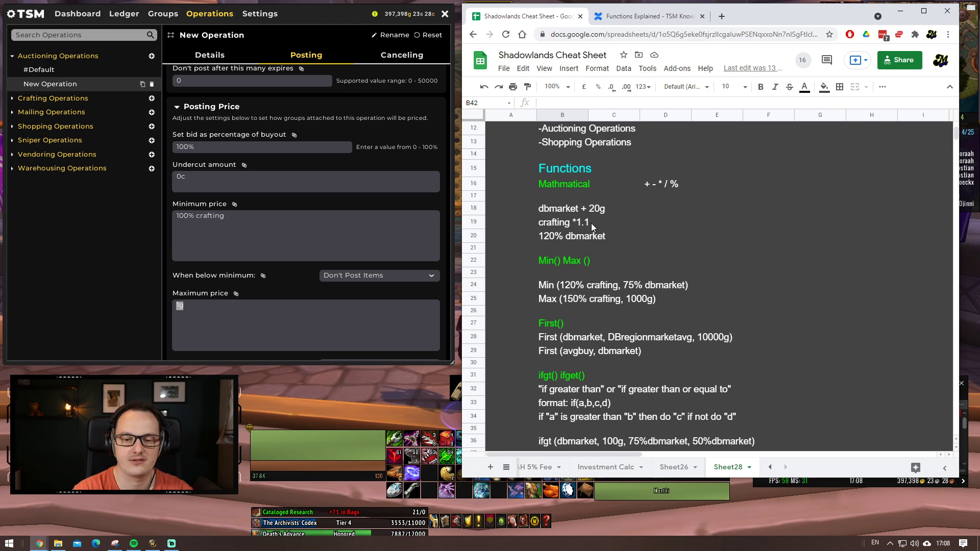
{"action": "mouse_move", "coordinate": [582, 247]}
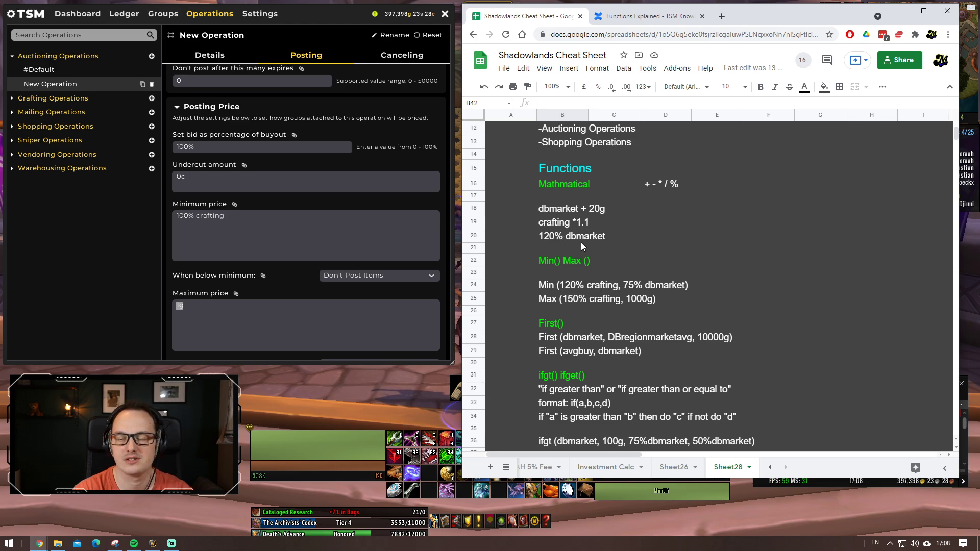
{"action": "mouse_move", "coordinate": [607, 260]}
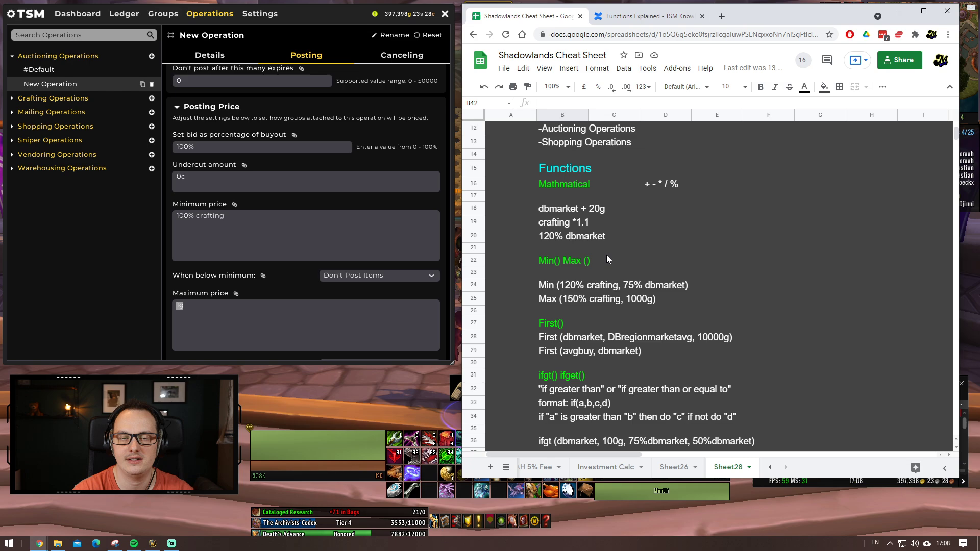
{"action": "mouse_move", "coordinate": [584, 247]}
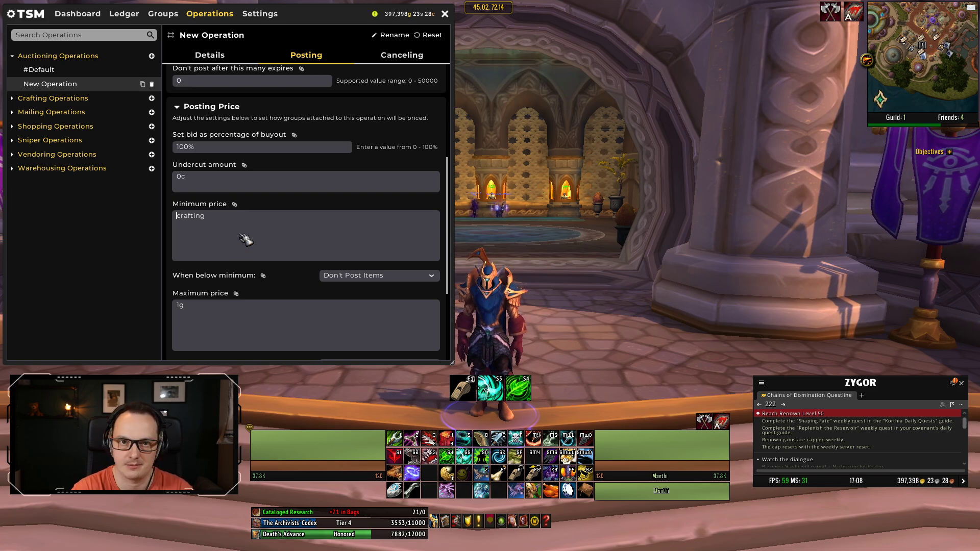
{"action": "mouse_move", "coordinate": [242, 224]}
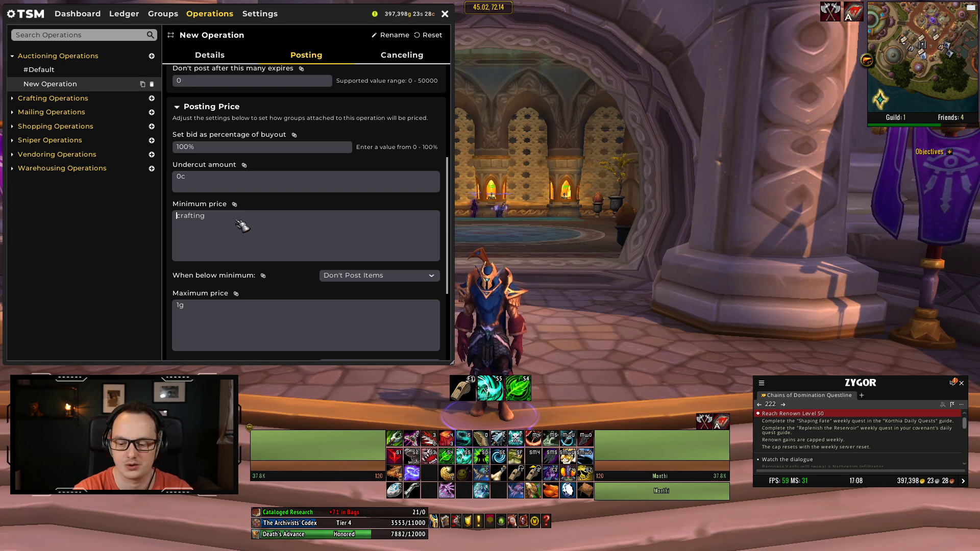
Step: Type 100% before 'crafting' in the Minimum price field
{"action": "type", "text": "100%"}
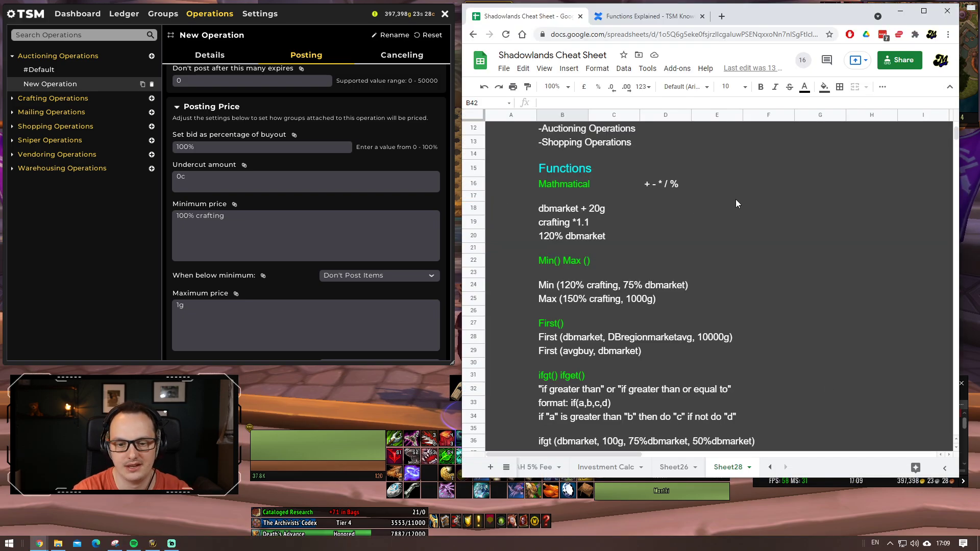
{"action": "mouse_move", "coordinate": [750, 188]}
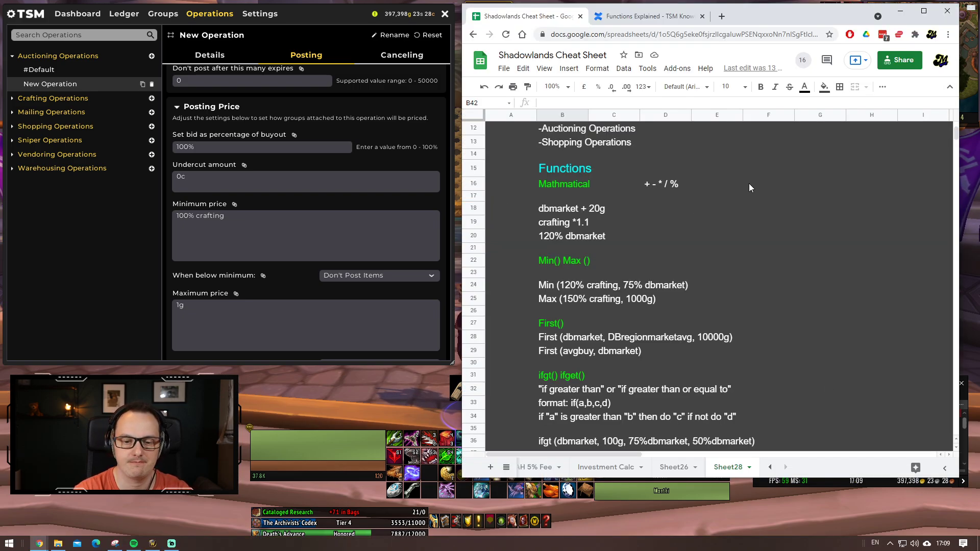
Step: Scroll the Sheet28 cheat sheet down past the First() and ifgt() examples to Top Tips
{"action": "scroll", "scroll_direction": "down", "scroll_amount": 3}
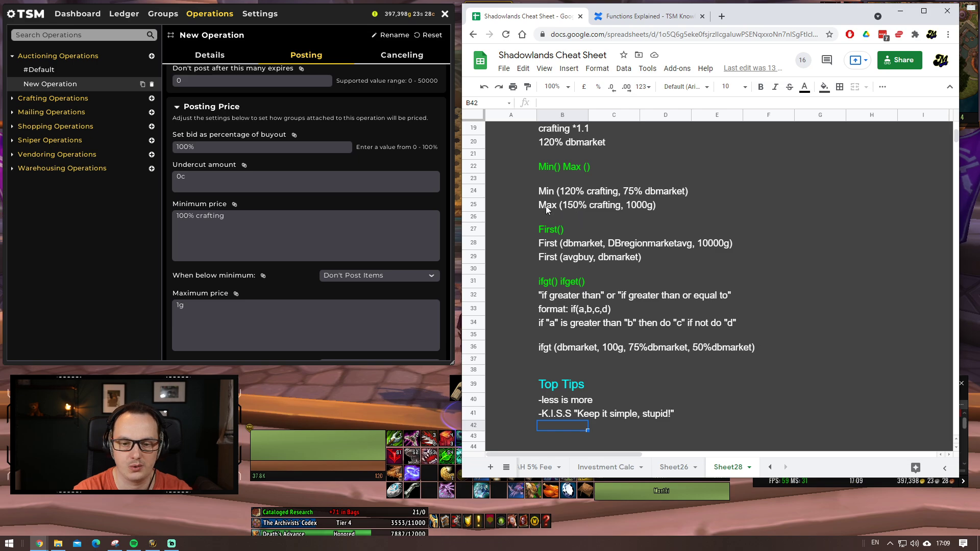
{"action": "mouse_move", "coordinate": [534, 206]}
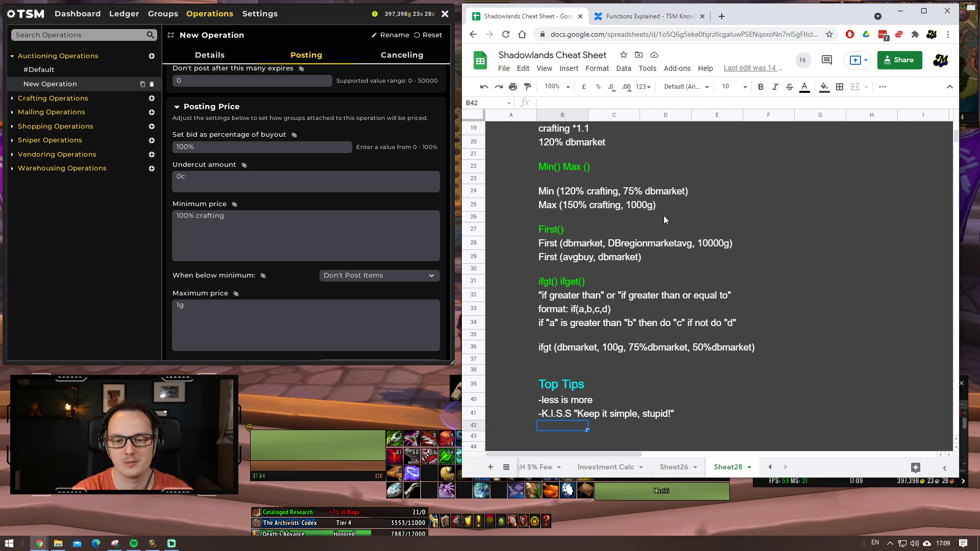
{"action": "mouse_move", "coordinate": [570, 215]}
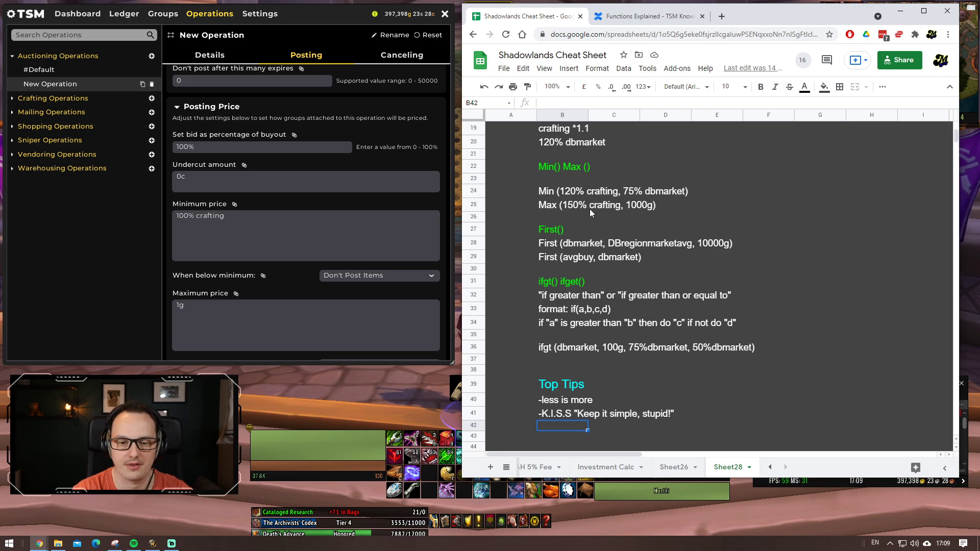
{"action": "mouse_move", "coordinate": [596, 215]}
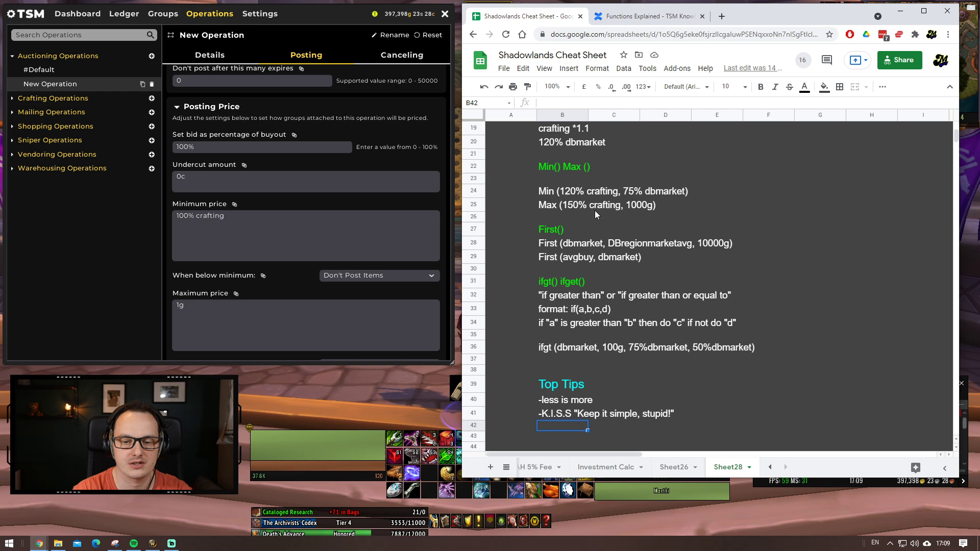
{"action": "mouse_move", "coordinate": [675, 199]}
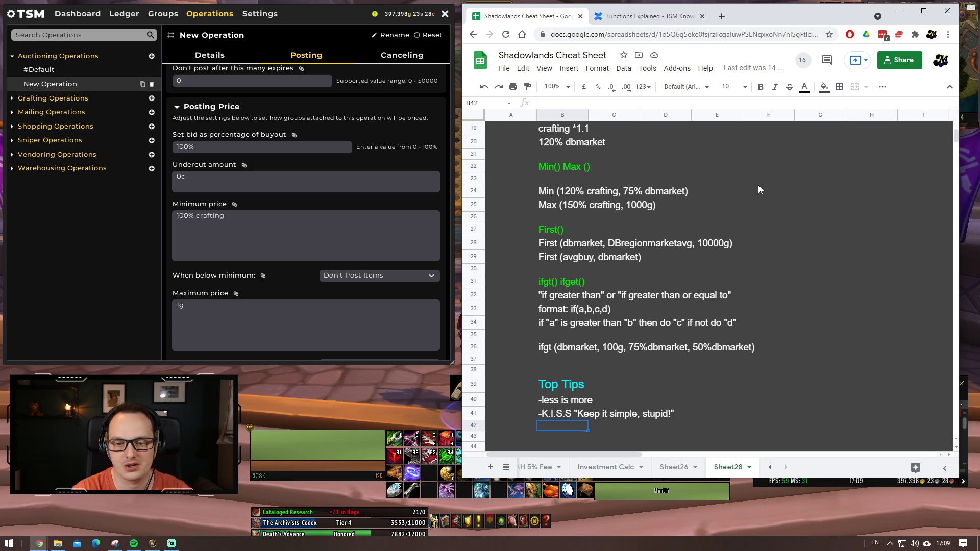
{"action": "mouse_move", "coordinate": [719, 178]}
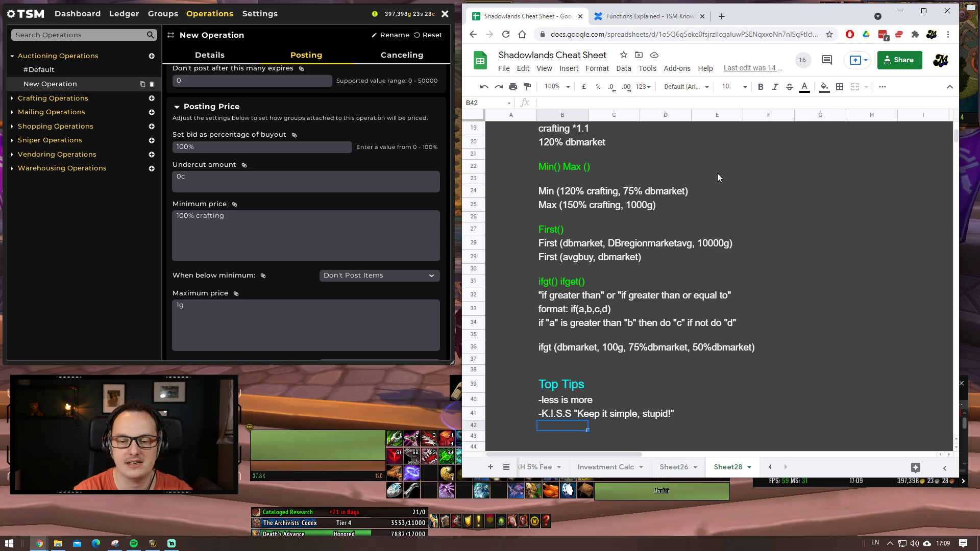
{"action": "mouse_move", "coordinate": [572, 222]}
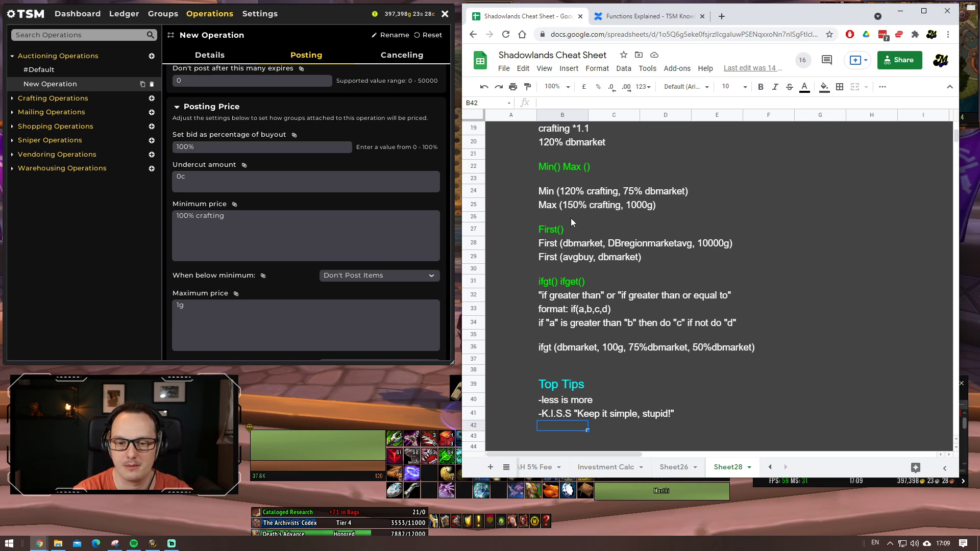
{"action": "mouse_move", "coordinate": [557, 237]}
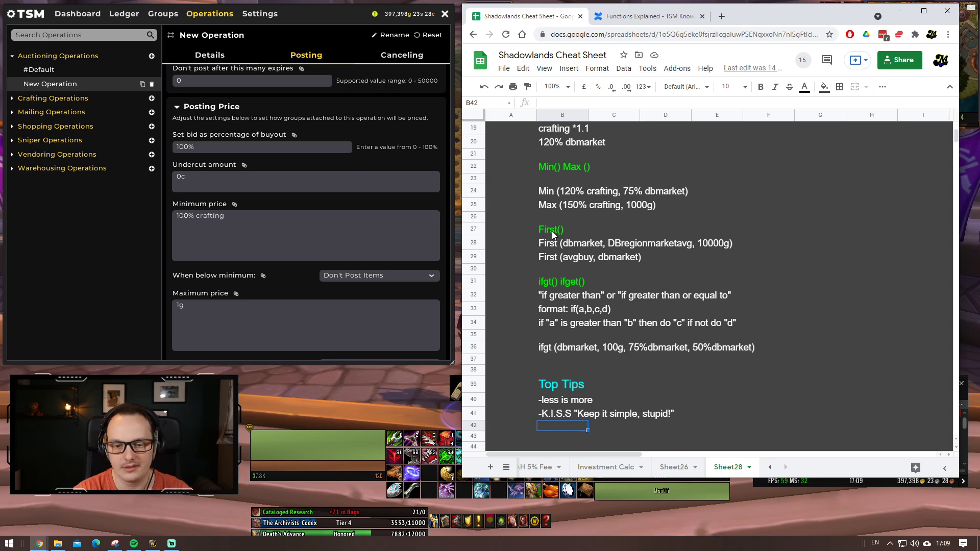
{"action": "mouse_move", "coordinate": [554, 273]}
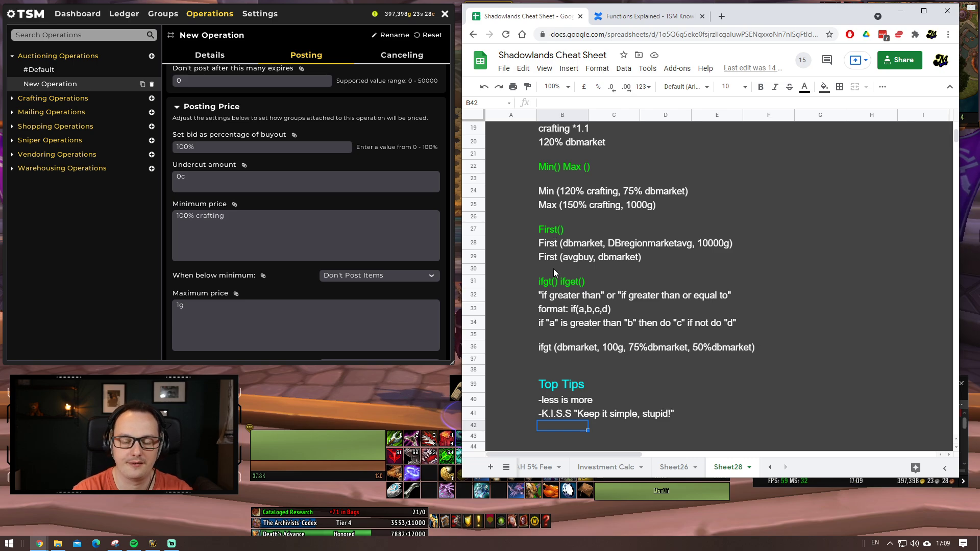
{"action": "mouse_move", "coordinate": [557, 266]}
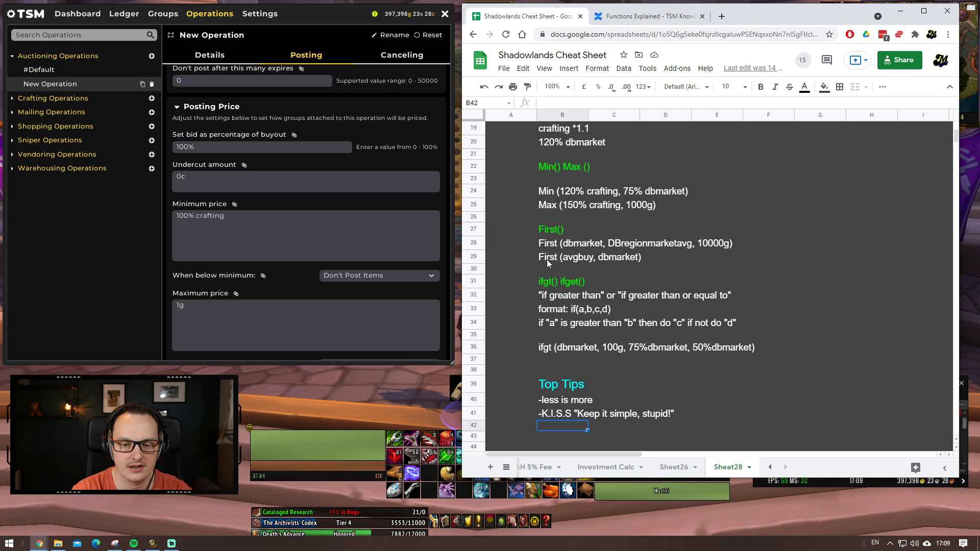
{"action": "mouse_move", "coordinate": [576, 271]}
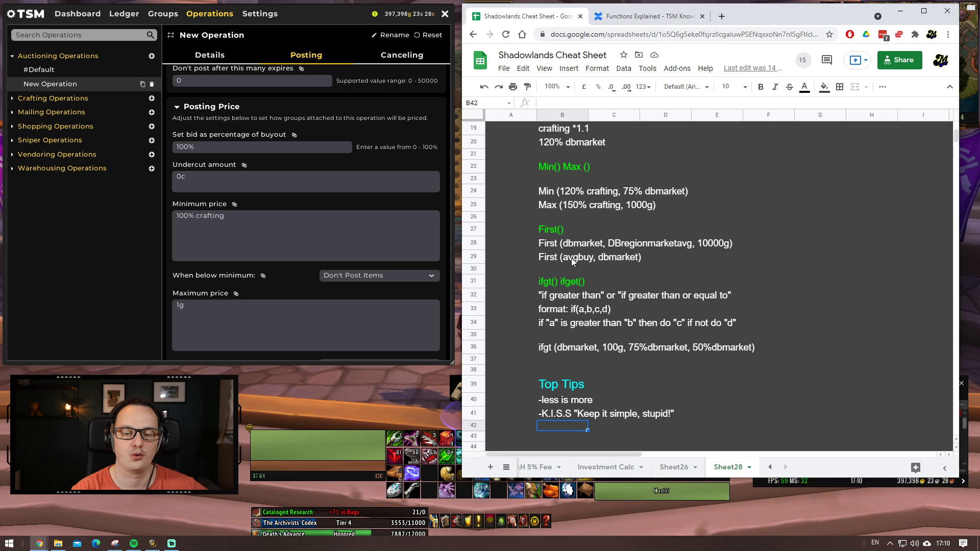
{"action": "mouse_move", "coordinate": [620, 265]}
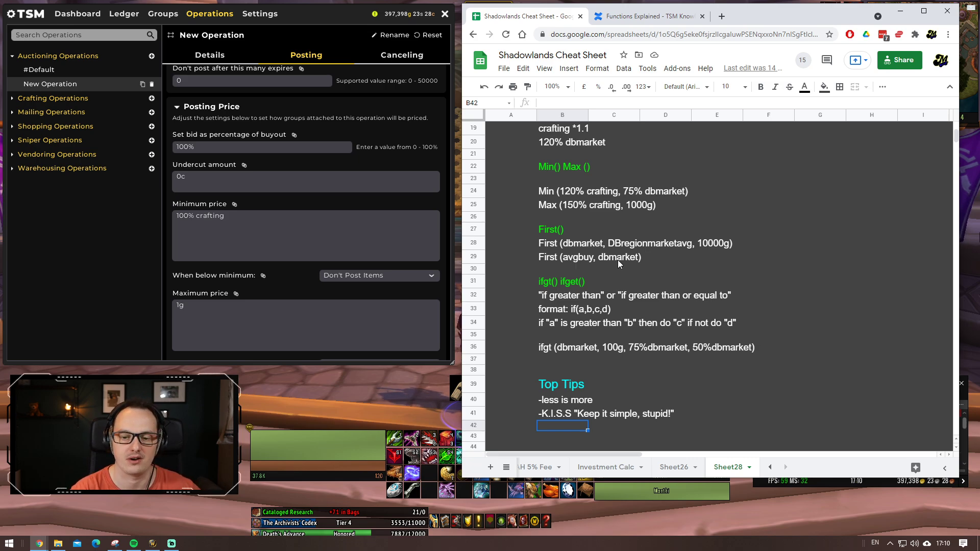
{"action": "mouse_move", "coordinate": [547, 258]}
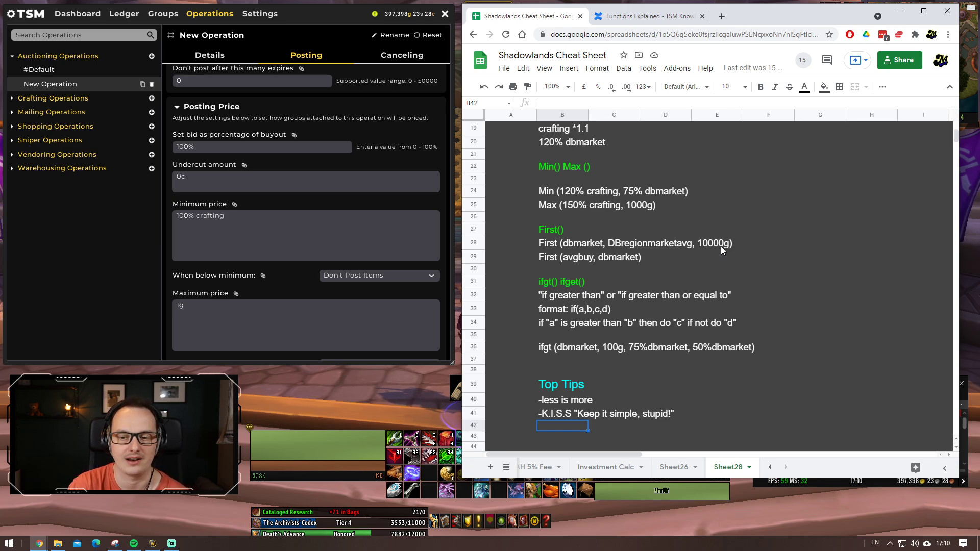
{"action": "mouse_move", "coordinate": [555, 265]}
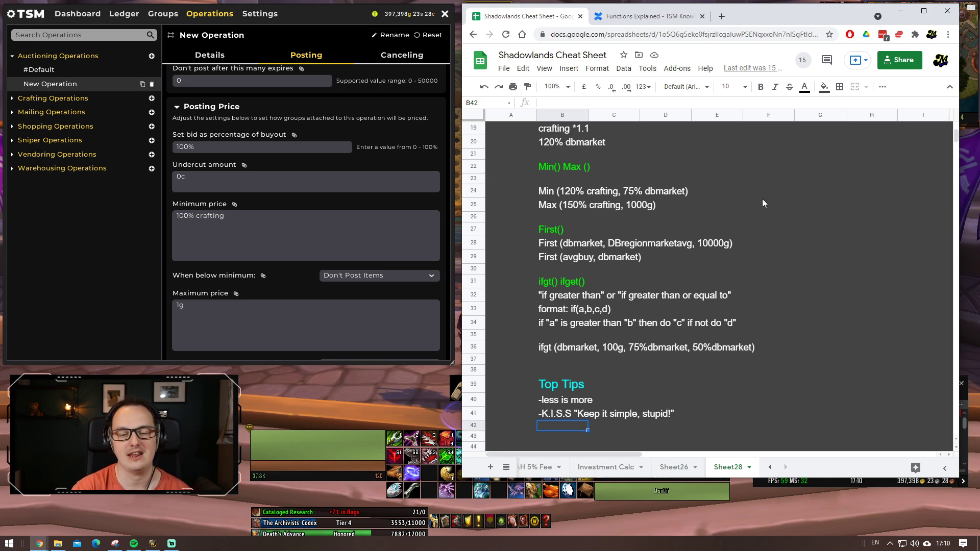
{"action": "mouse_move", "coordinate": [760, 221]}
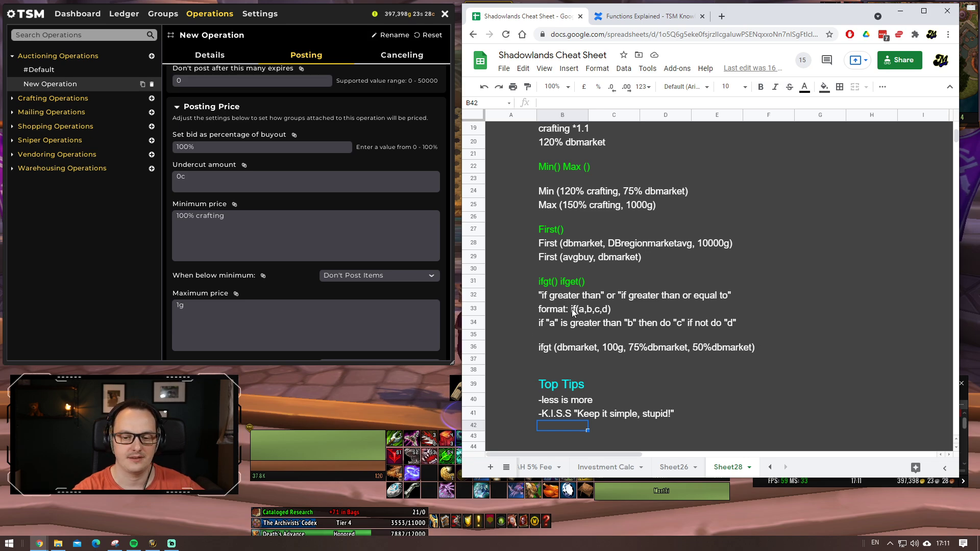
{"action": "mouse_move", "coordinate": [526, 328]}
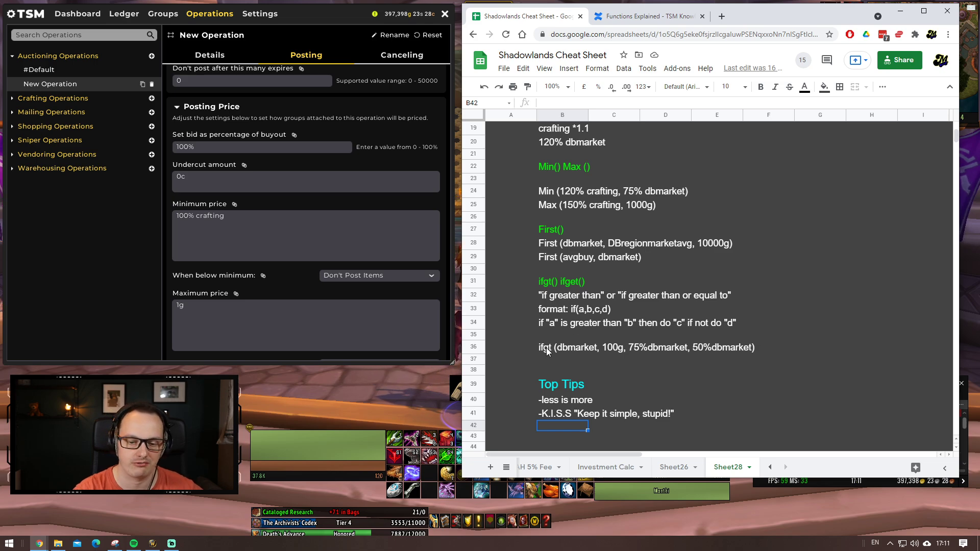
{"action": "mouse_move", "coordinate": [649, 350]}
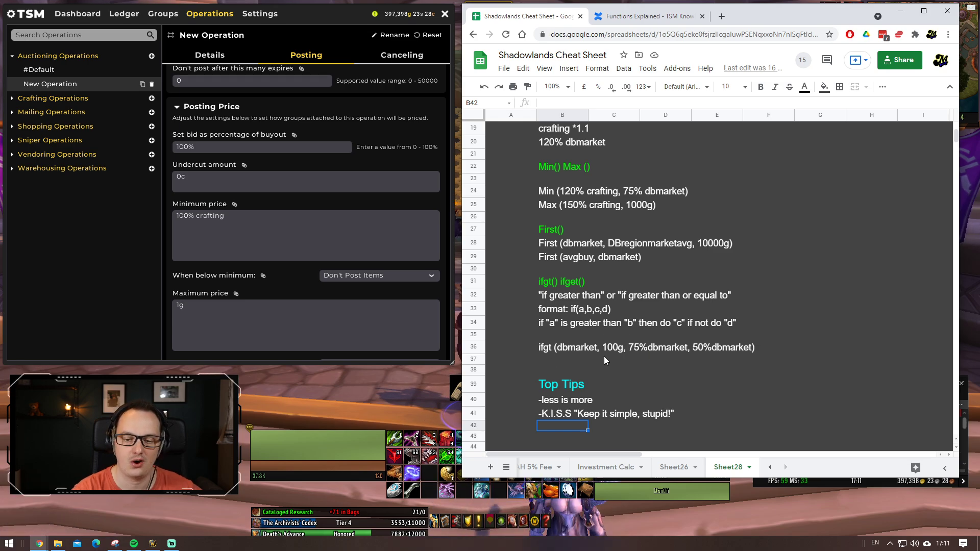
{"action": "mouse_move", "coordinate": [720, 364]}
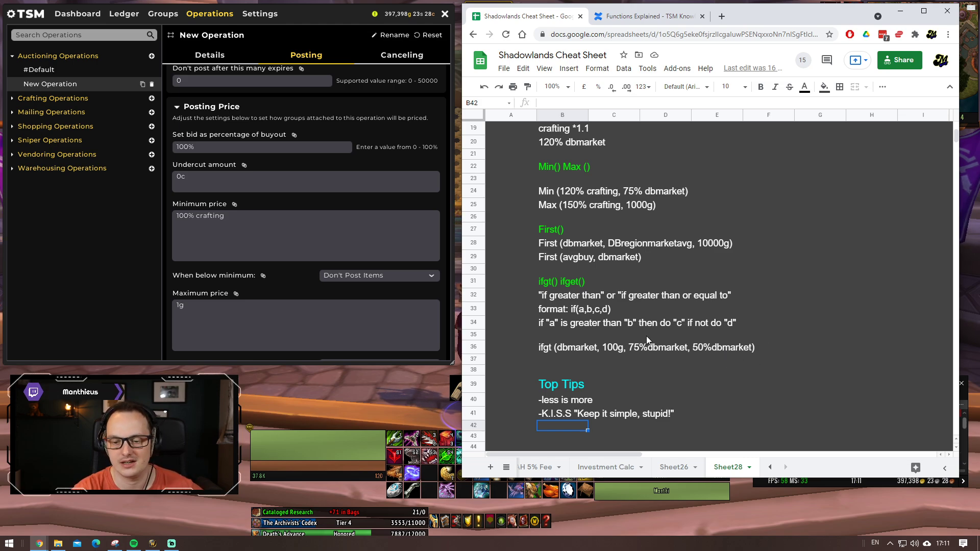
{"action": "mouse_move", "coordinate": [782, 352]}
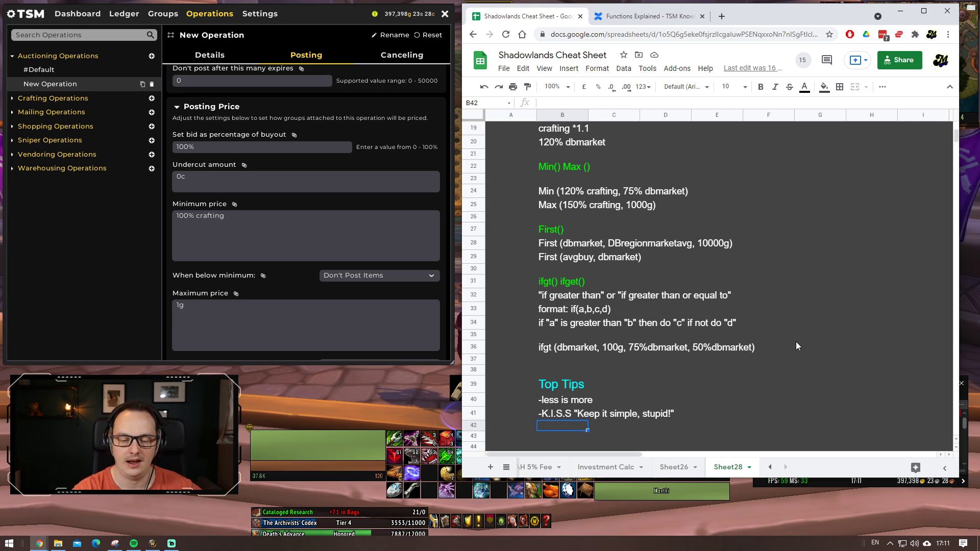
{"action": "mouse_move", "coordinate": [756, 322]}
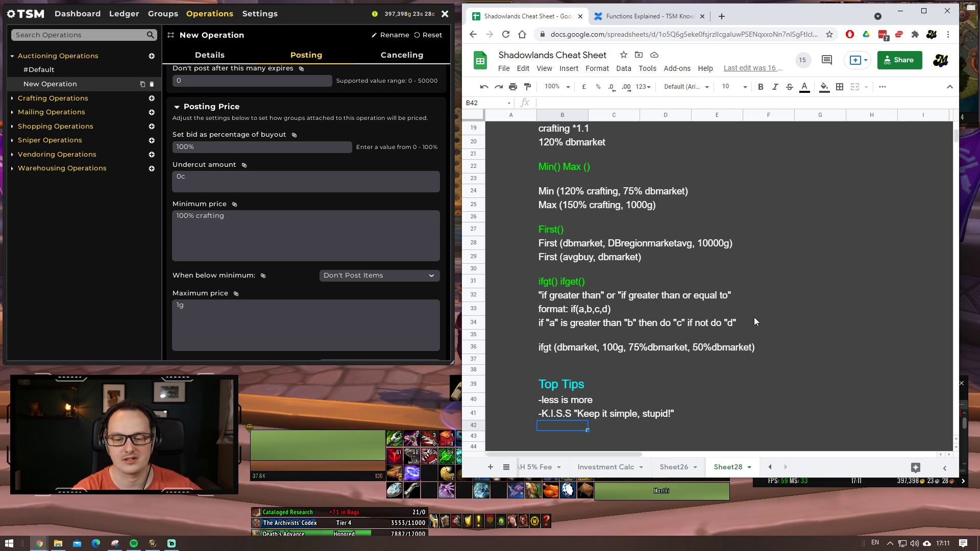
{"action": "mouse_move", "coordinate": [791, 355]}
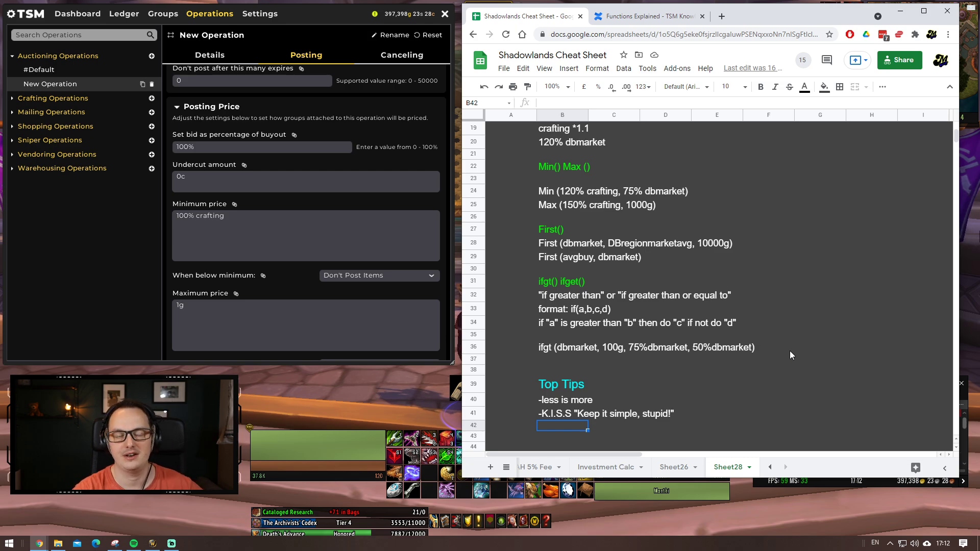
{"action": "mouse_move", "coordinate": [789, 323]}
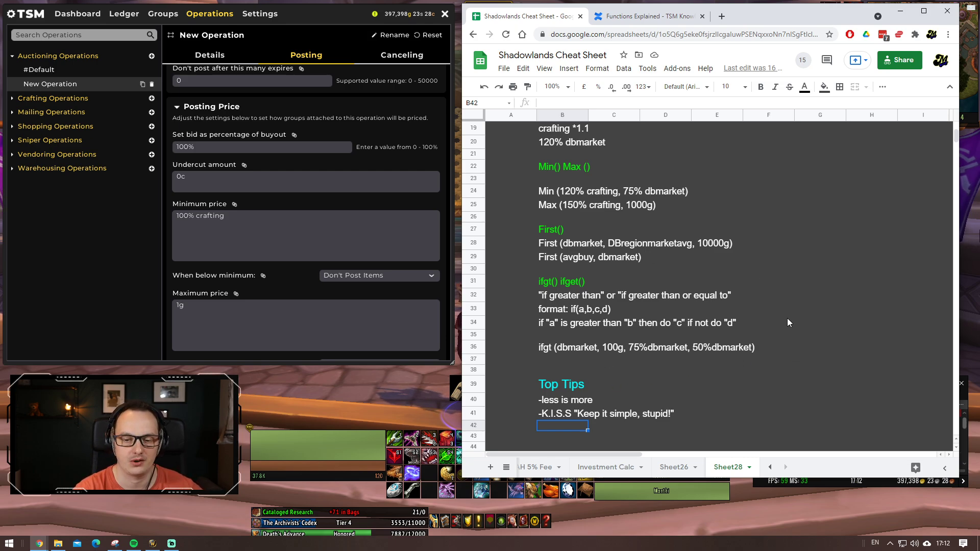
{"action": "mouse_move", "coordinate": [695, 354]}
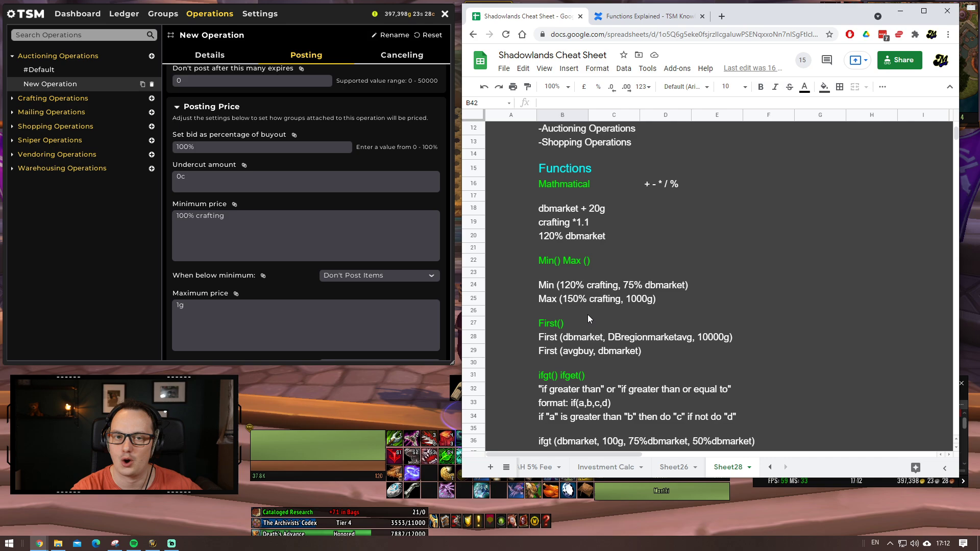
{"action": "mouse_move", "coordinate": [322, 236]}
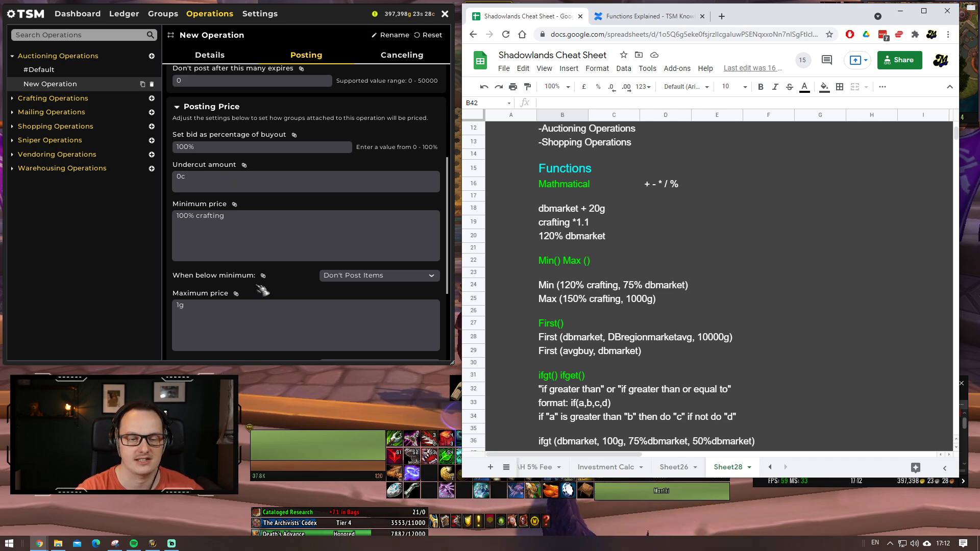
{"action": "mouse_move", "coordinate": [349, 230]}
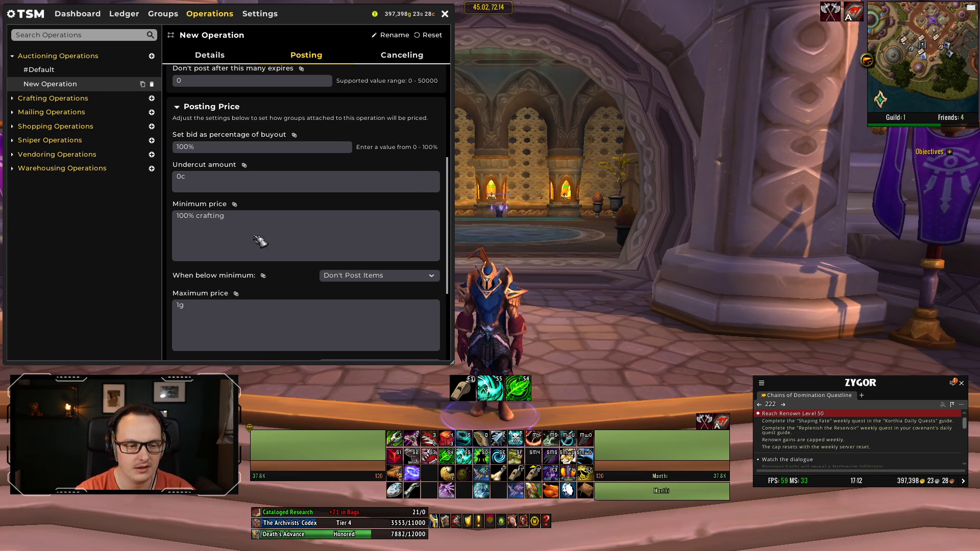
Step: Copy the minimum price formula into Normal price and change it to 250% crafting
{"action": "double_click", "coordinate": [200, 216]}
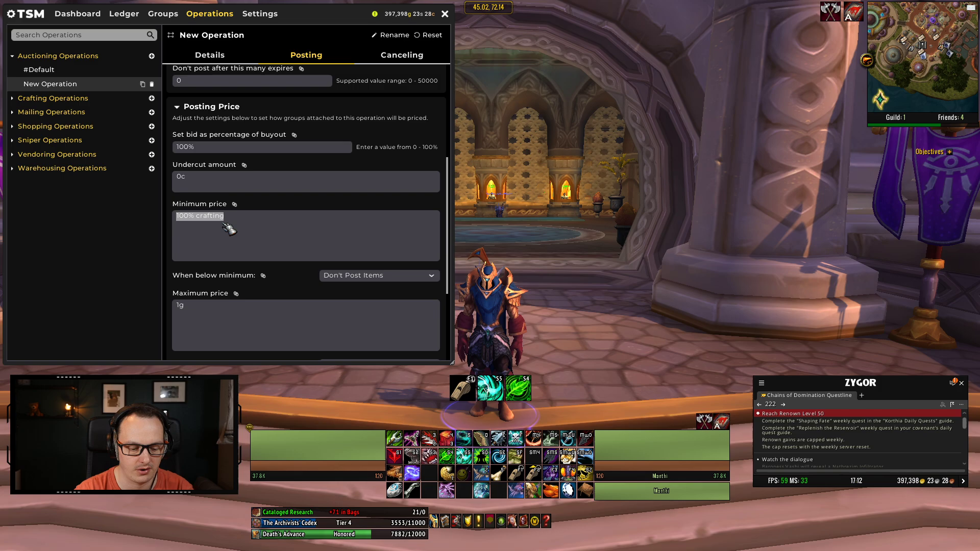
{"action": "mouse_move", "coordinate": [279, 236]}
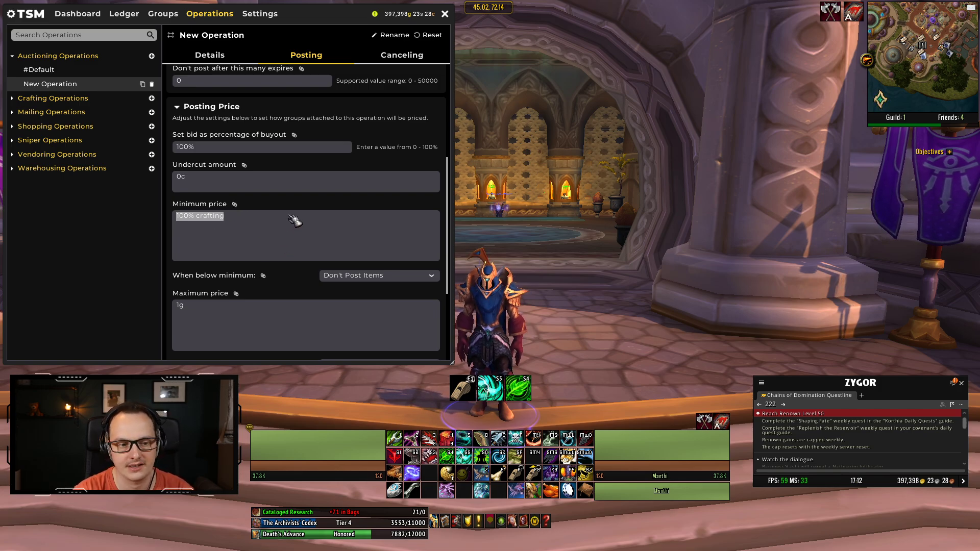
{"action": "scroll", "scroll_direction": "down", "scroll_amount": 3}
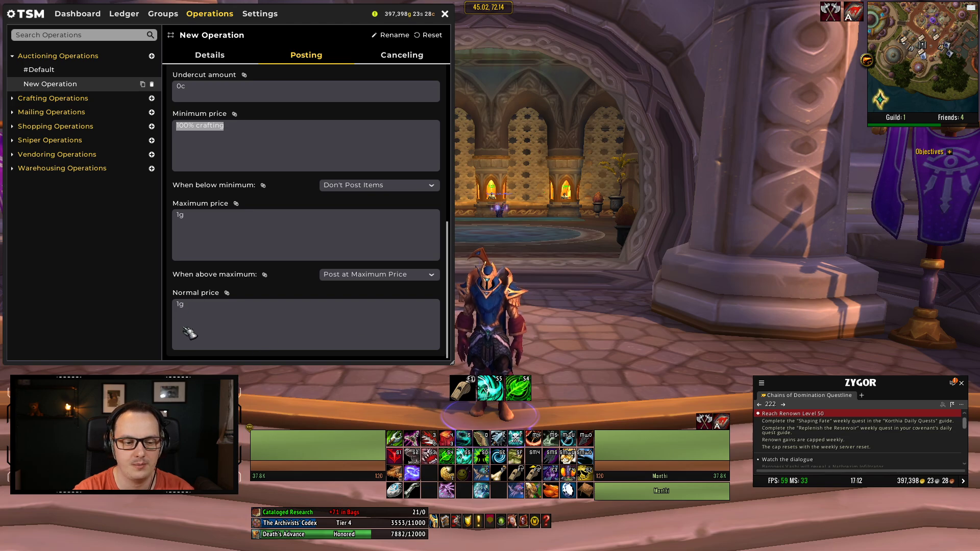
{"action": "mouse_move", "coordinate": [213, 317]}
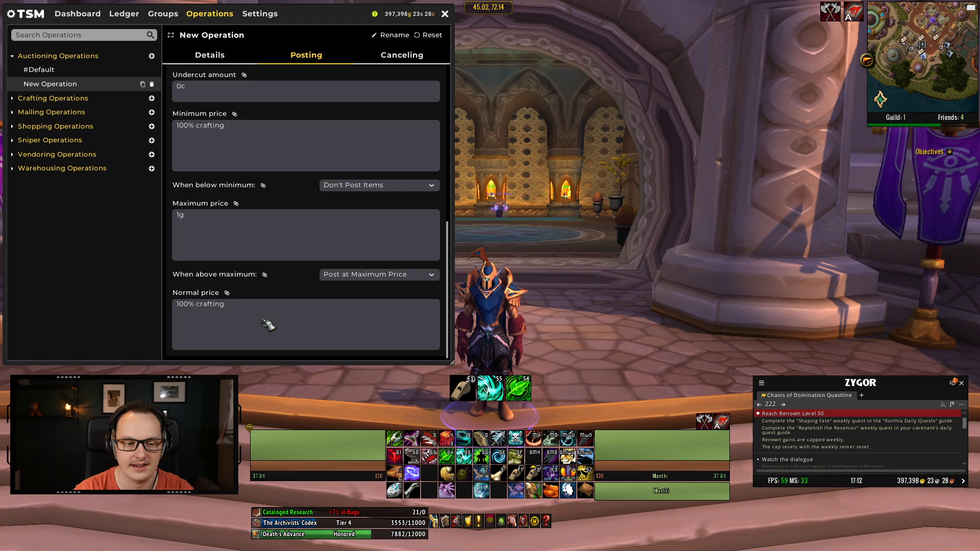
{"action": "mouse_move", "coordinate": [216, 350]}
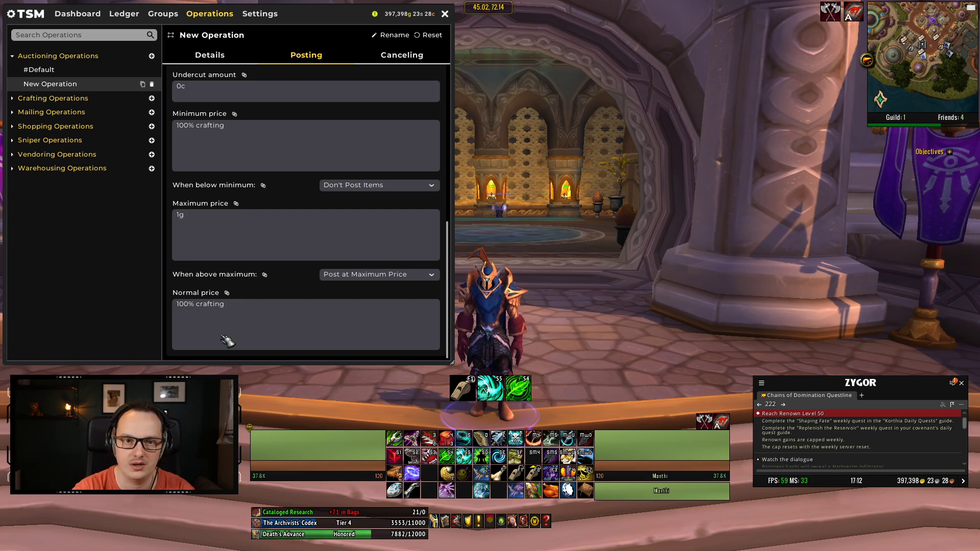
{"action": "type", "text": "1% crafting"}
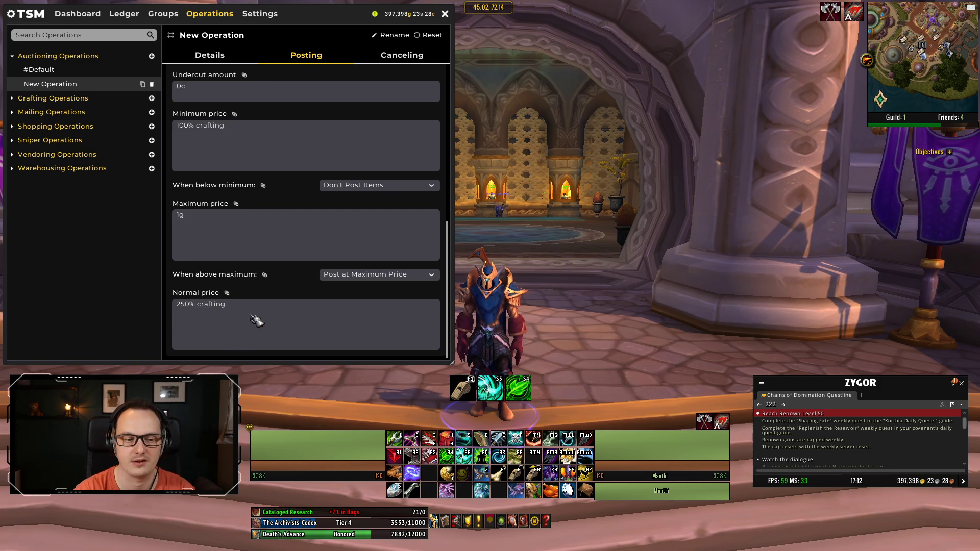
{"action": "double_click", "coordinate": [201, 305]}
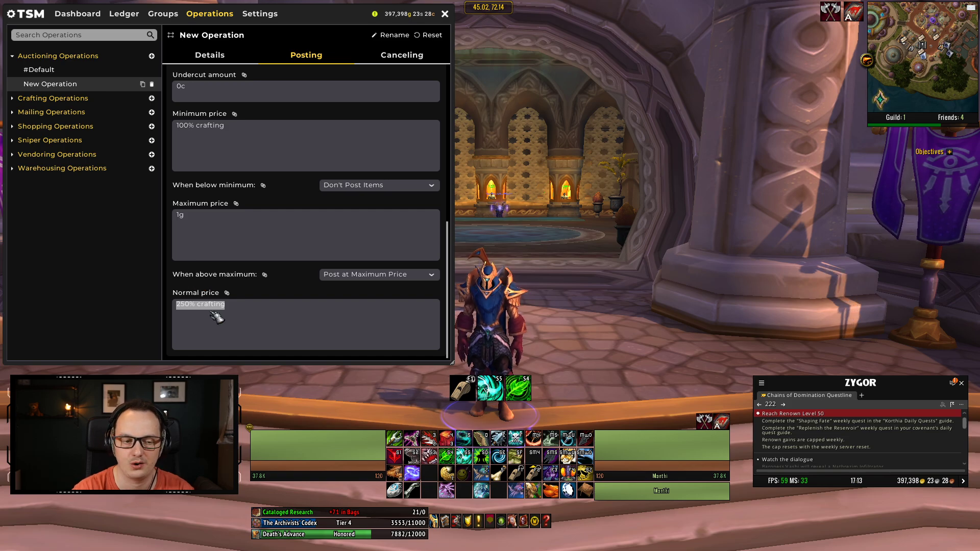
{"action": "mouse_move", "coordinate": [250, 324]}
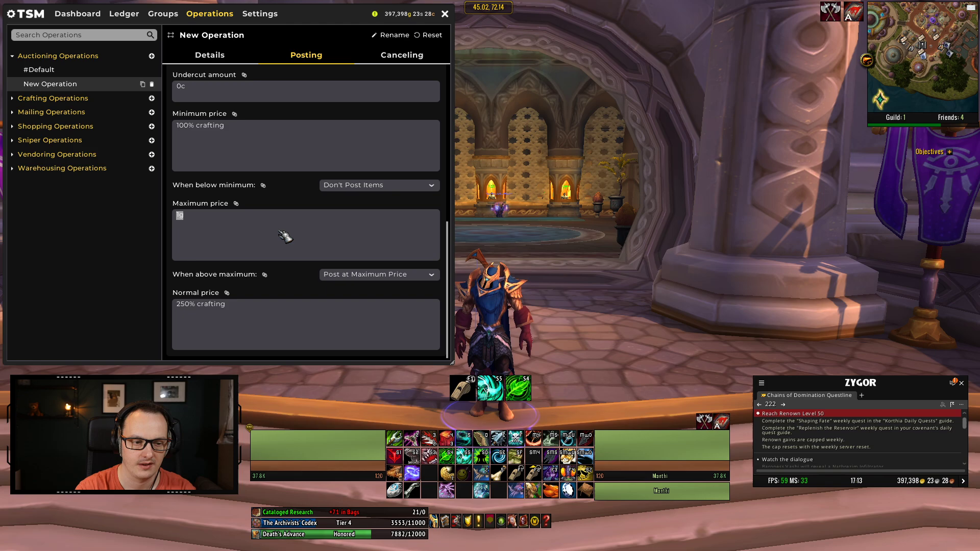
Step: Replace the Maximum price value with 500% crafting
{"action": "type", "text": "500%"}
{"action": "left_click", "coordinate": [268, 34]}
{"action": "type", "text": "100% crafting"}
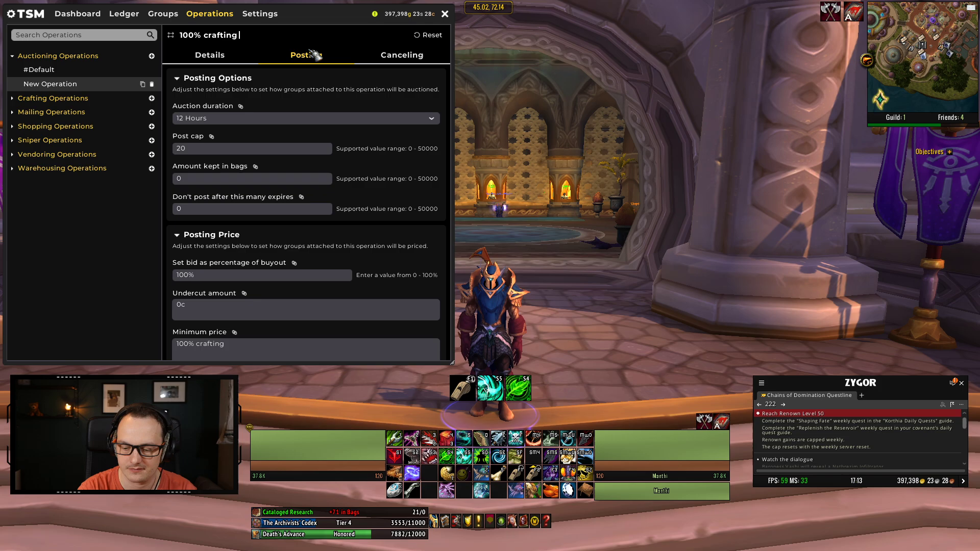
Step: Append ' - 20' to rename the operation '100% crafting - 20'
{"action": "type", "text": "- 20"}
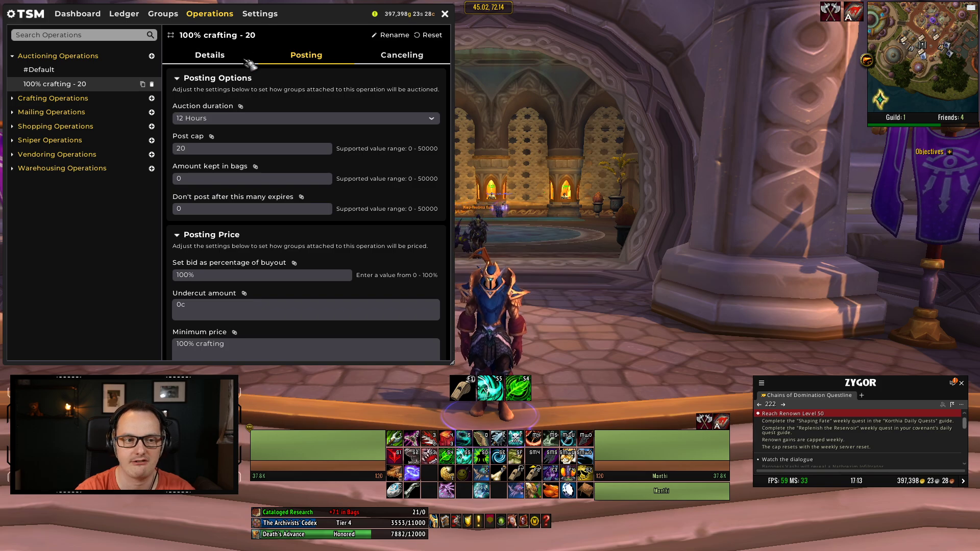
{"action": "scroll", "scroll_direction": "down", "scroll_amount": 3}
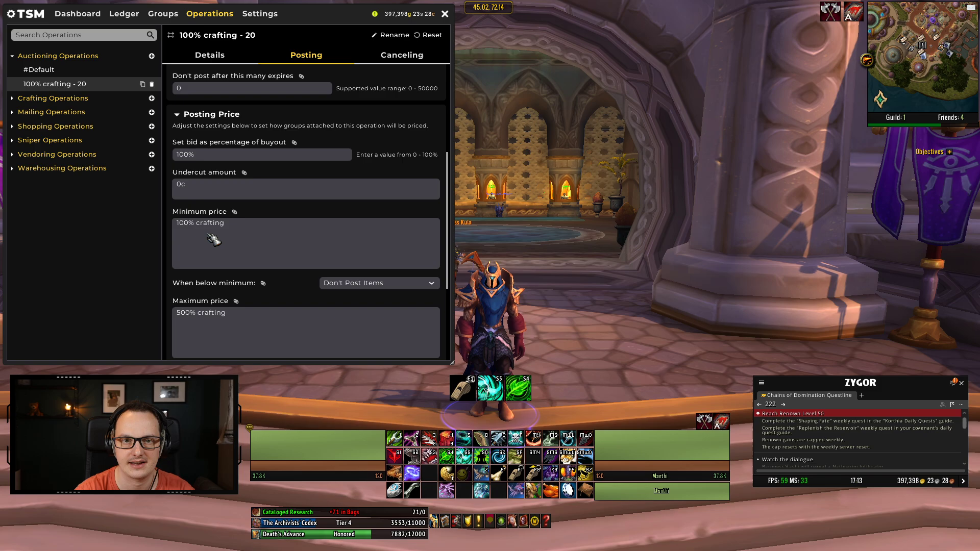
{"action": "double_click", "coordinate": [199, 223]}
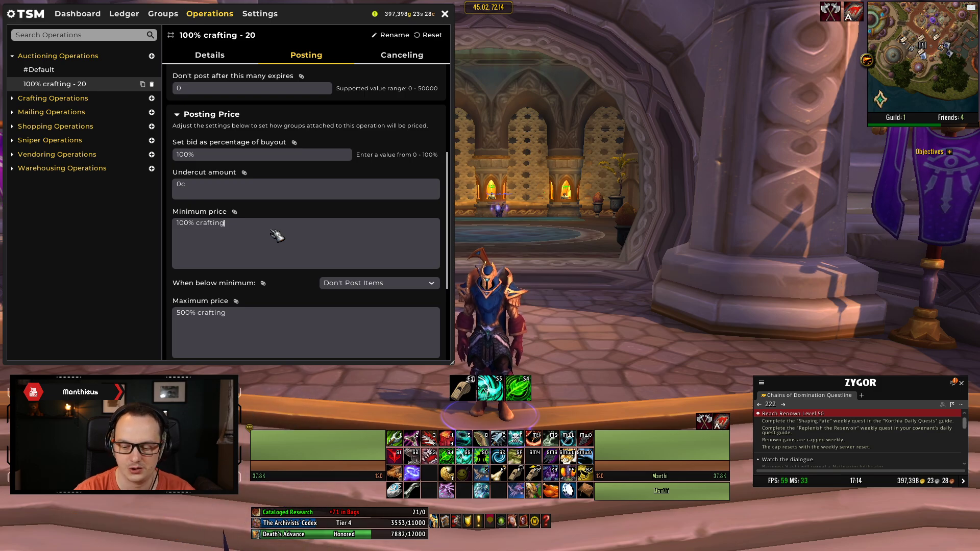
Step: Append /0.95 so the minimum price reads 100% crafting/0.95
{"action": "type", "text": "/0.95"}
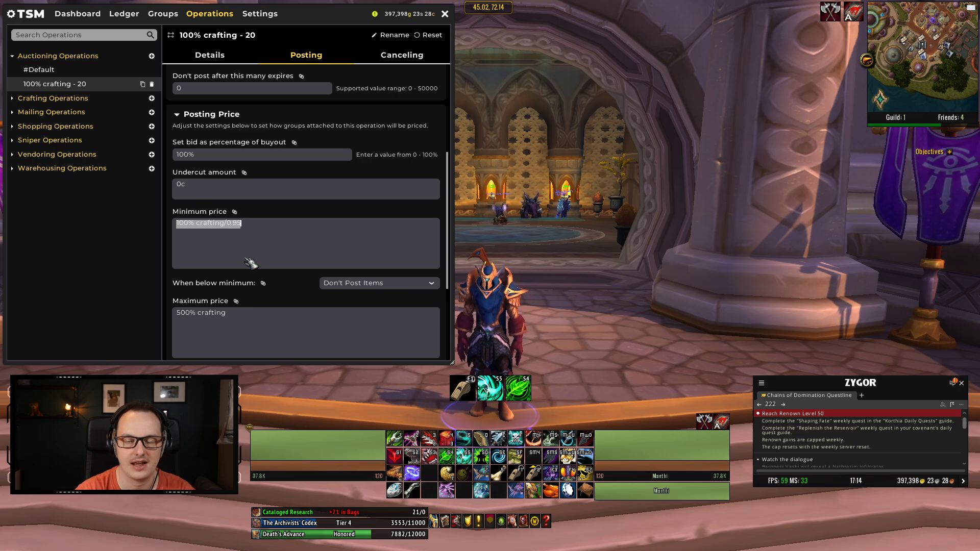
{"action": "mouse_move", "coordinate": [272, 254]}
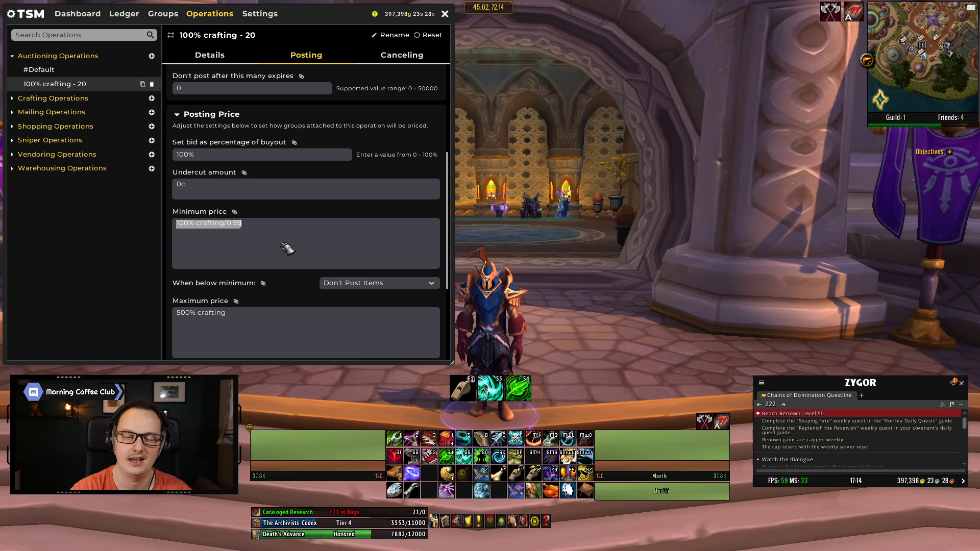
{"action": "mouse_move", "coordinate": [300, 244]}
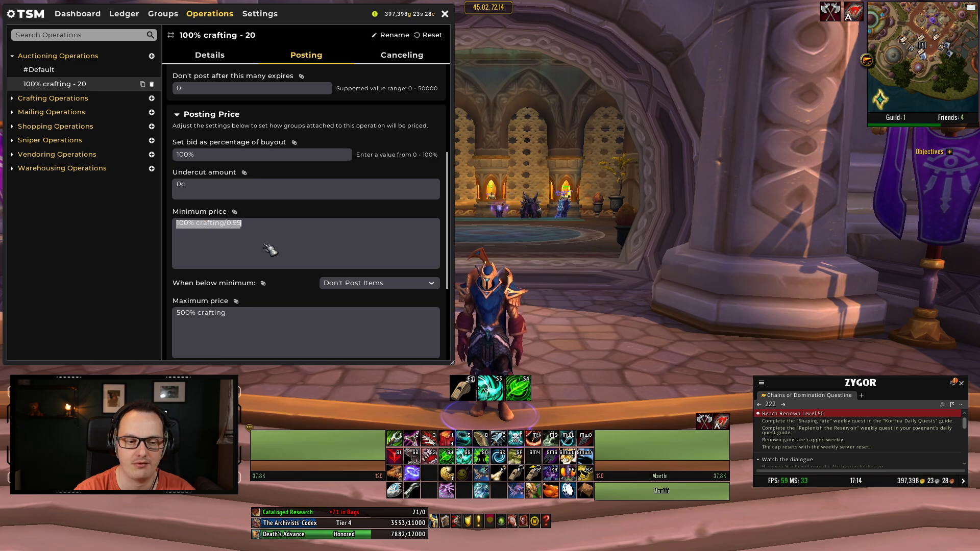
{"action": "mouse_move", "coordinate": [254, 266]}
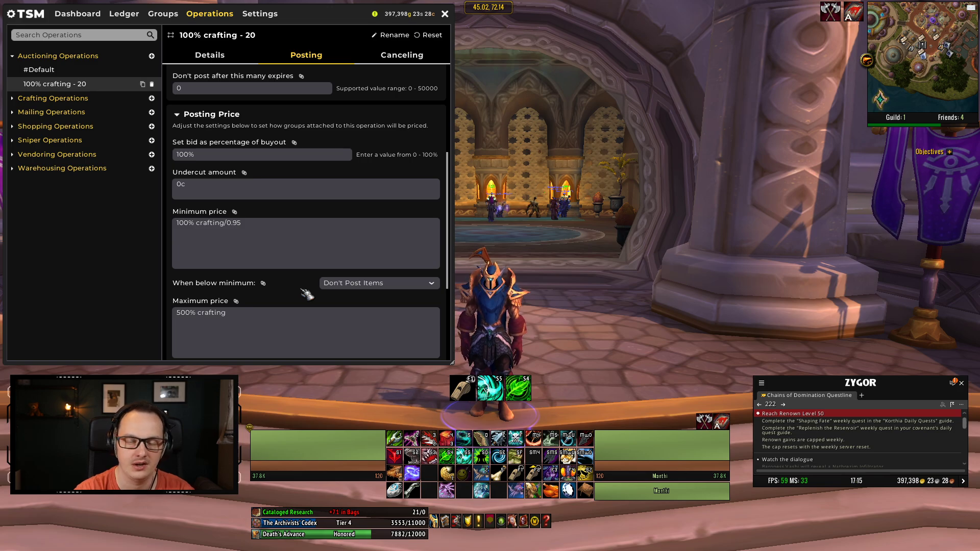
{"action": "mouse_move", "coordinate": [245, 263]}
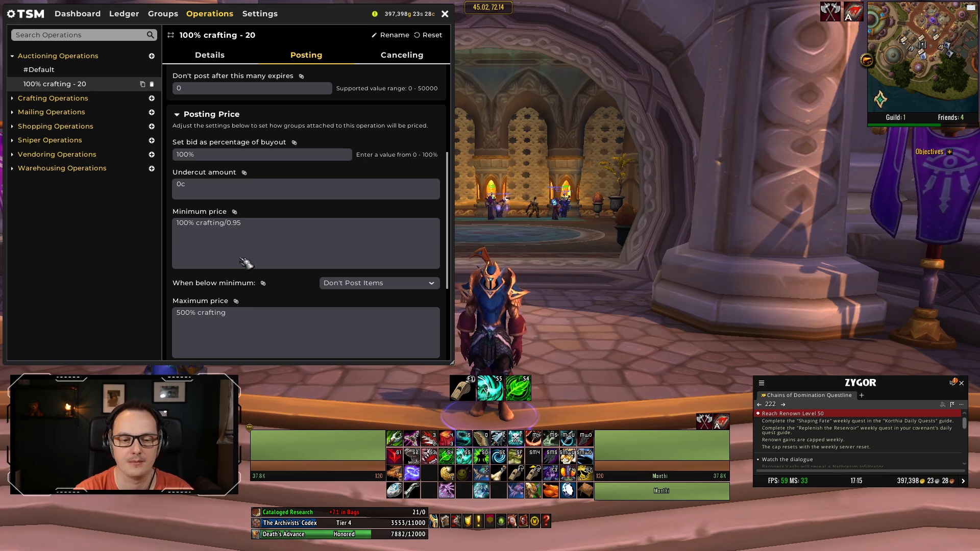
{"action": "mouse_move", "coordinate": [273, 295]}
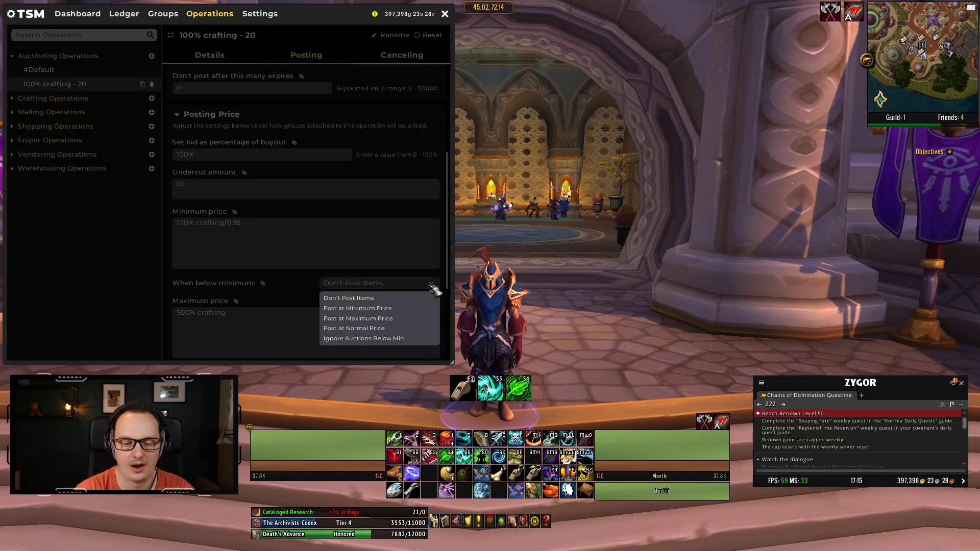
{"action": "mouse_move", "coordinate": [383, 309]}
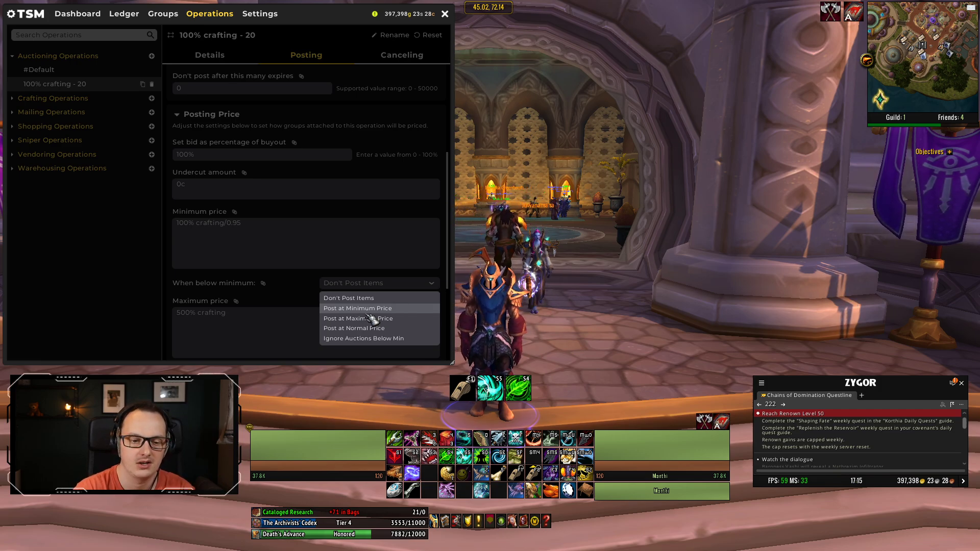
{"action": "mouse_move", "coordinate": [381, 346]}
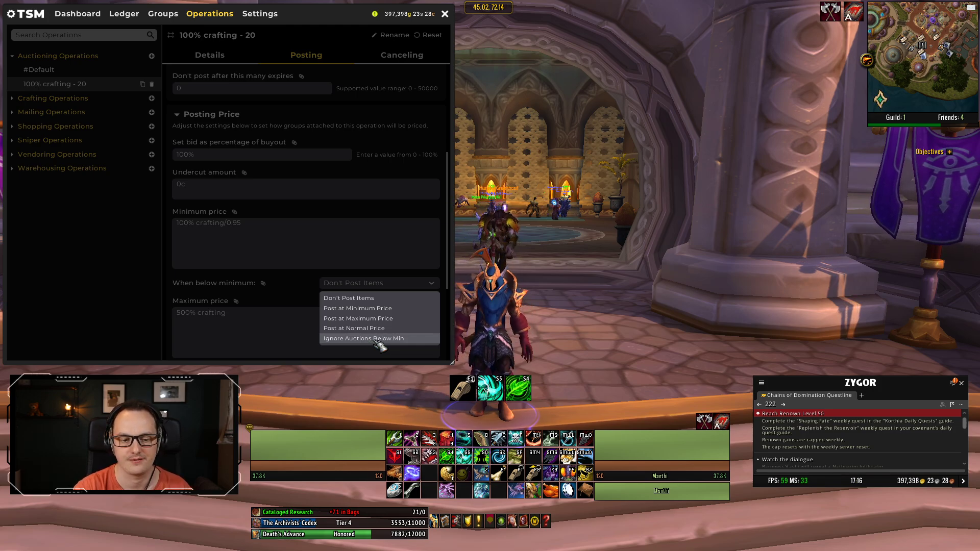
{"action": "left_click", "coordinate": [363, 338]}
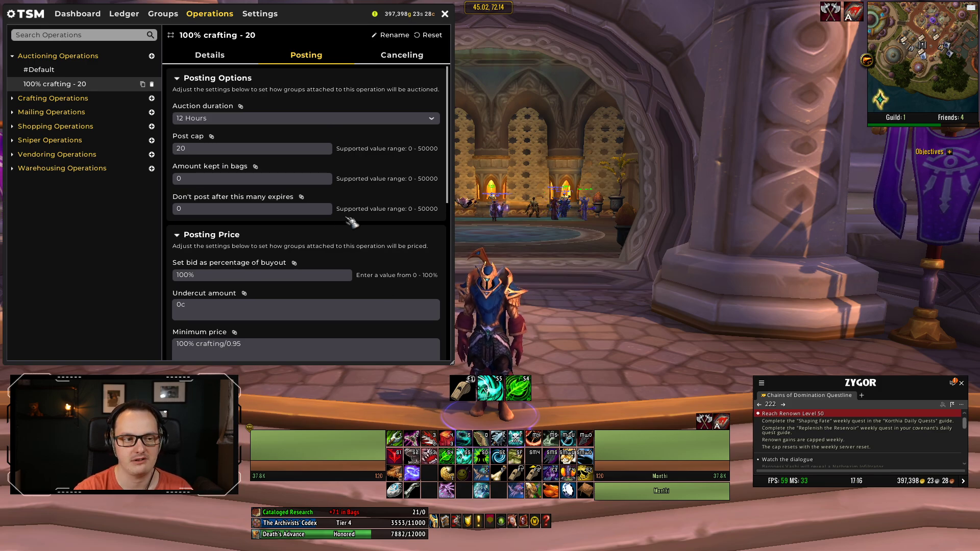
{"action": "mouse_move", "coordinate": [380, 229]}
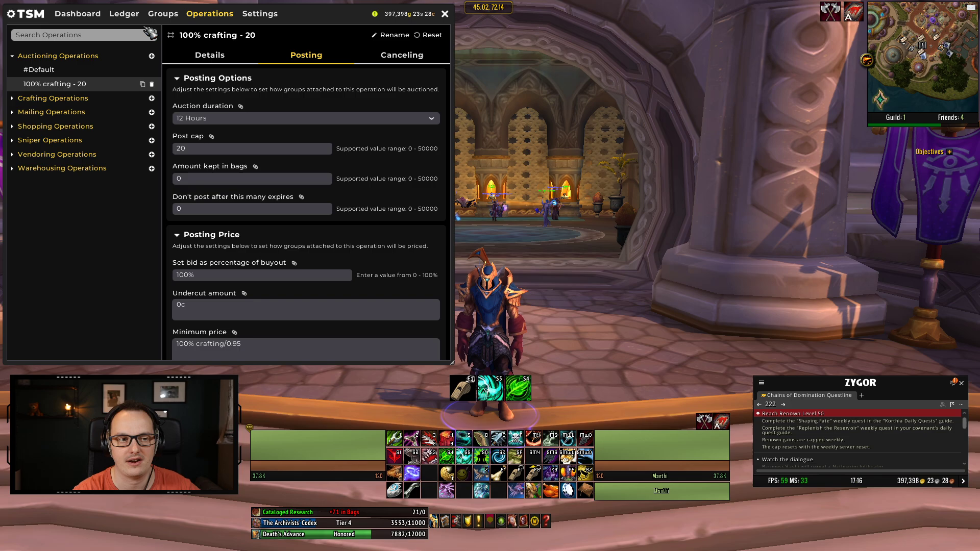
Step: Switch to Groups to show the Leatherworking tree and Base Group items
{"action": "left_click", "coordinate": [163, 14]}
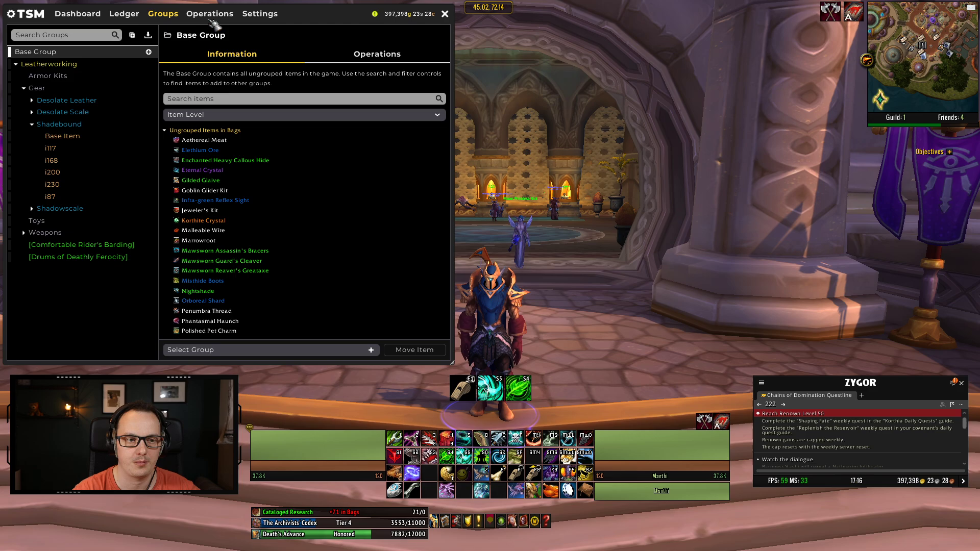
Step: Add a new Shopping operation with maximum auction price 75% crafting
{"action": "left_click", "coordinate": [210, 14]}
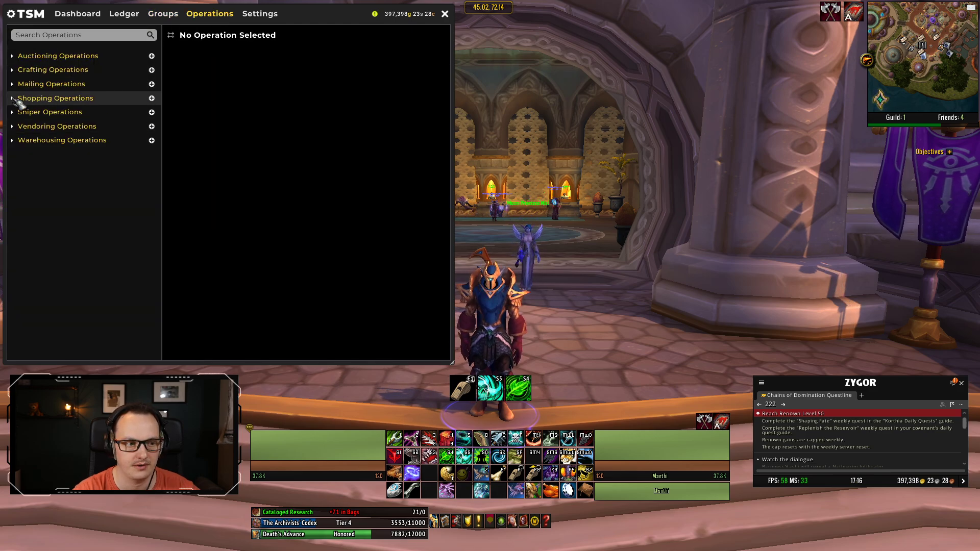
{"action": "left_click", "coordinate": [151, 98]}
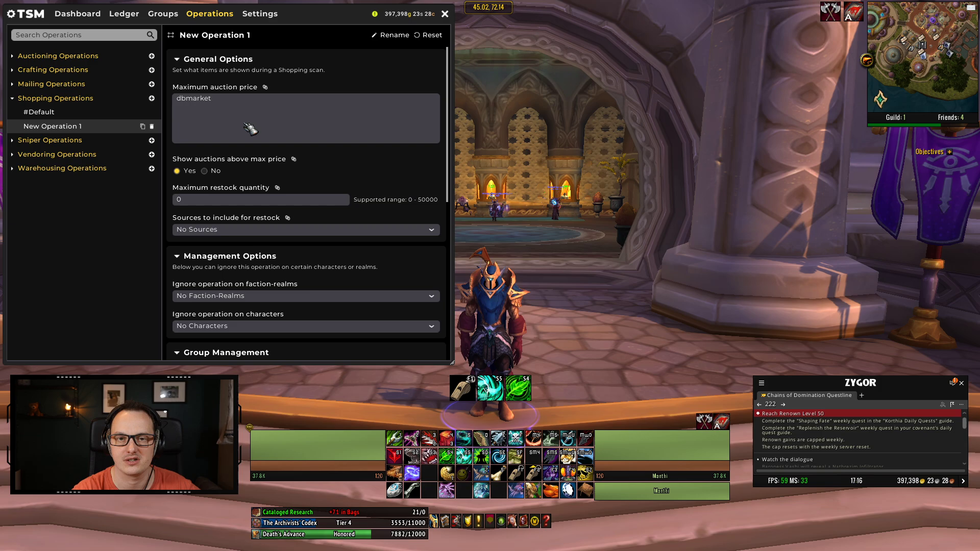
{"action": "double_click", "coordinate": [193, 98]}
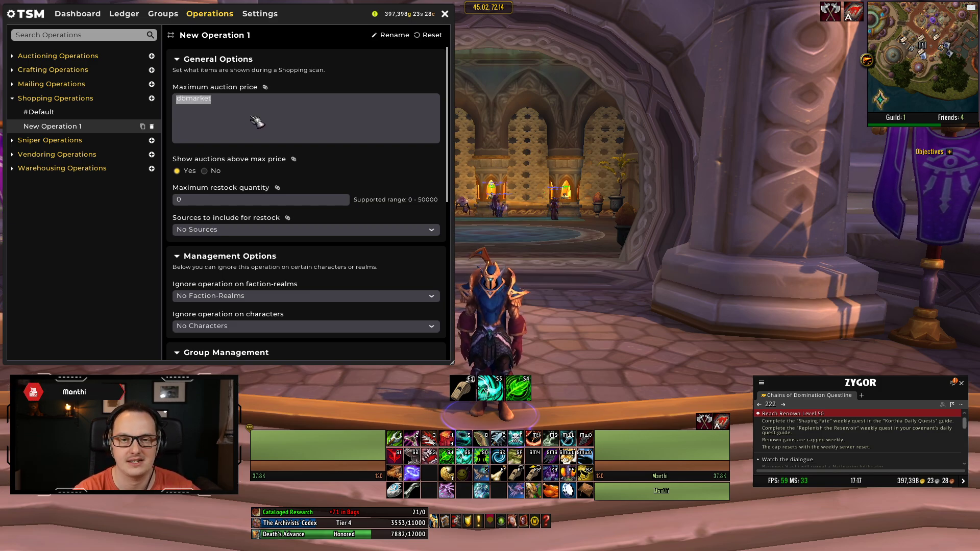
{"action": "type", "text": "7"}
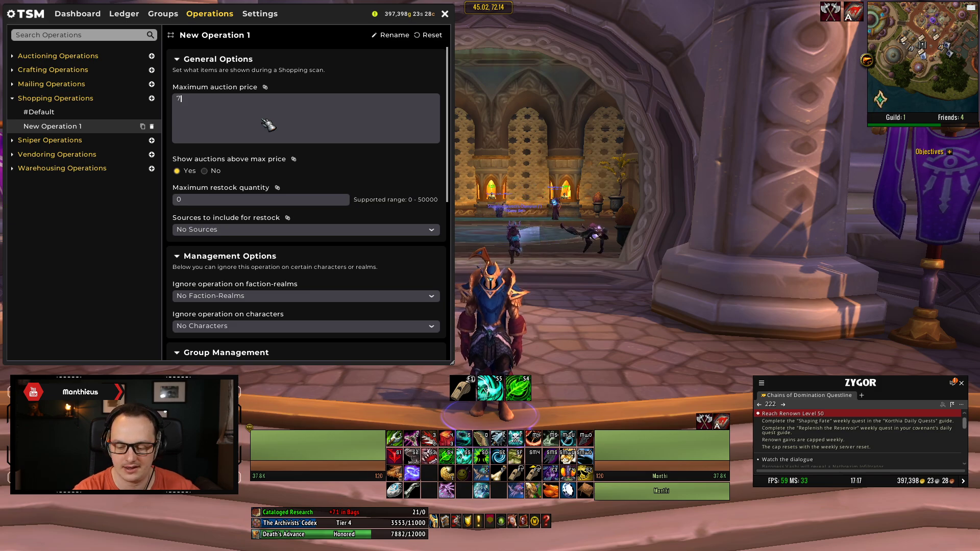
{"action": "type", "text": "5%"}
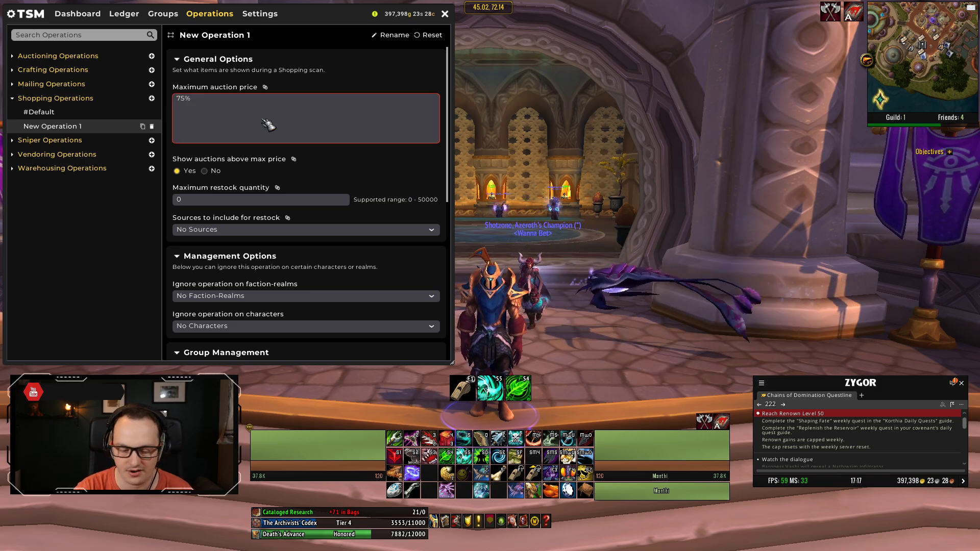
{"action": "type", "text": "crafting"}
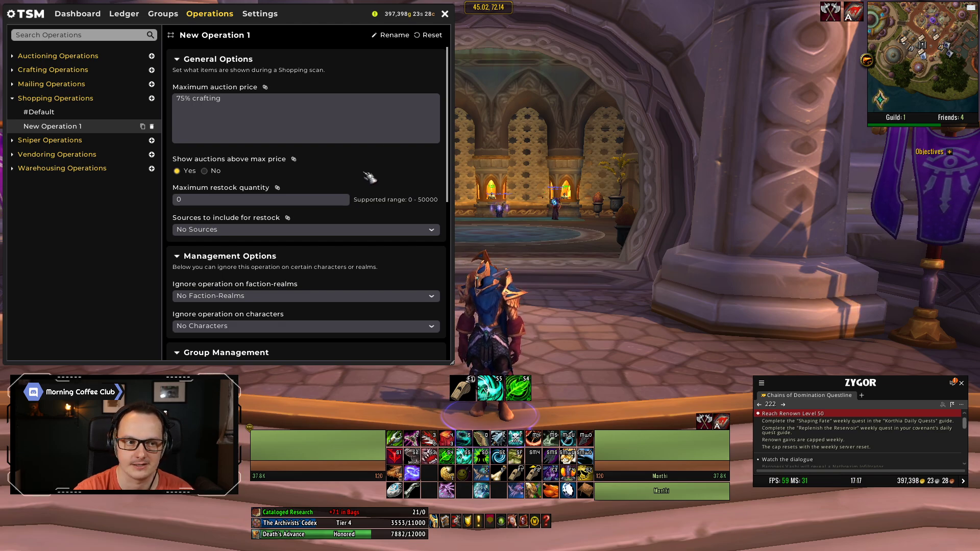
{"action": "left_click", "coordinate": [163, 14]}
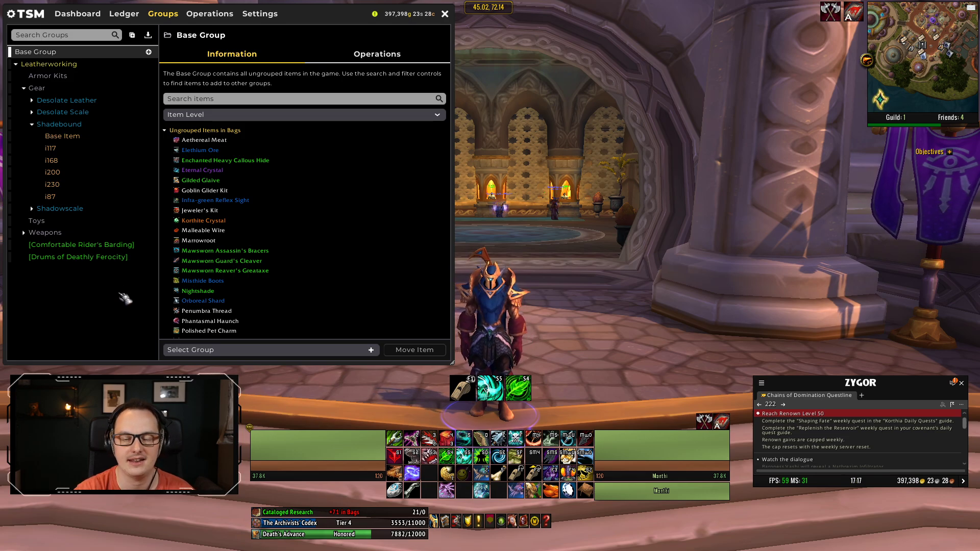
{"action": "mouse_move", "coordinate": [143, 293]}
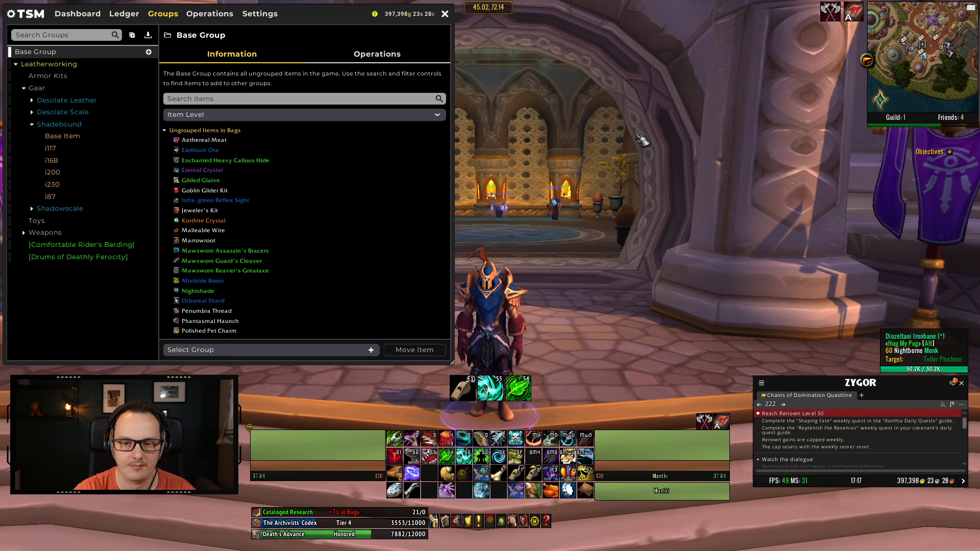
{"action": "mouse_move", "coordinate": [665, 189]}
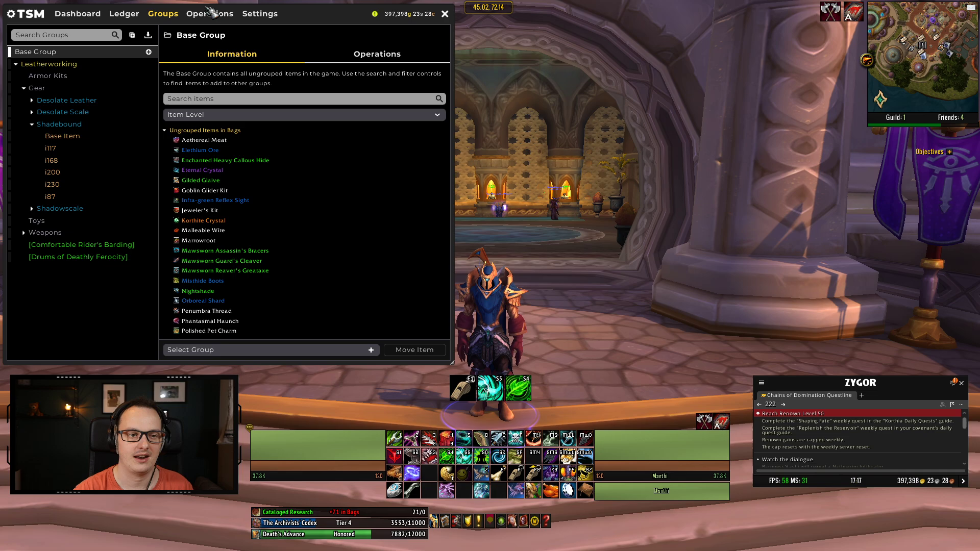
Step: Go to the Operations overview, then close the TSM window
{"action": "left_click", "coordinate": [210, 13]}
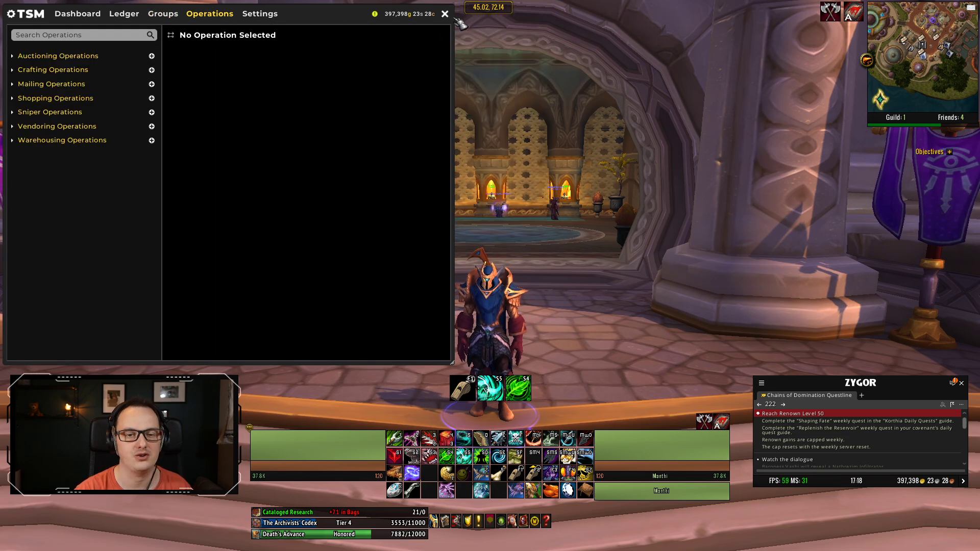
{"action": "left_click", "coordinate": [444, 14]}
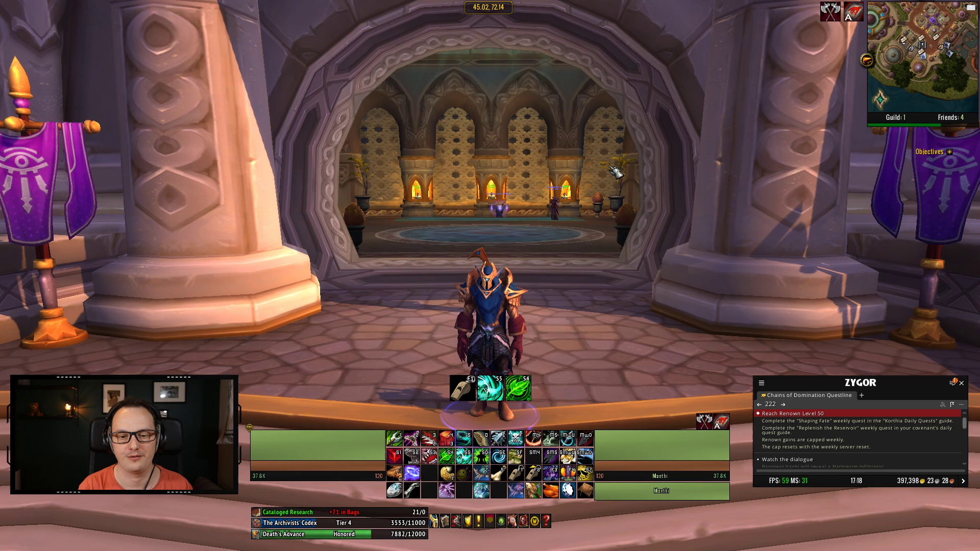
{"action": "mouse_move", "coordinate": [574, 501]}
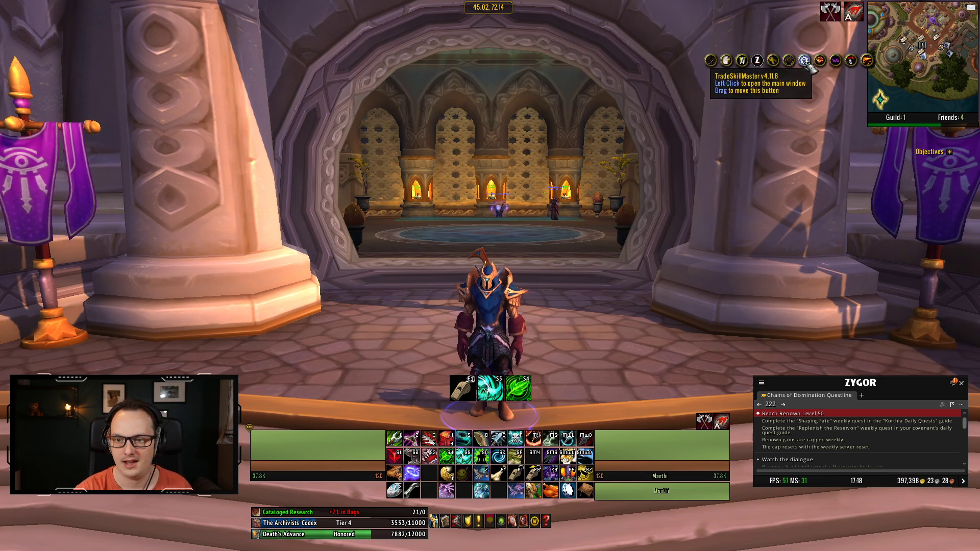
Step: Reopen TSM from the minimap button and show the Shadowlands Professions group tree
{"action": "left_click", "coordinate": [805, 60]}
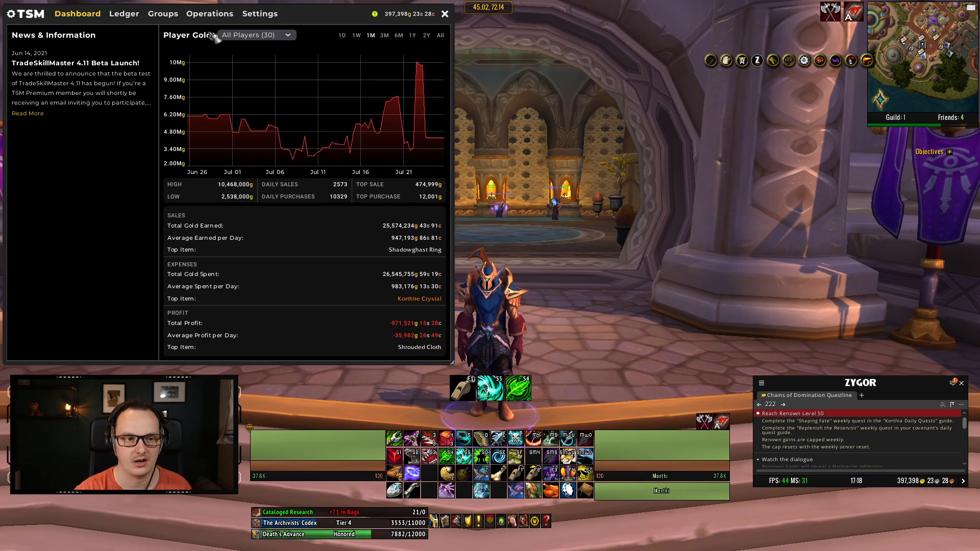
{"action": "left_click", "coordinate": [260, 13]}
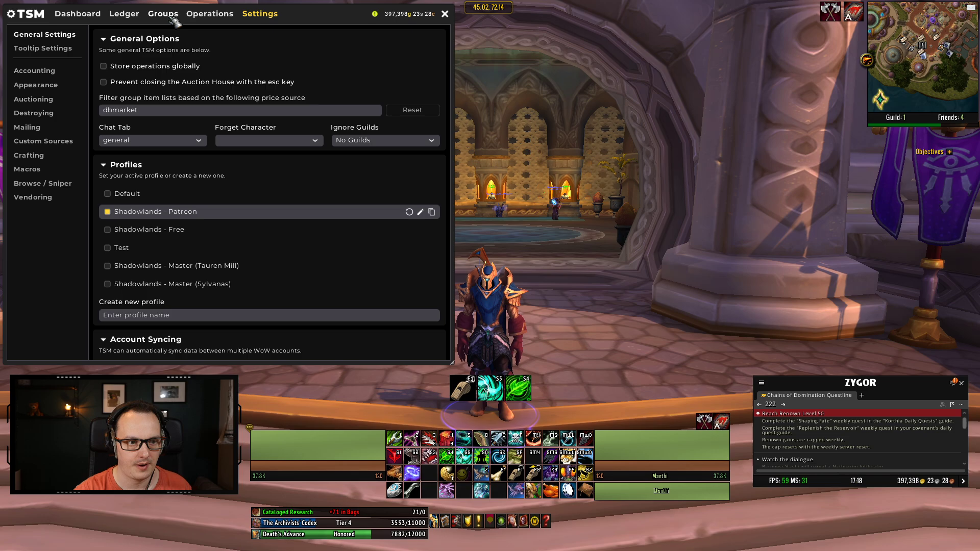
{"action": "left_click", "coordinate": [162, 14]}
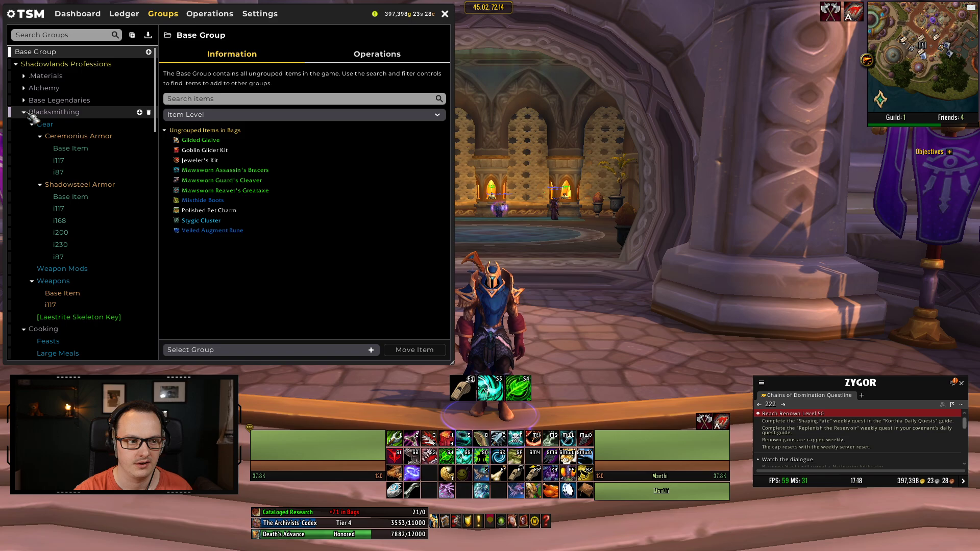
Step: Collapse Blacksmithing and check the Enchants group's Operations and Items tabs
{"action": "left_click", "coordinate": [24, 112]}
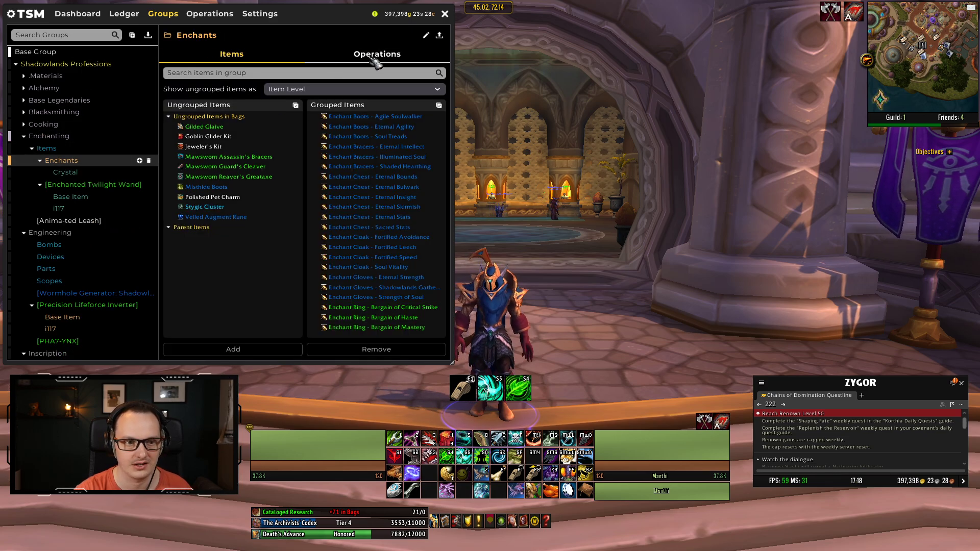
{"action": "left_click", "coordinate": [376, 54]}
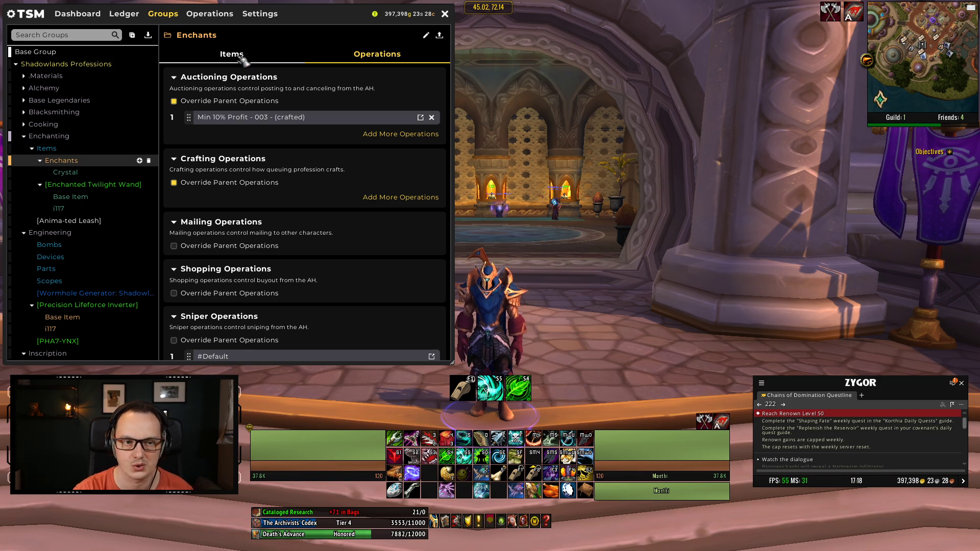
{"action": "left_click", "coordinate": [232, 53]}
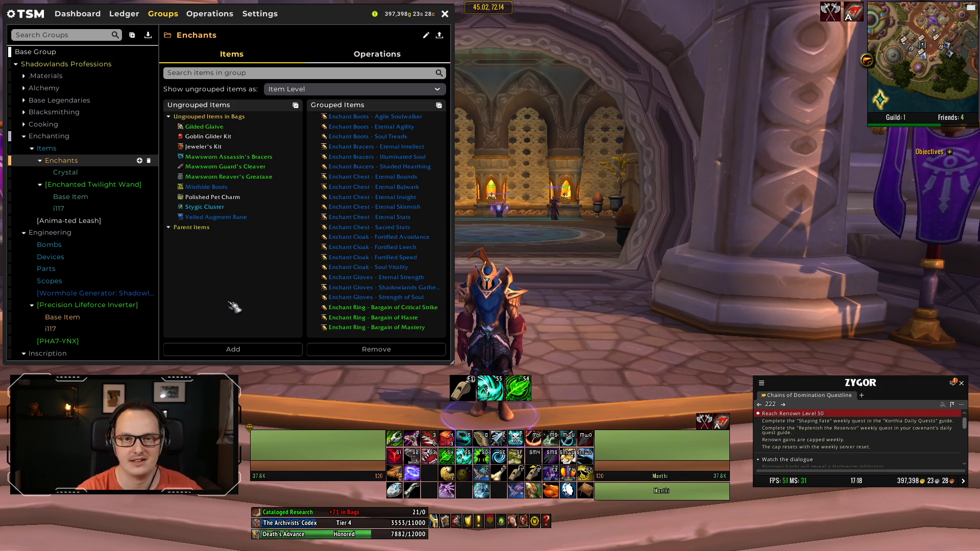
{"action": "mouse_move", "coordinate": [251, 283]}
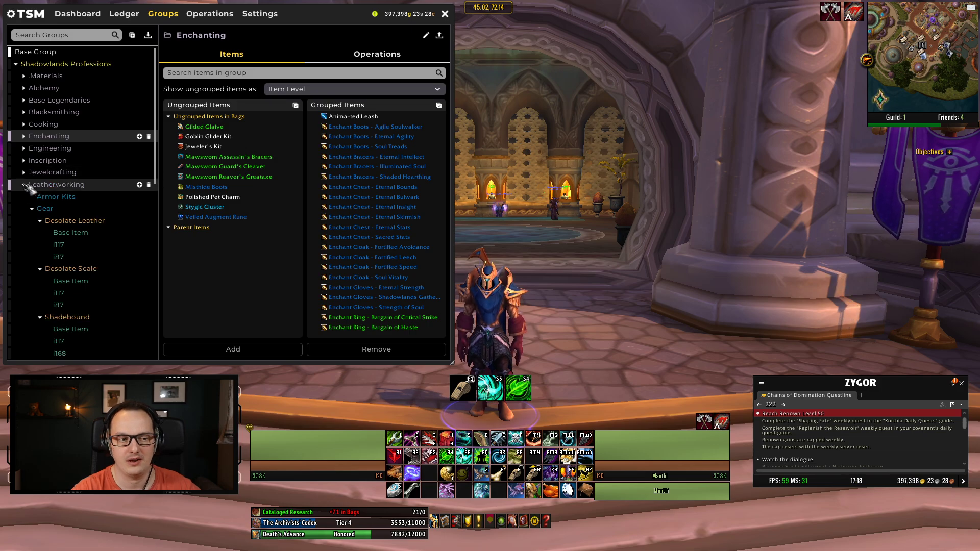
Step: Collapse the Leatherworking and Tailoring groups, then close the TSM window
{"action": "left_click", "coordinate": [24, 185]}
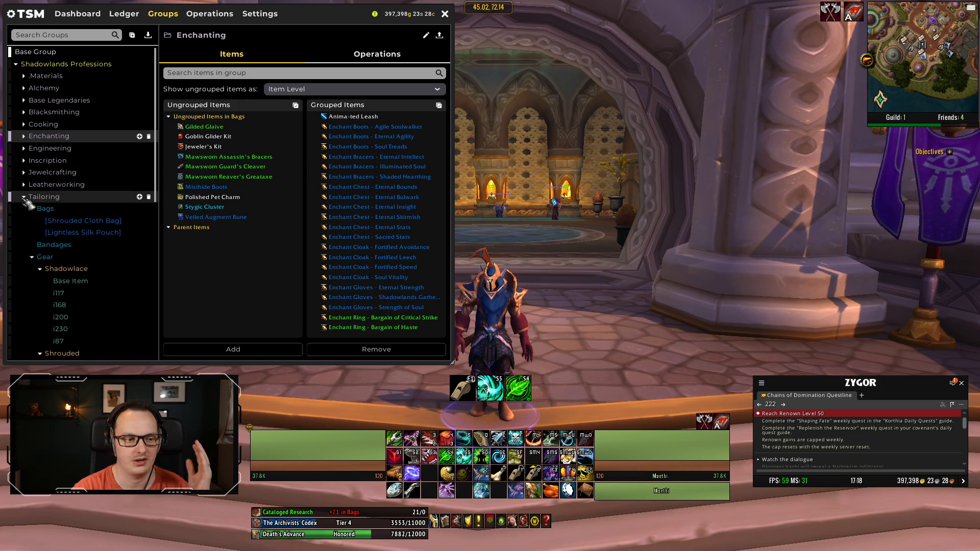
{"action": "left_click", "coordinate": [23, 197]}
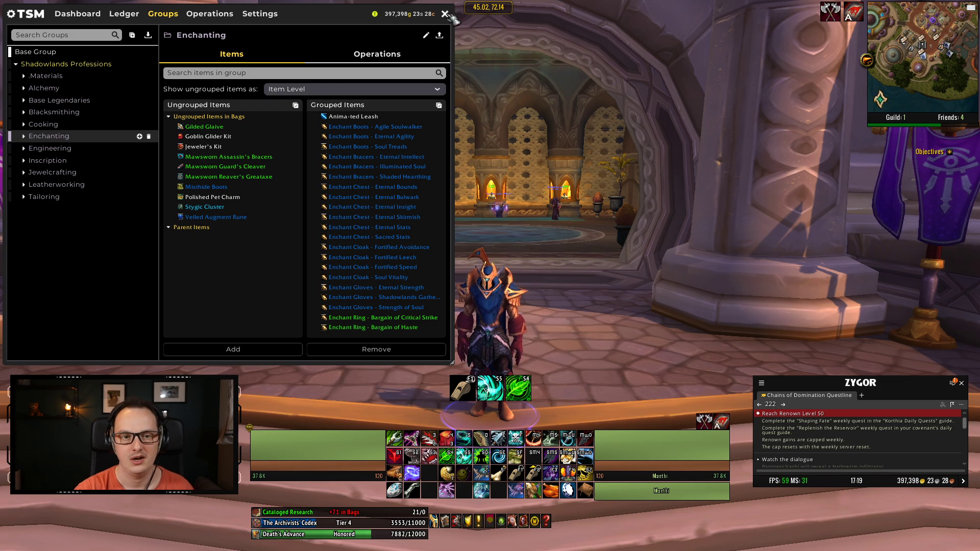
{"action": "left_click", "coordinate": [443, 14]}
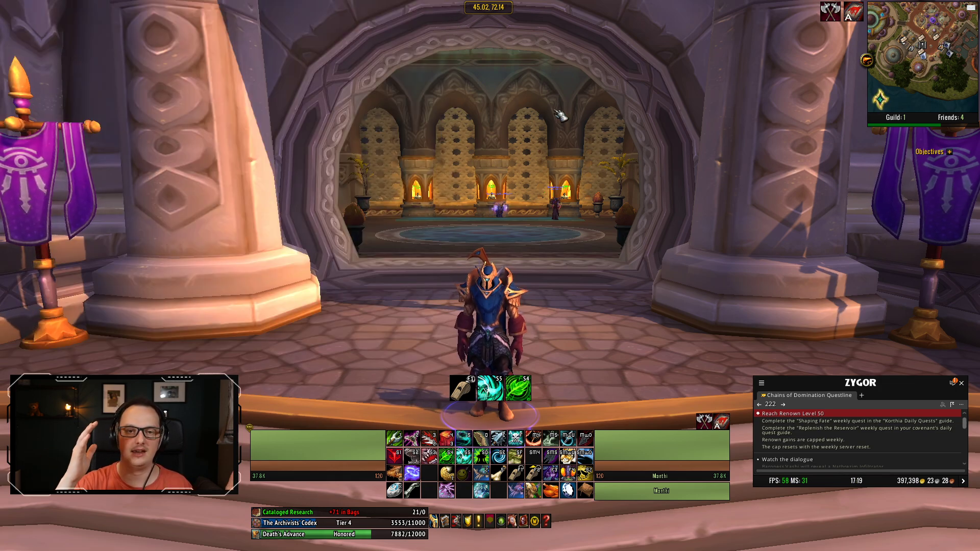